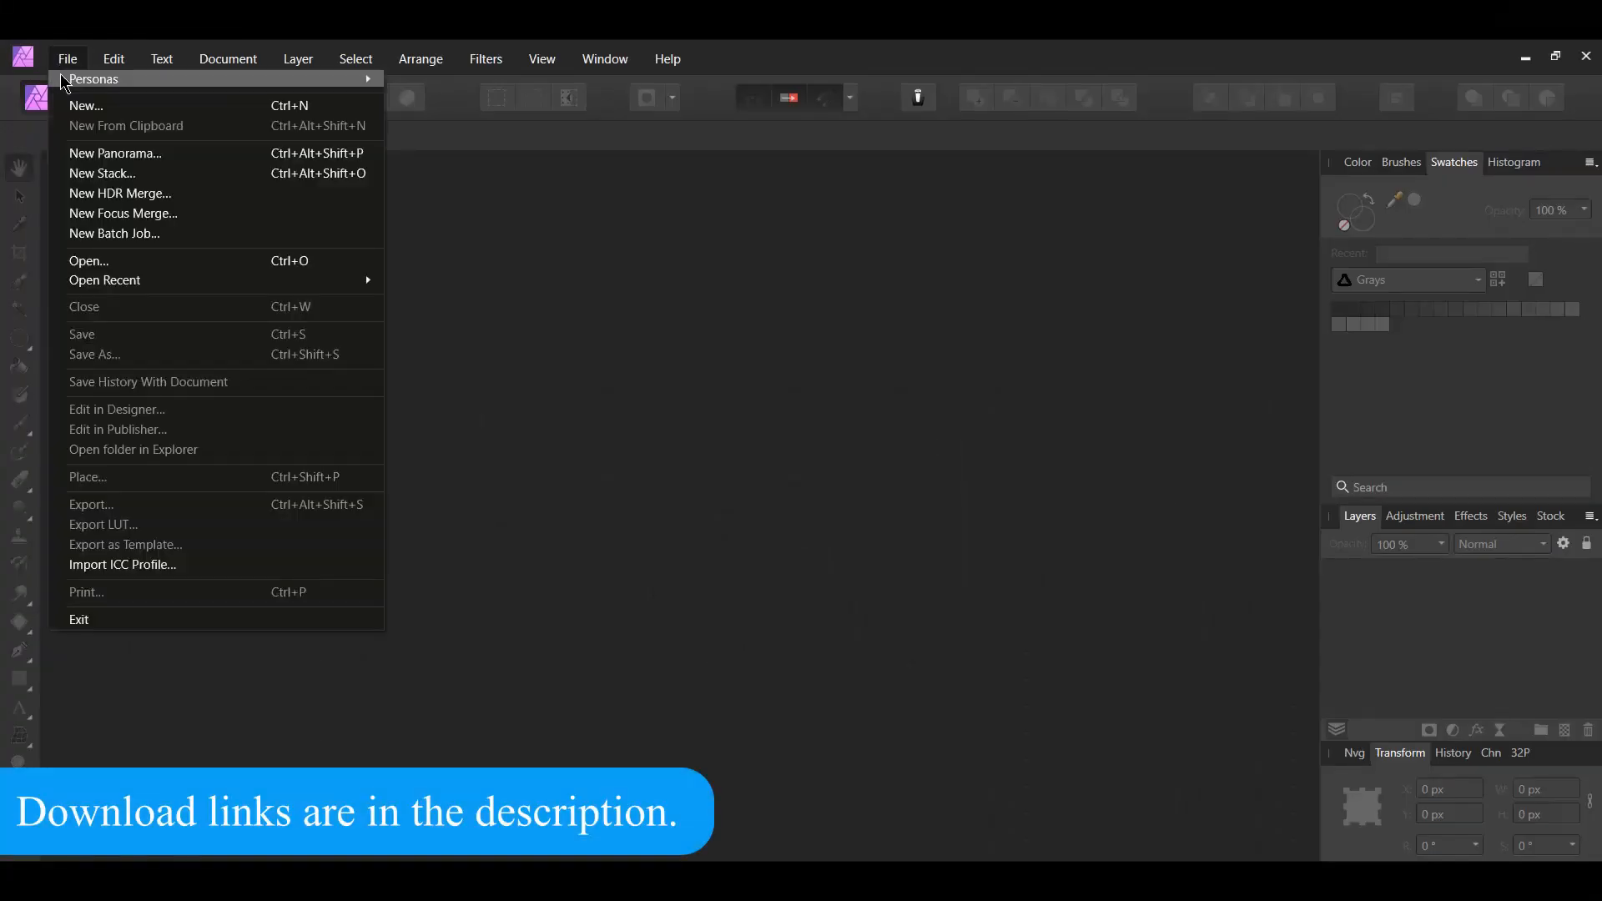
Create a new 1920×1080 document from the FHD 1080p web preset
click(86, 105)
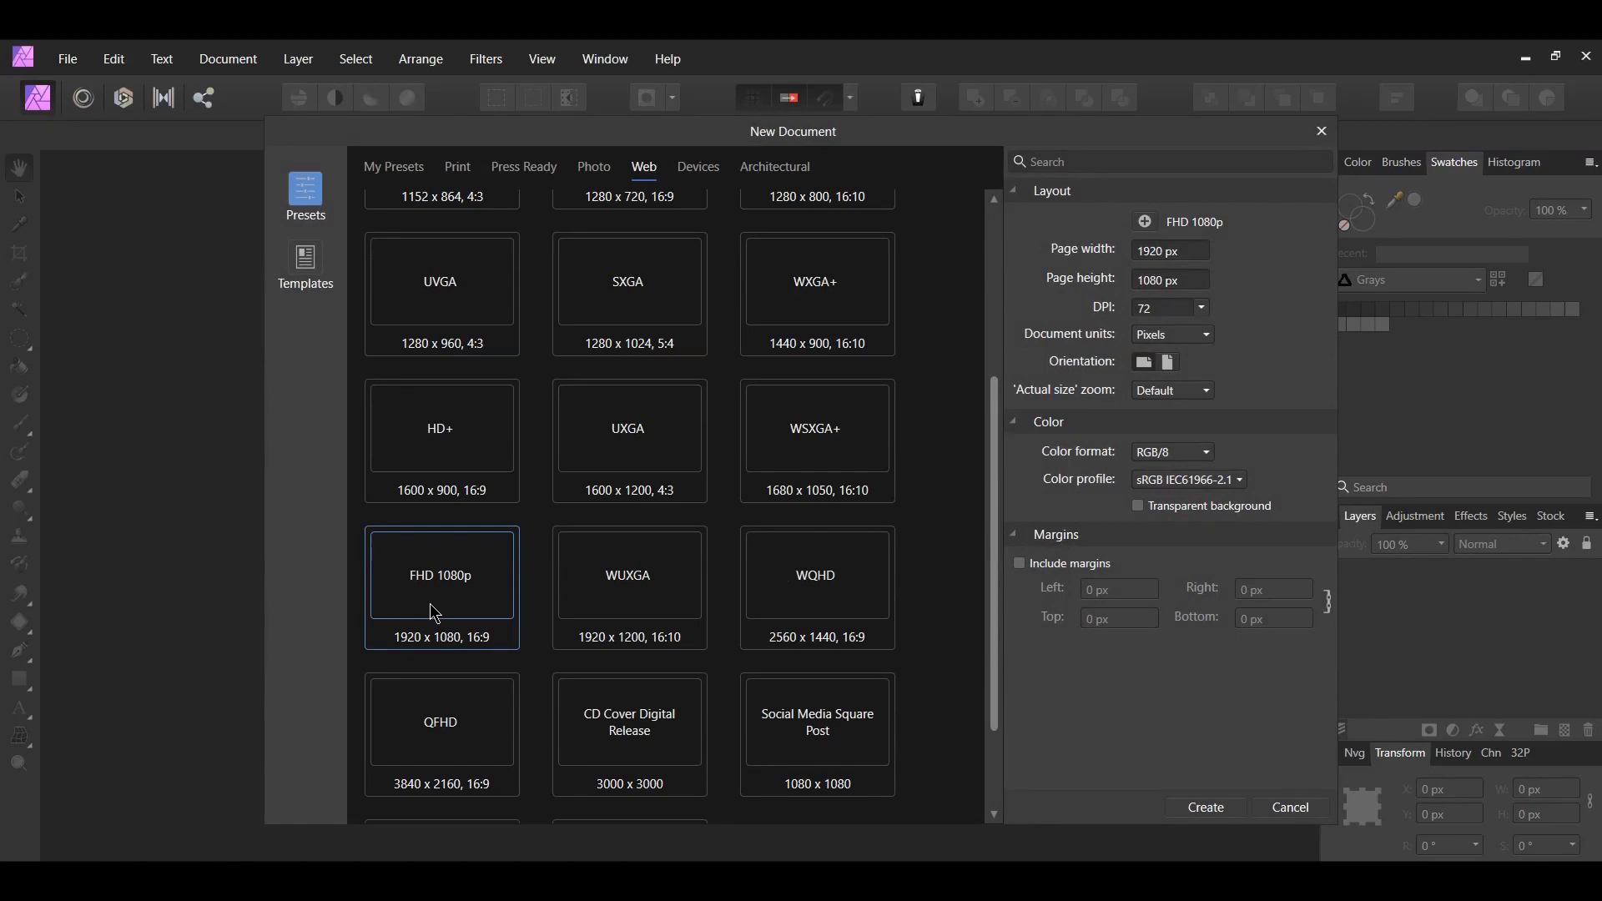
mouse_move(1229, 845)
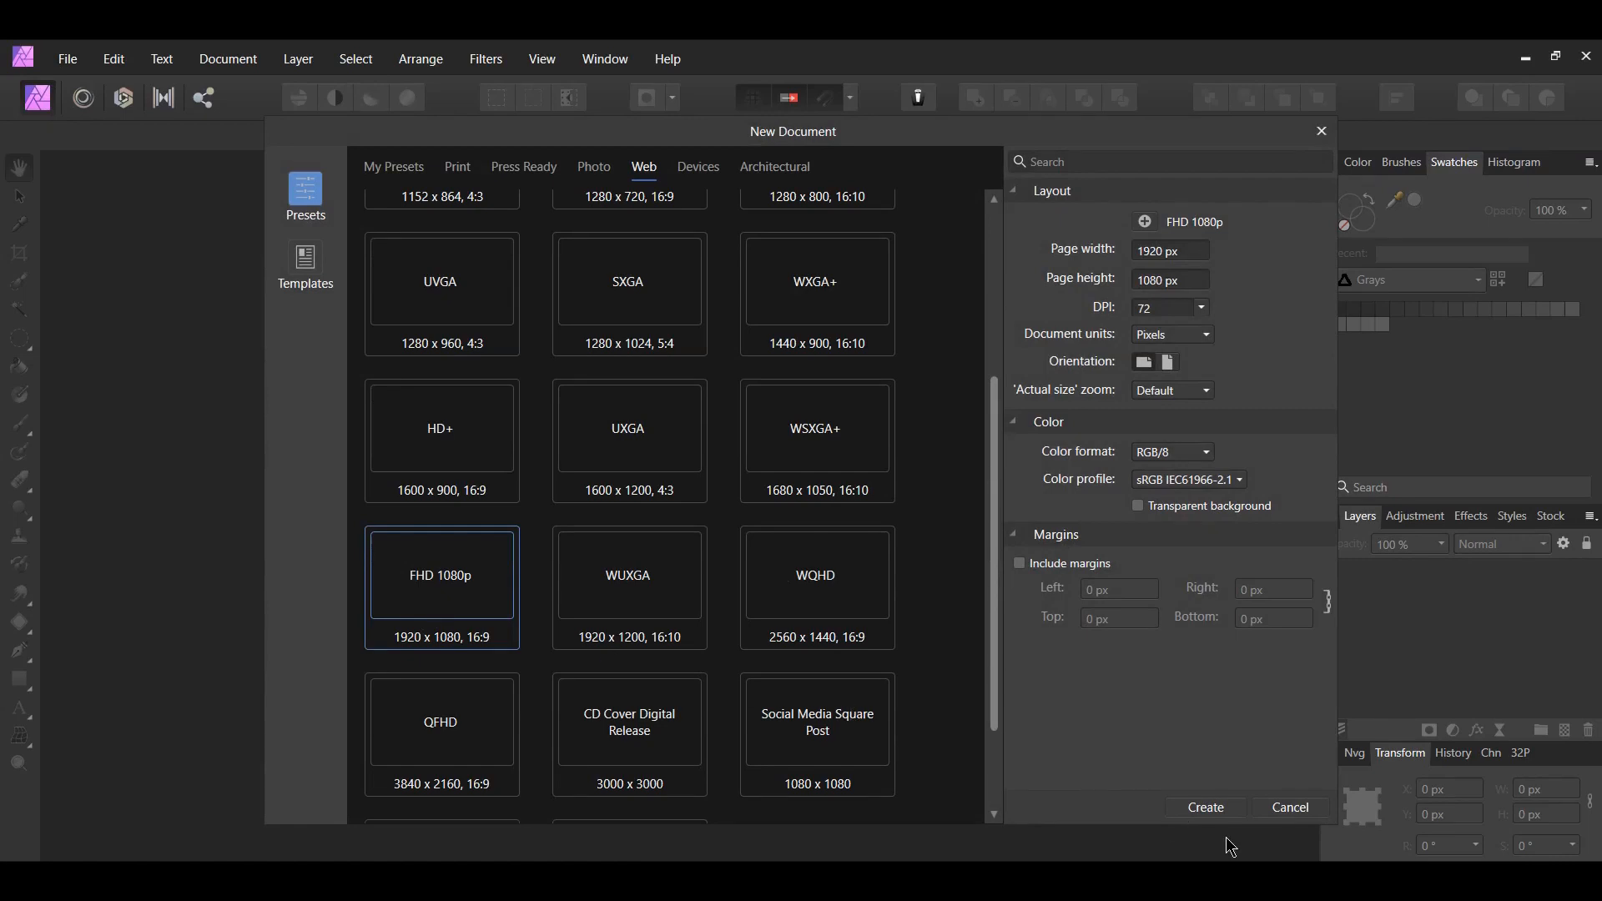
click(1205, 807)
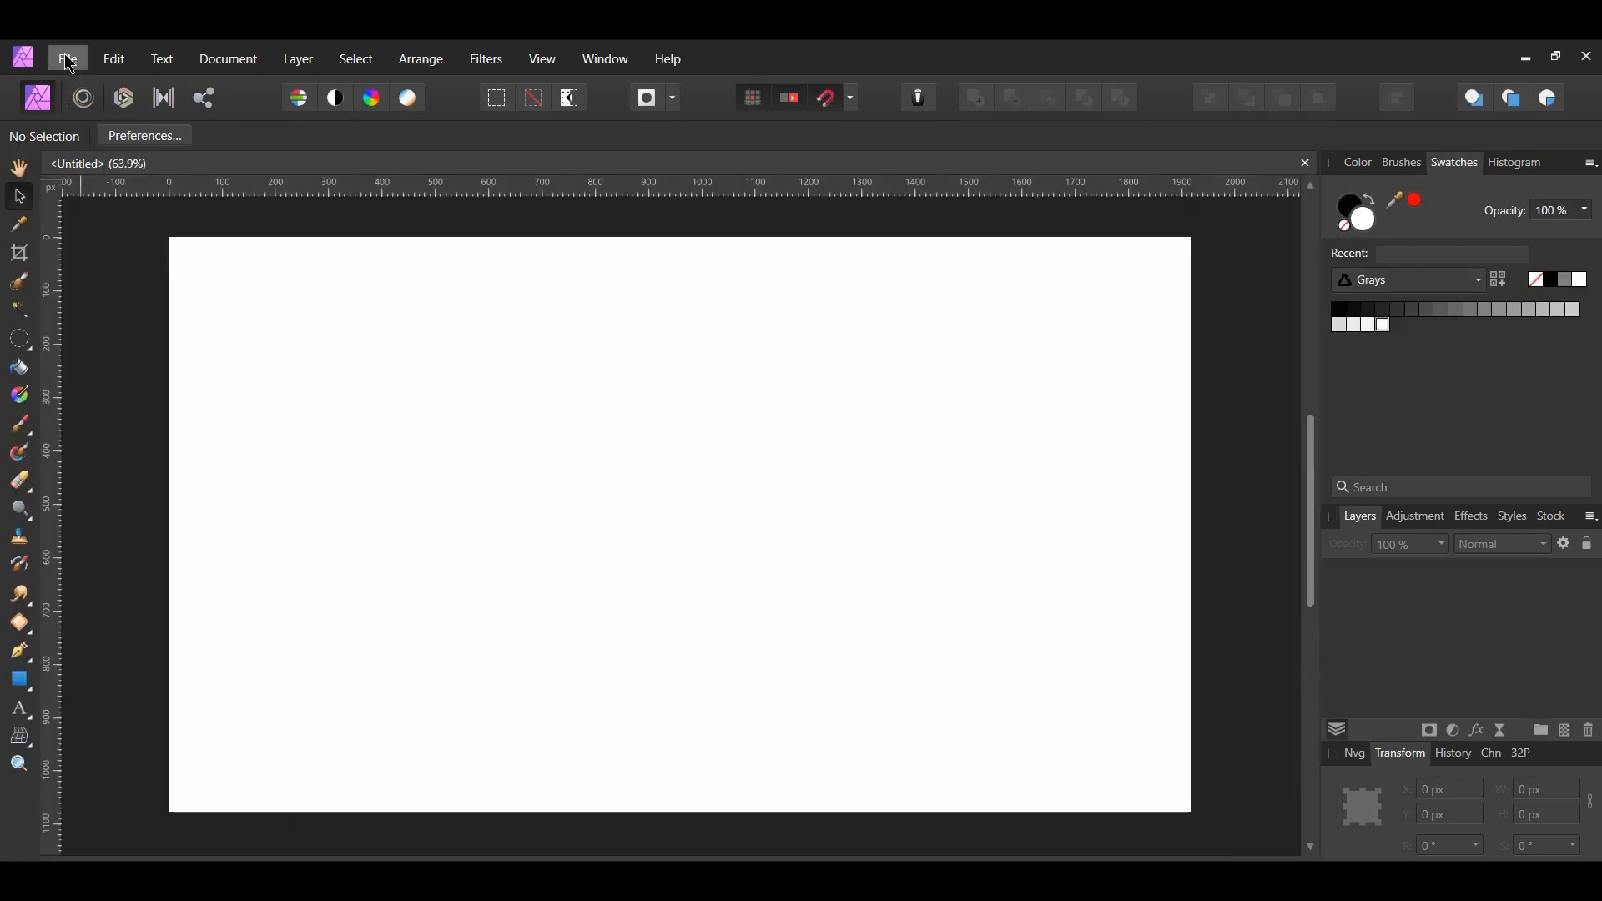
Open the man-in-suit silhouette PNG from Downloads to bring into the document
click(68, 58)
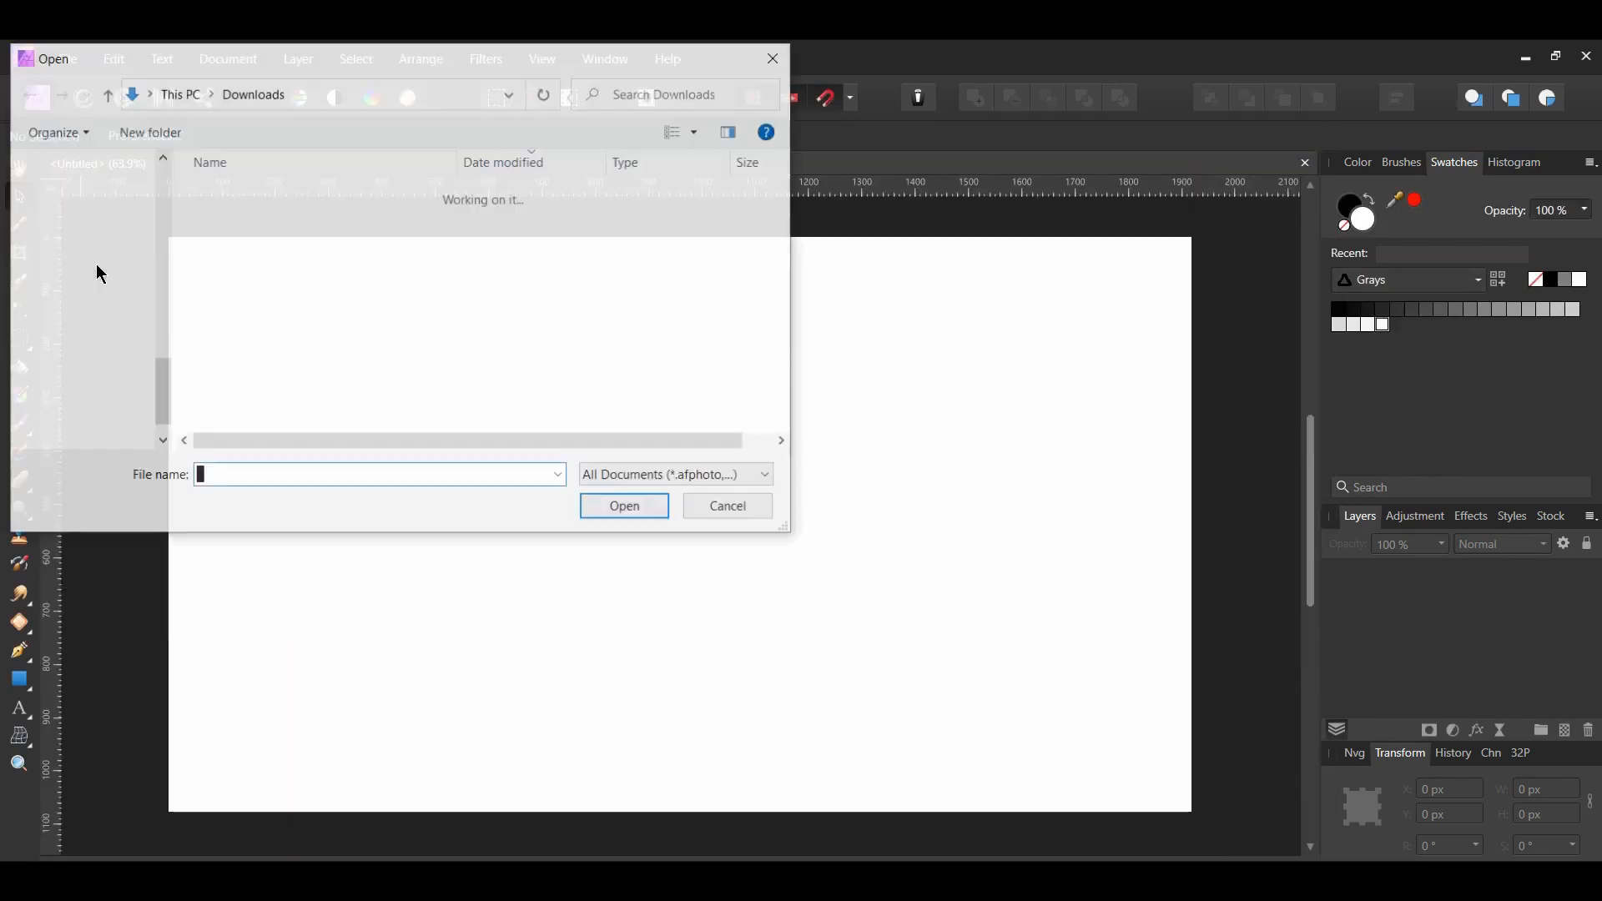
click(283, 337)
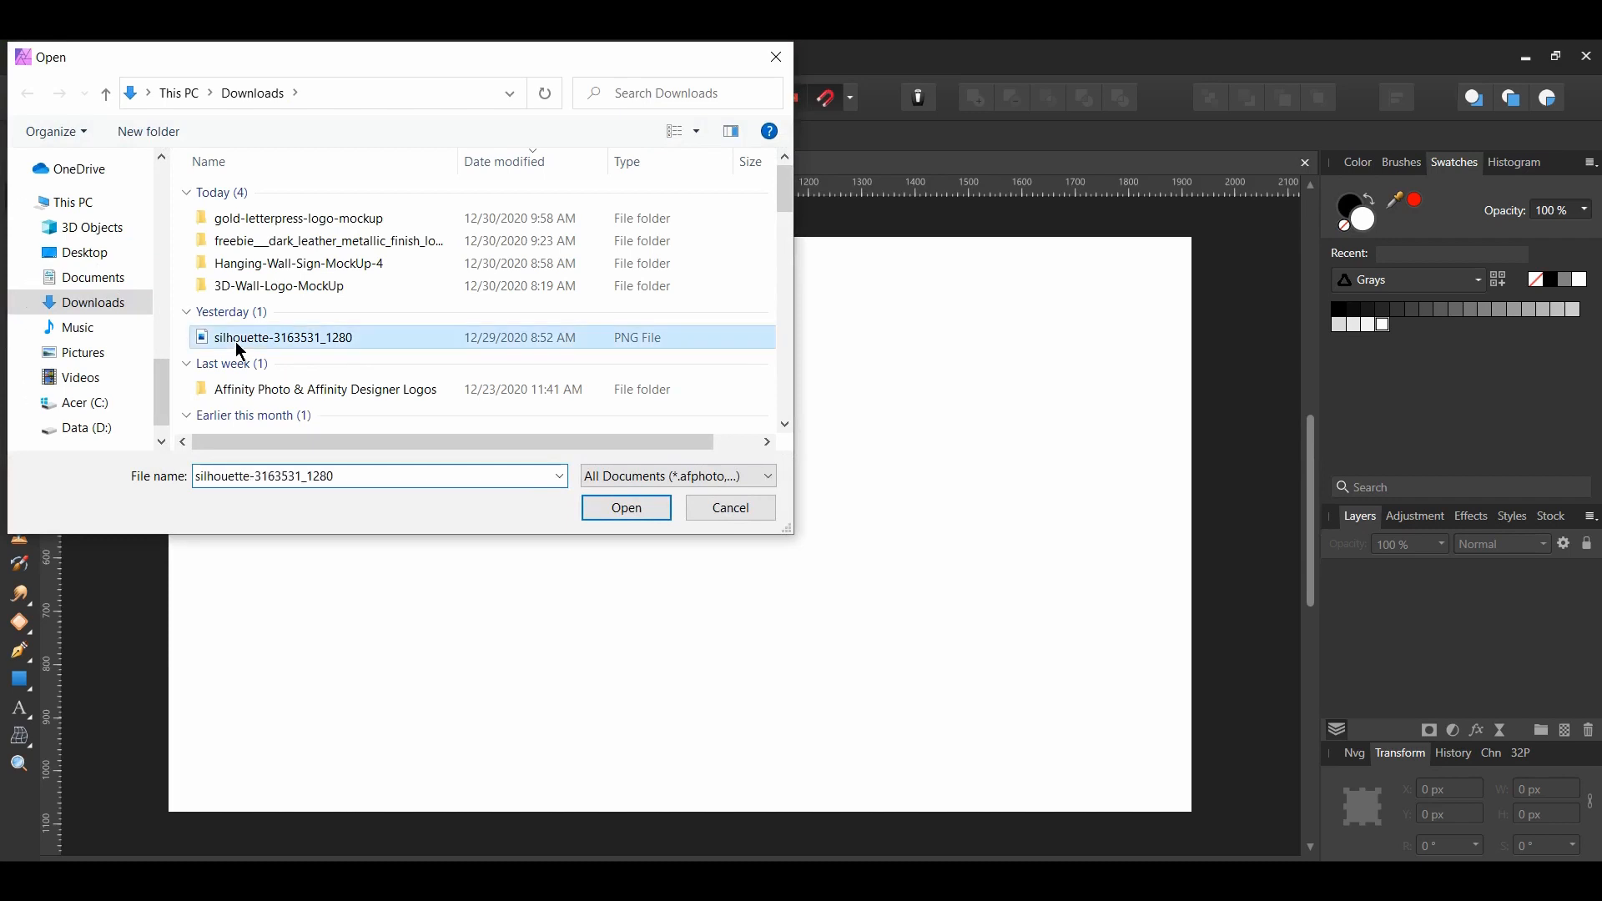
click(627, 508)
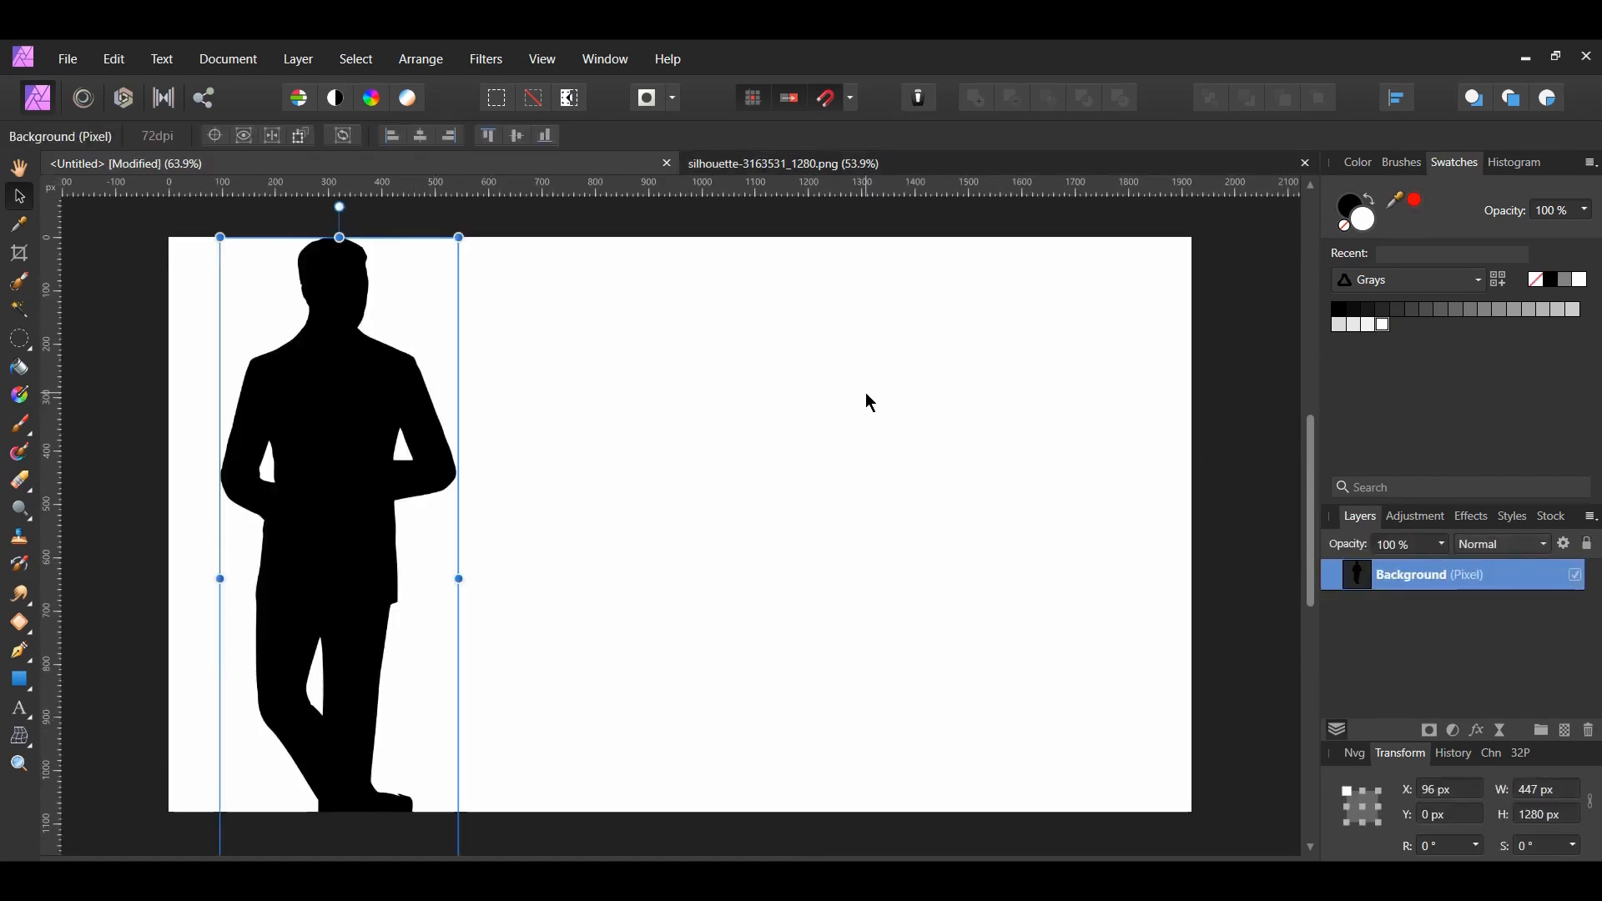
mouse_move(1589, 812)
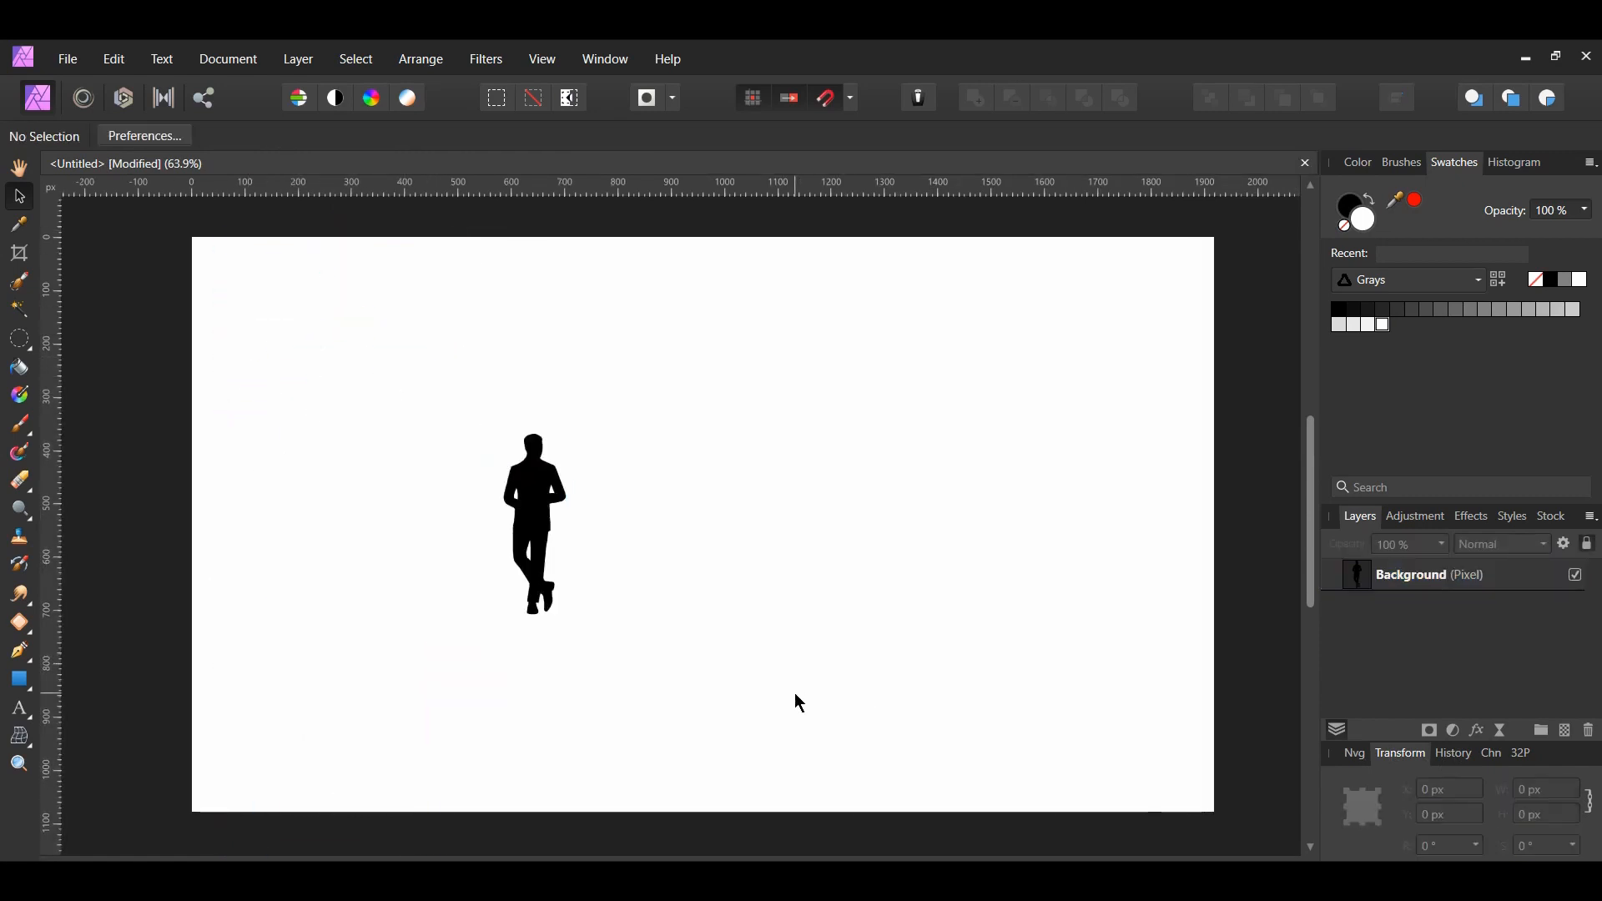
mouse_move(115, 672)
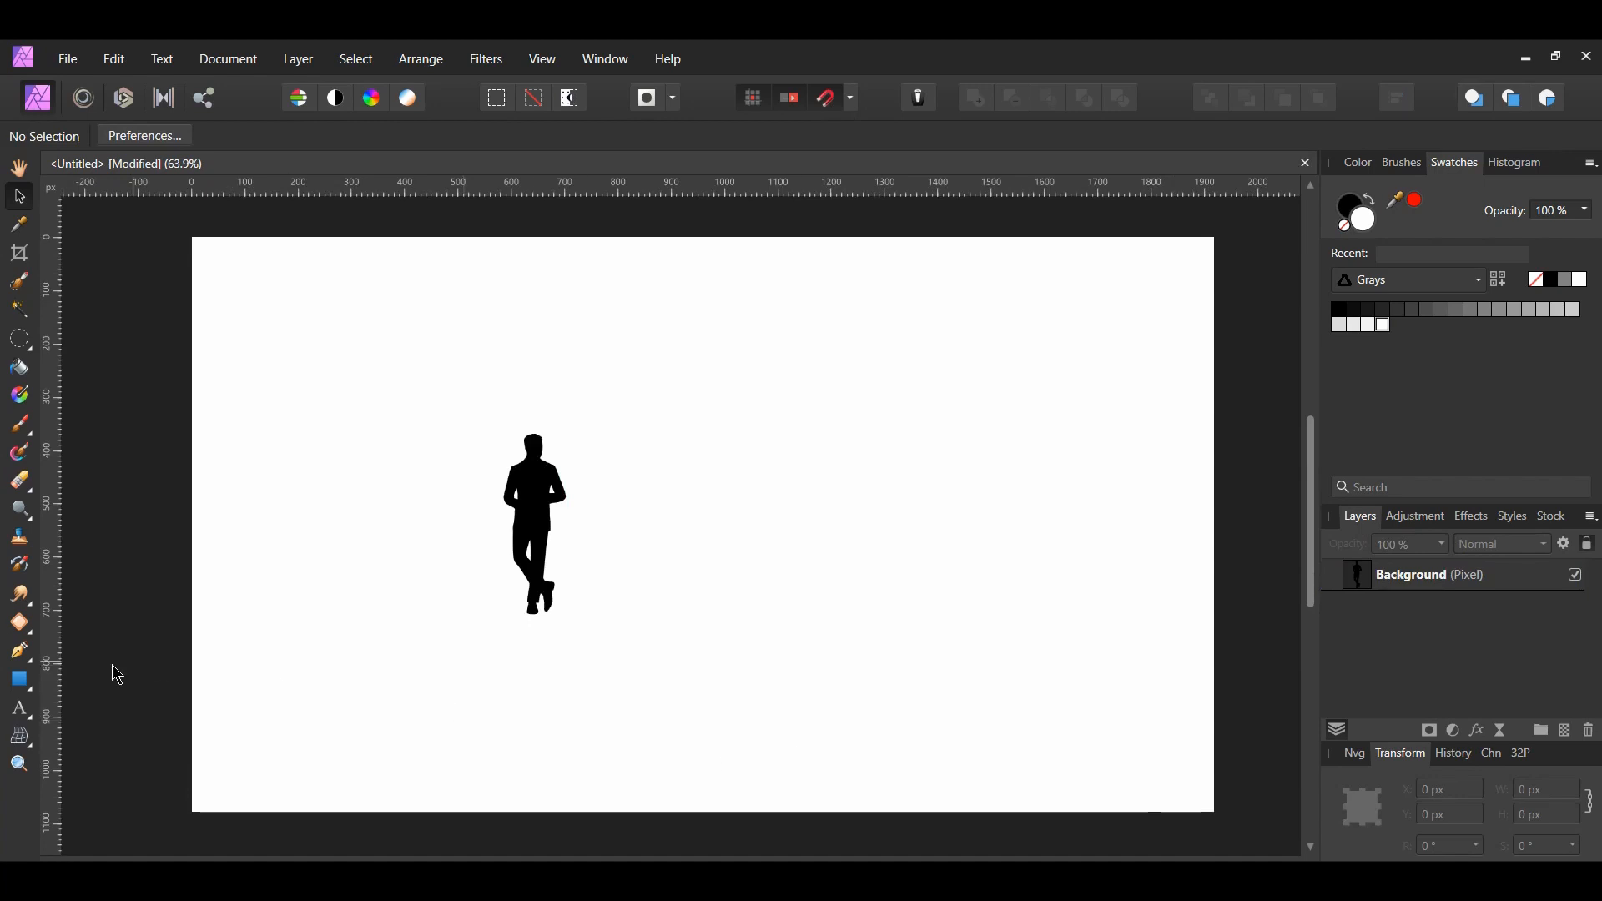
Type 'Ace's' and 'Tailoring' as large serif artistic text right of the silhouette
click(18, 712)
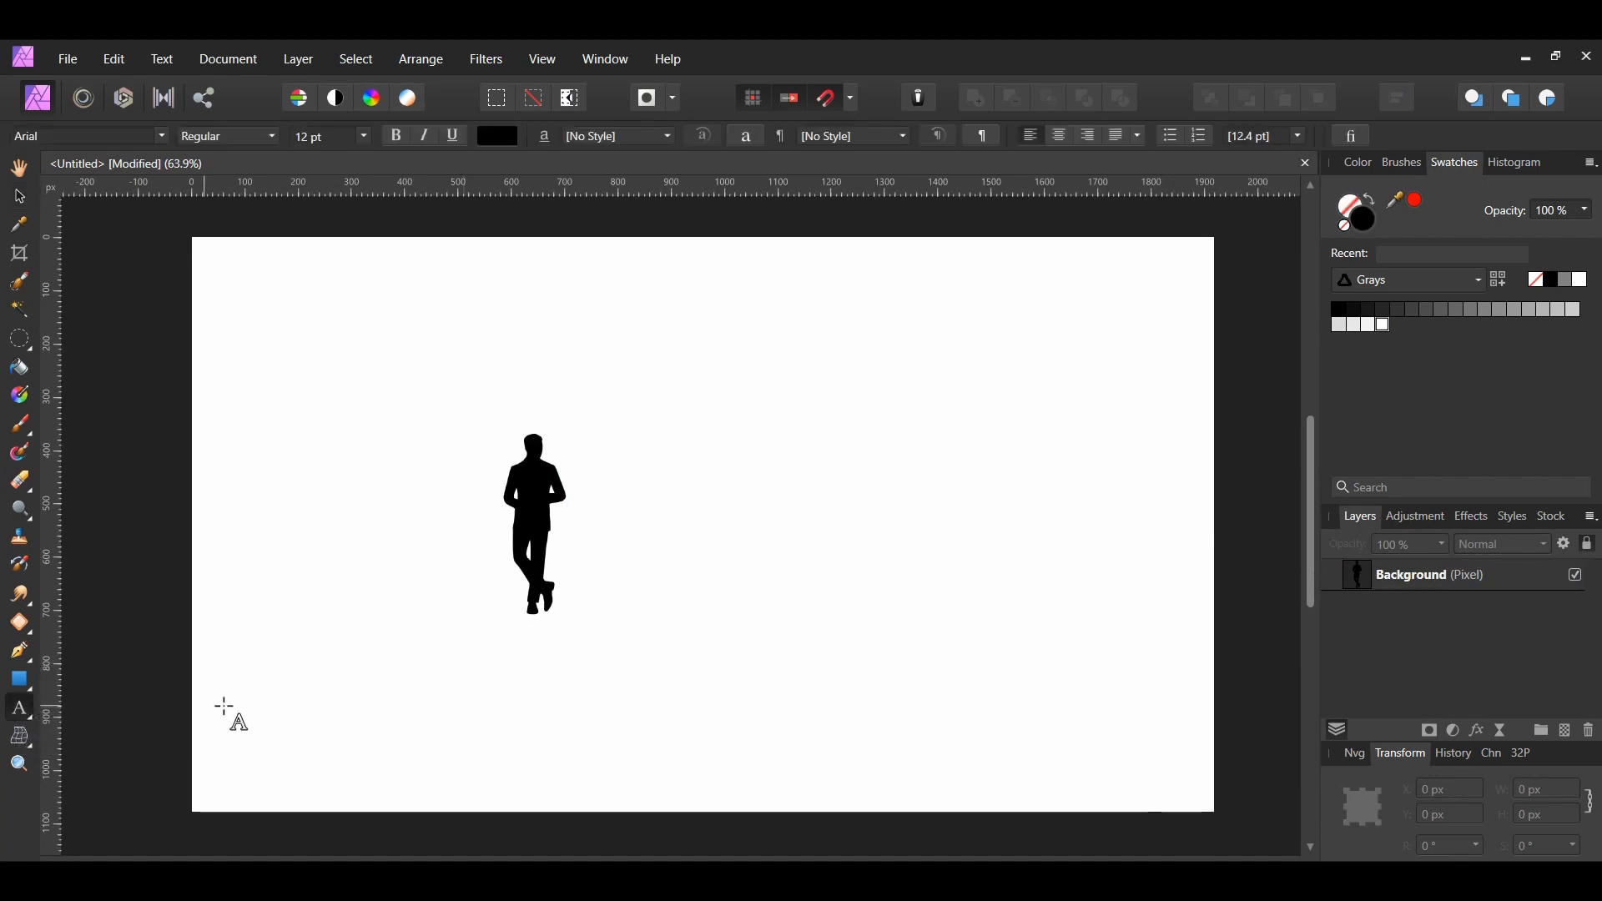
mouse_move(523, 733)
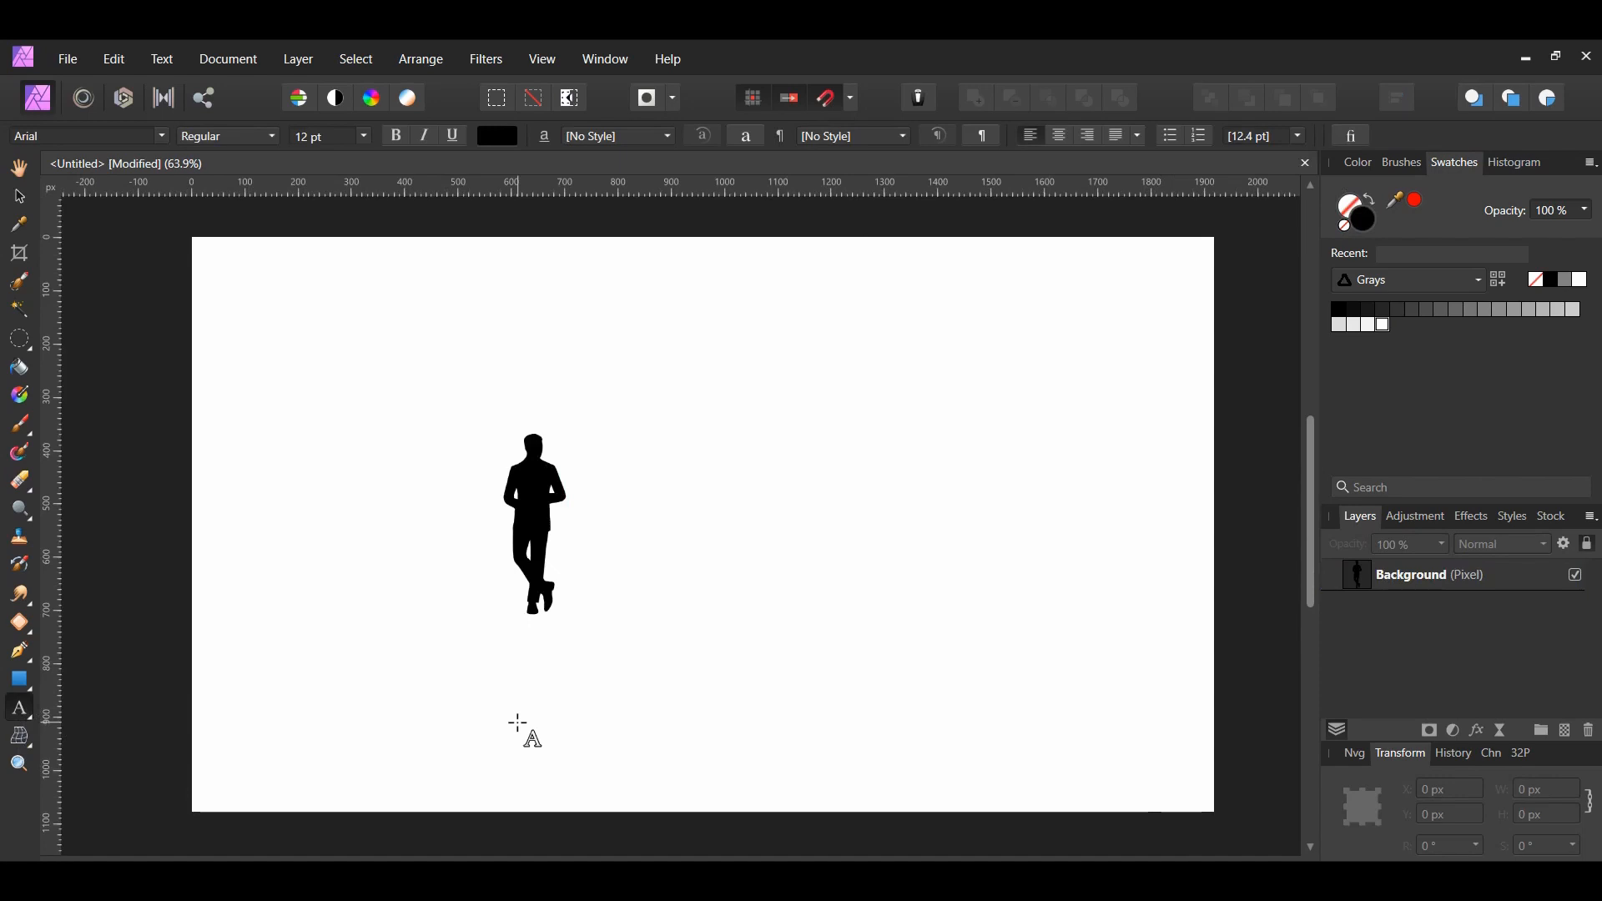
drag(516, 725, 655, 501)
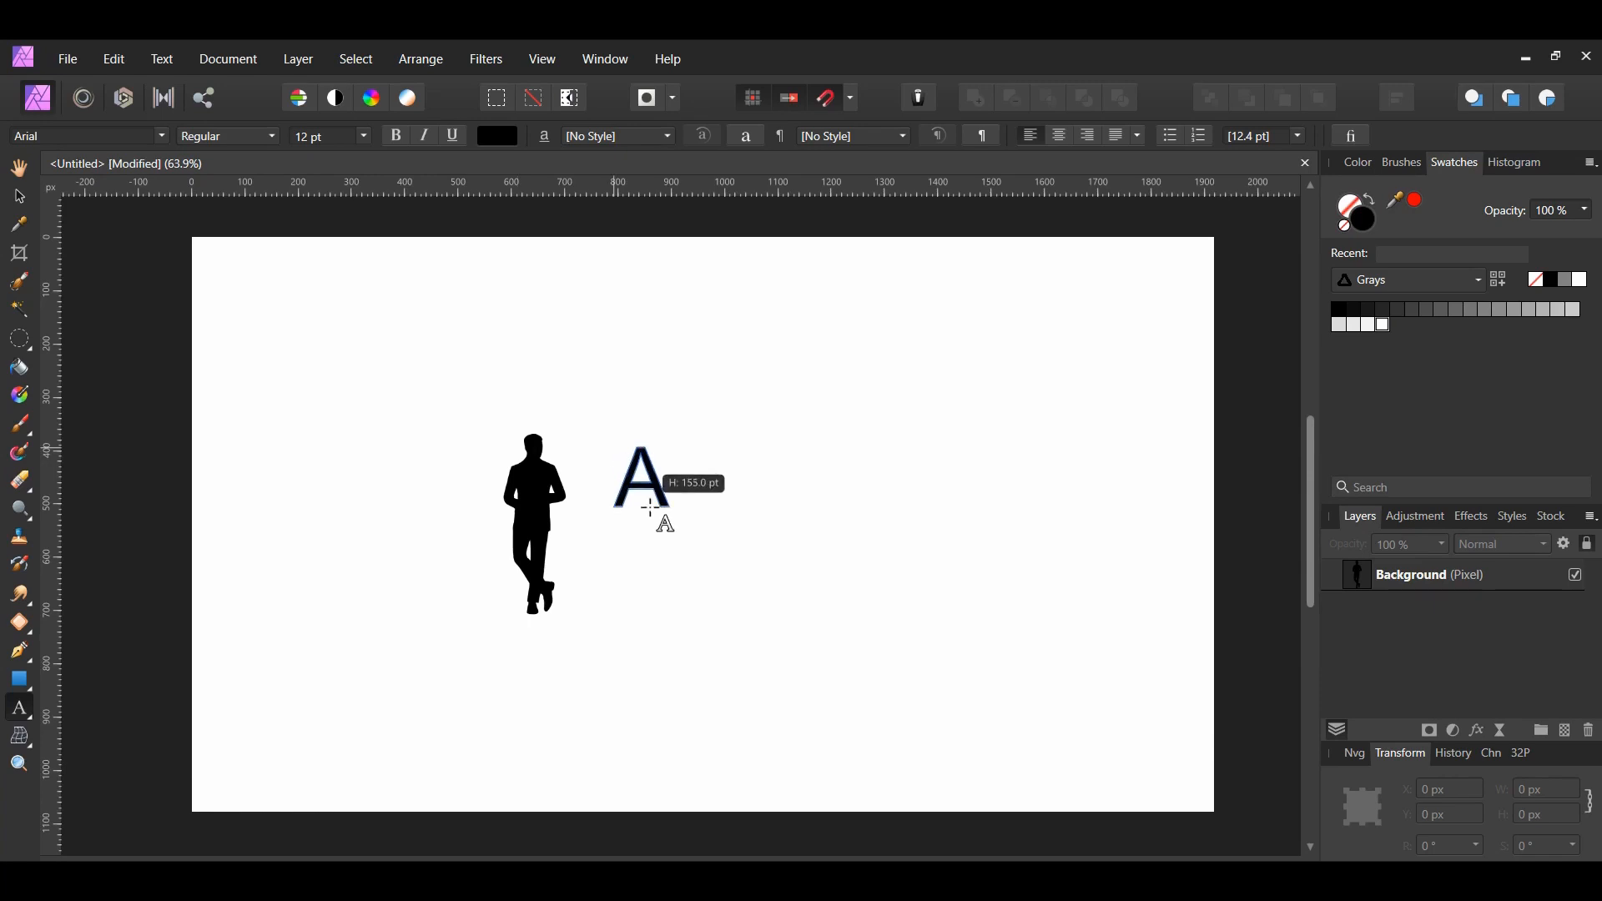
text(ce's)
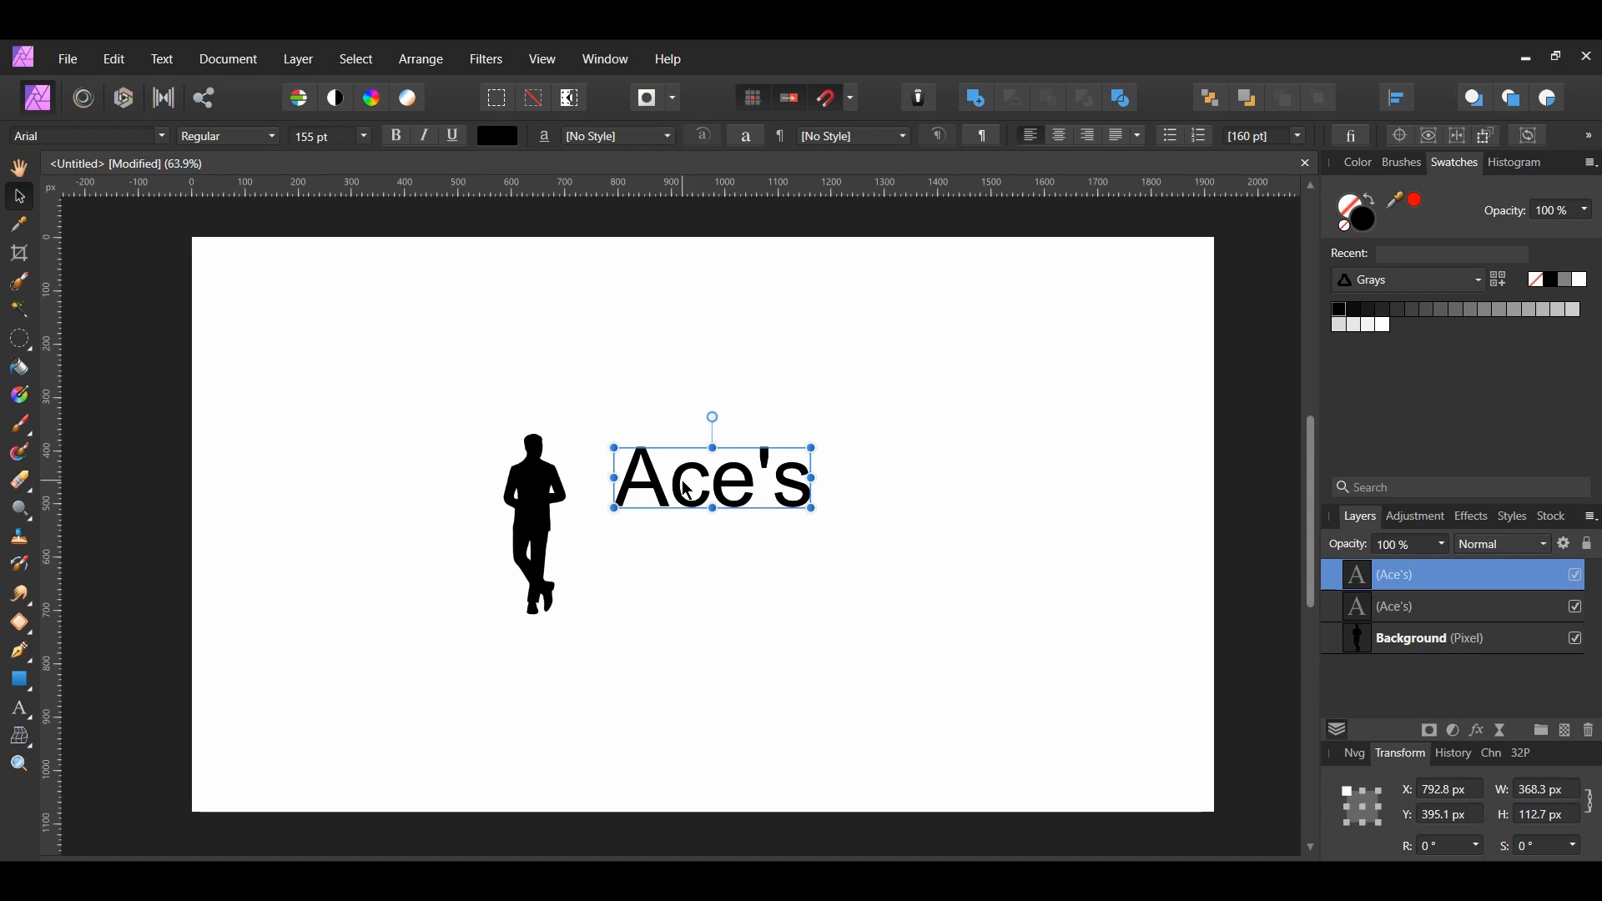
text(Tailoring)
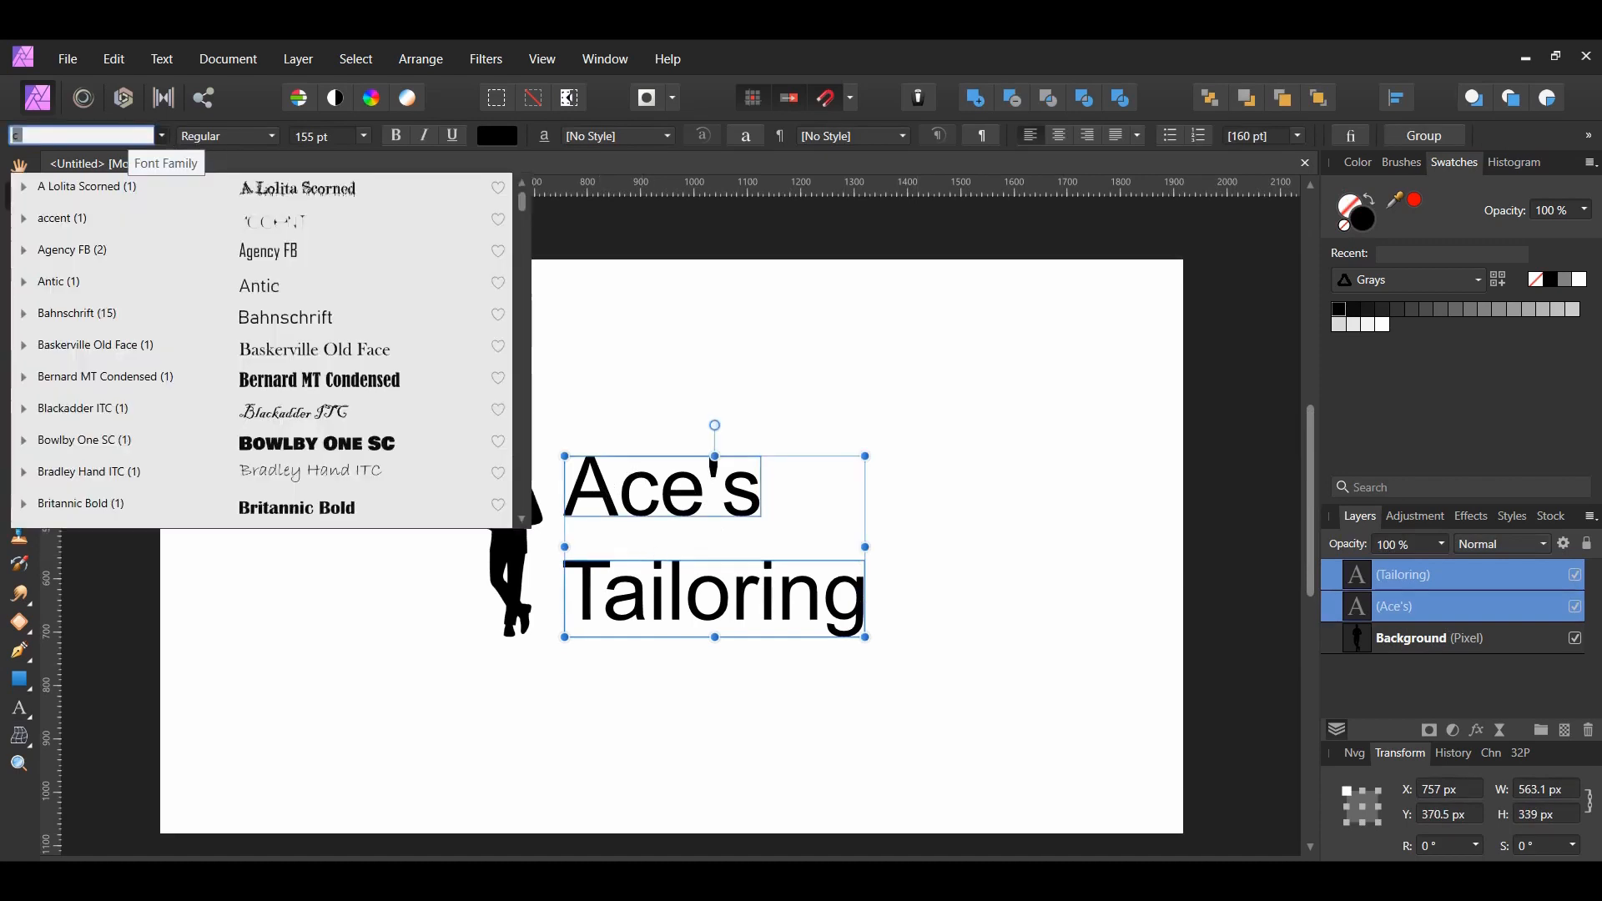
text(cal)
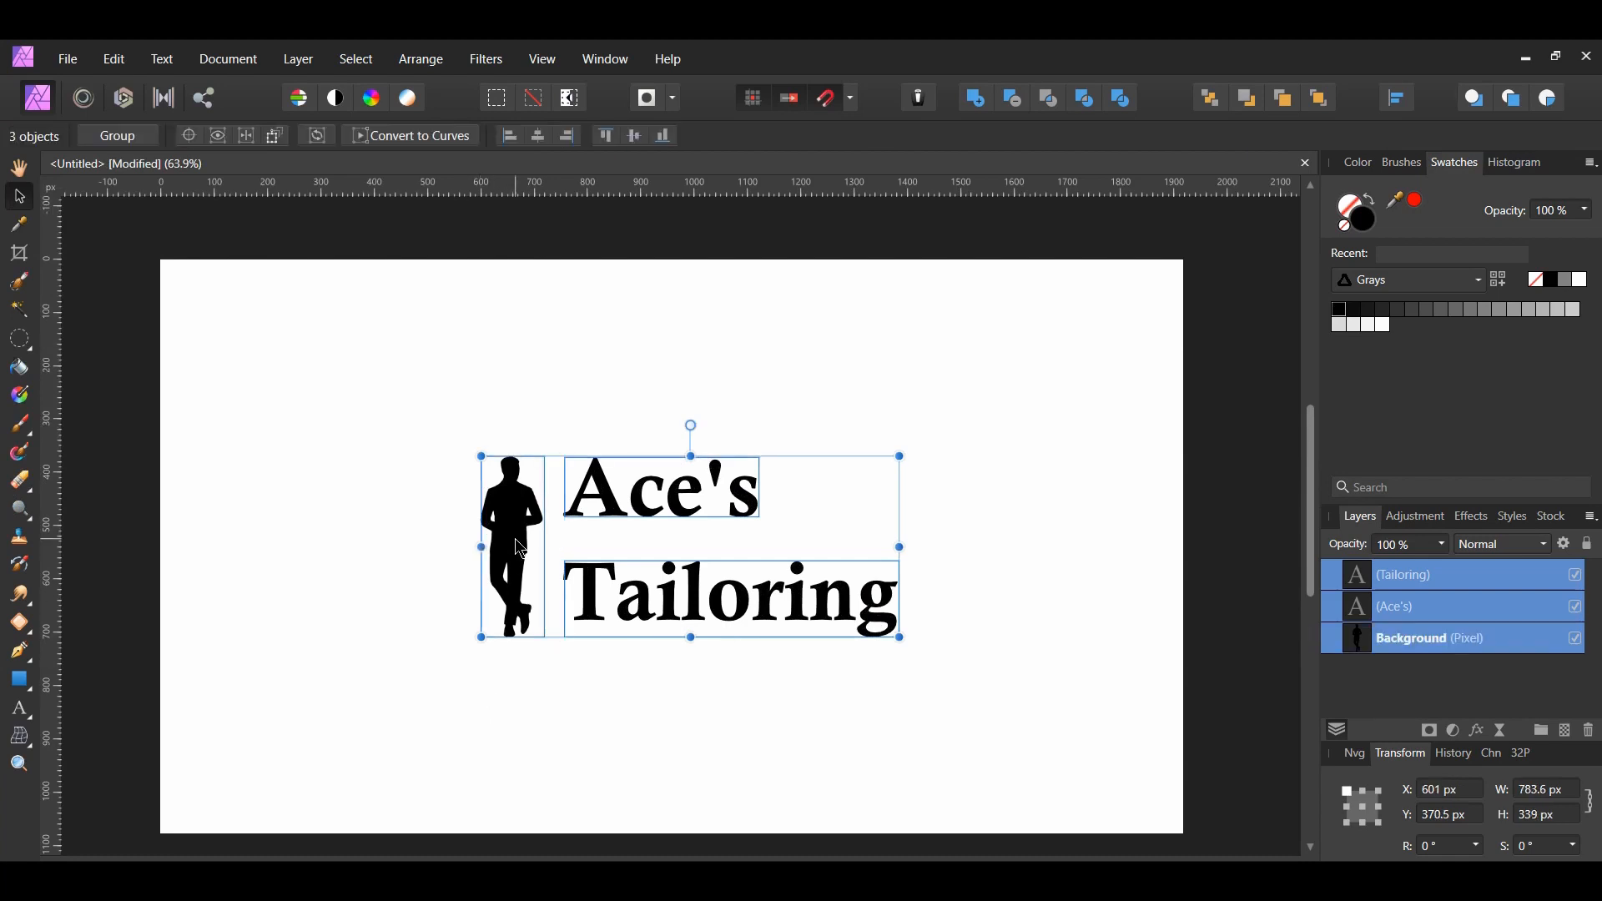
Merge the silhouette and both text layers into a new pixel layer and hide the originals
right_click(1421, 606)
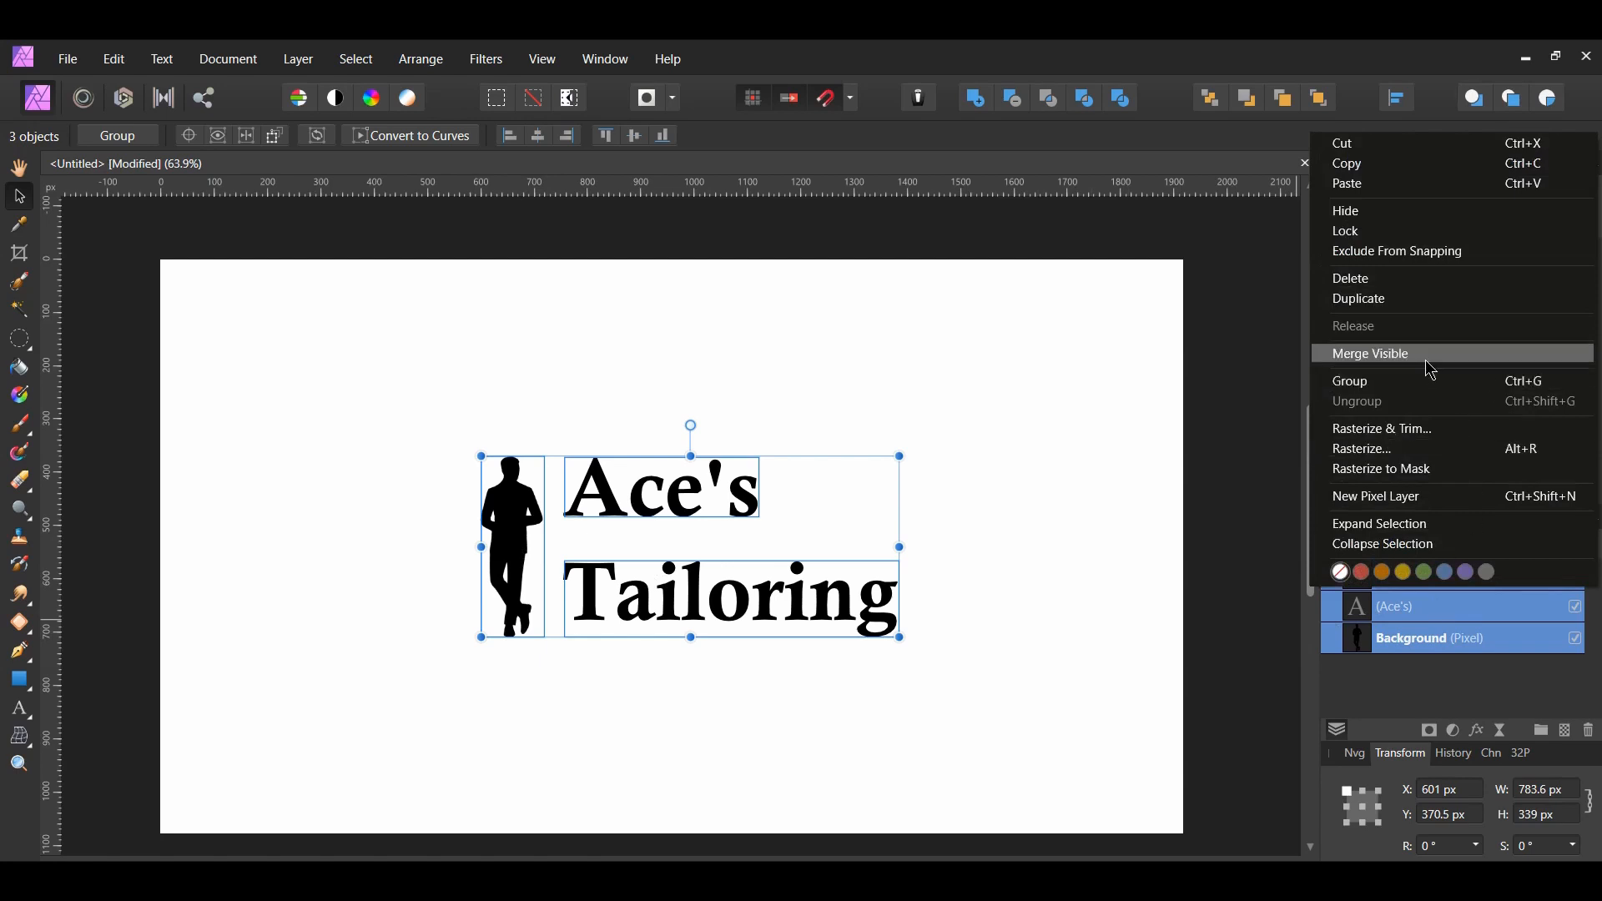
click(1371, 354)
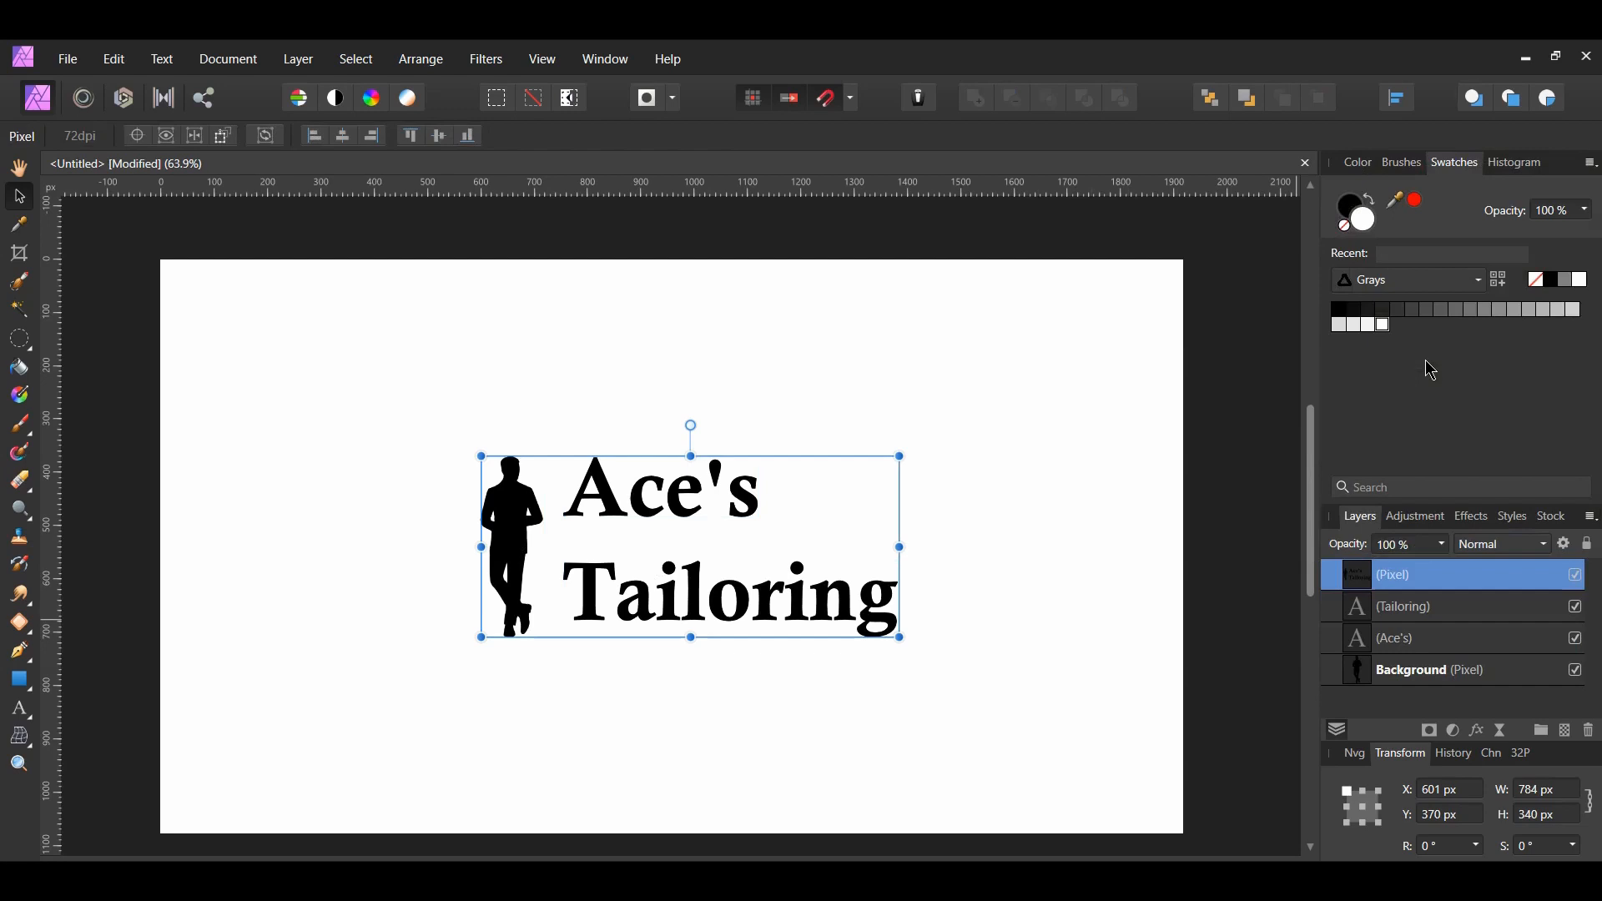
click(1405, 605)
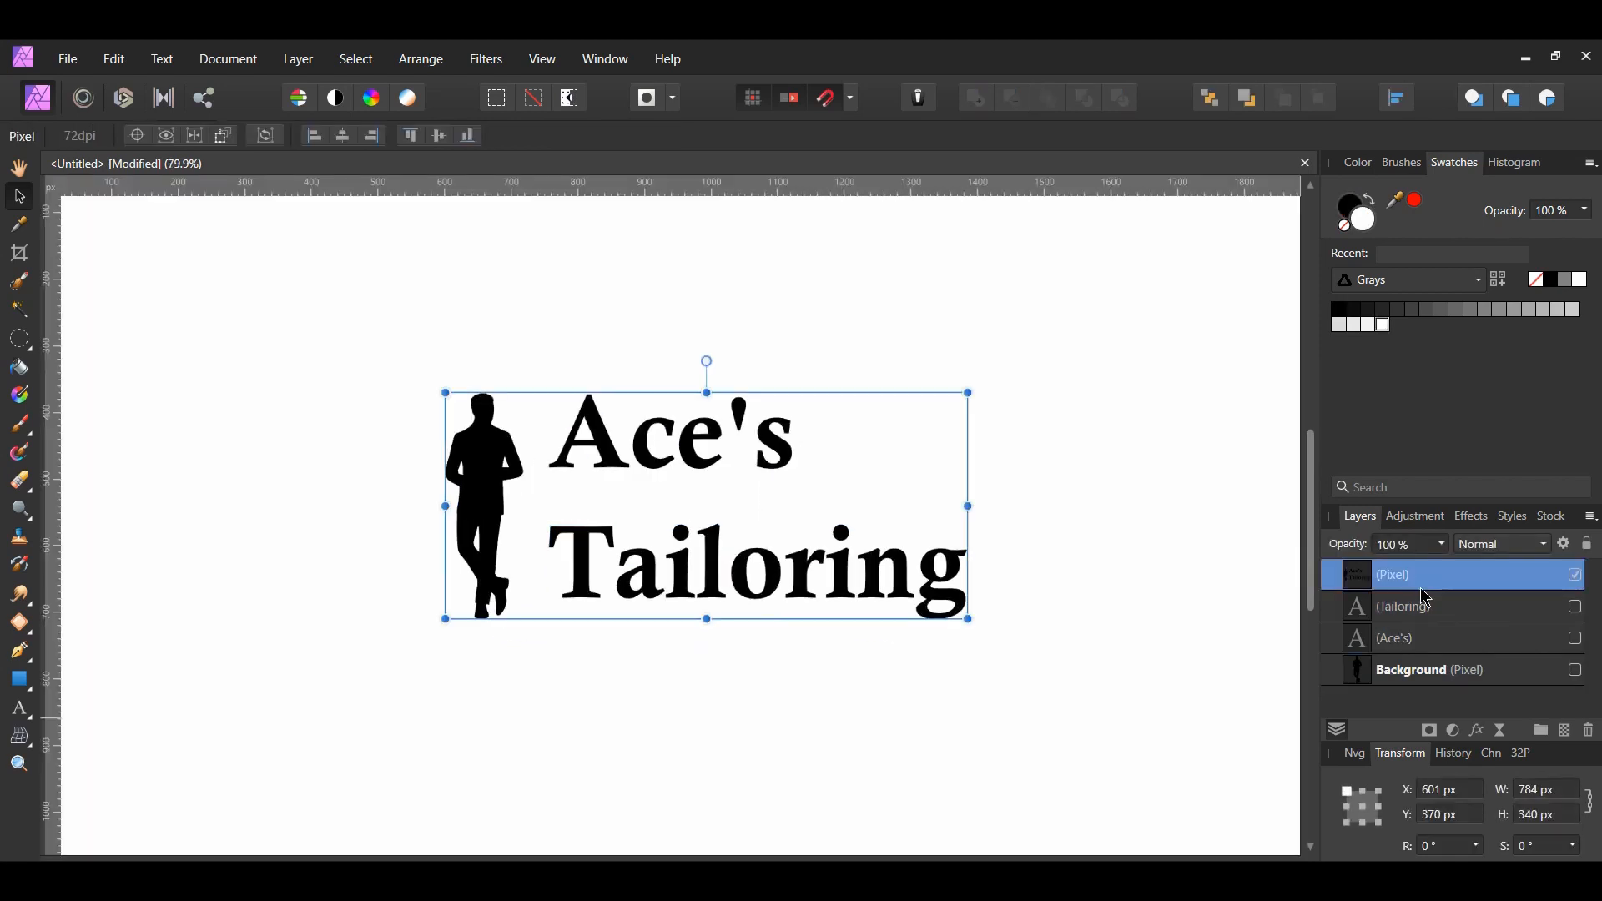
Add a 7A7A7A gray Color Overlay effect to the merged logo layer
click(1474, 733)
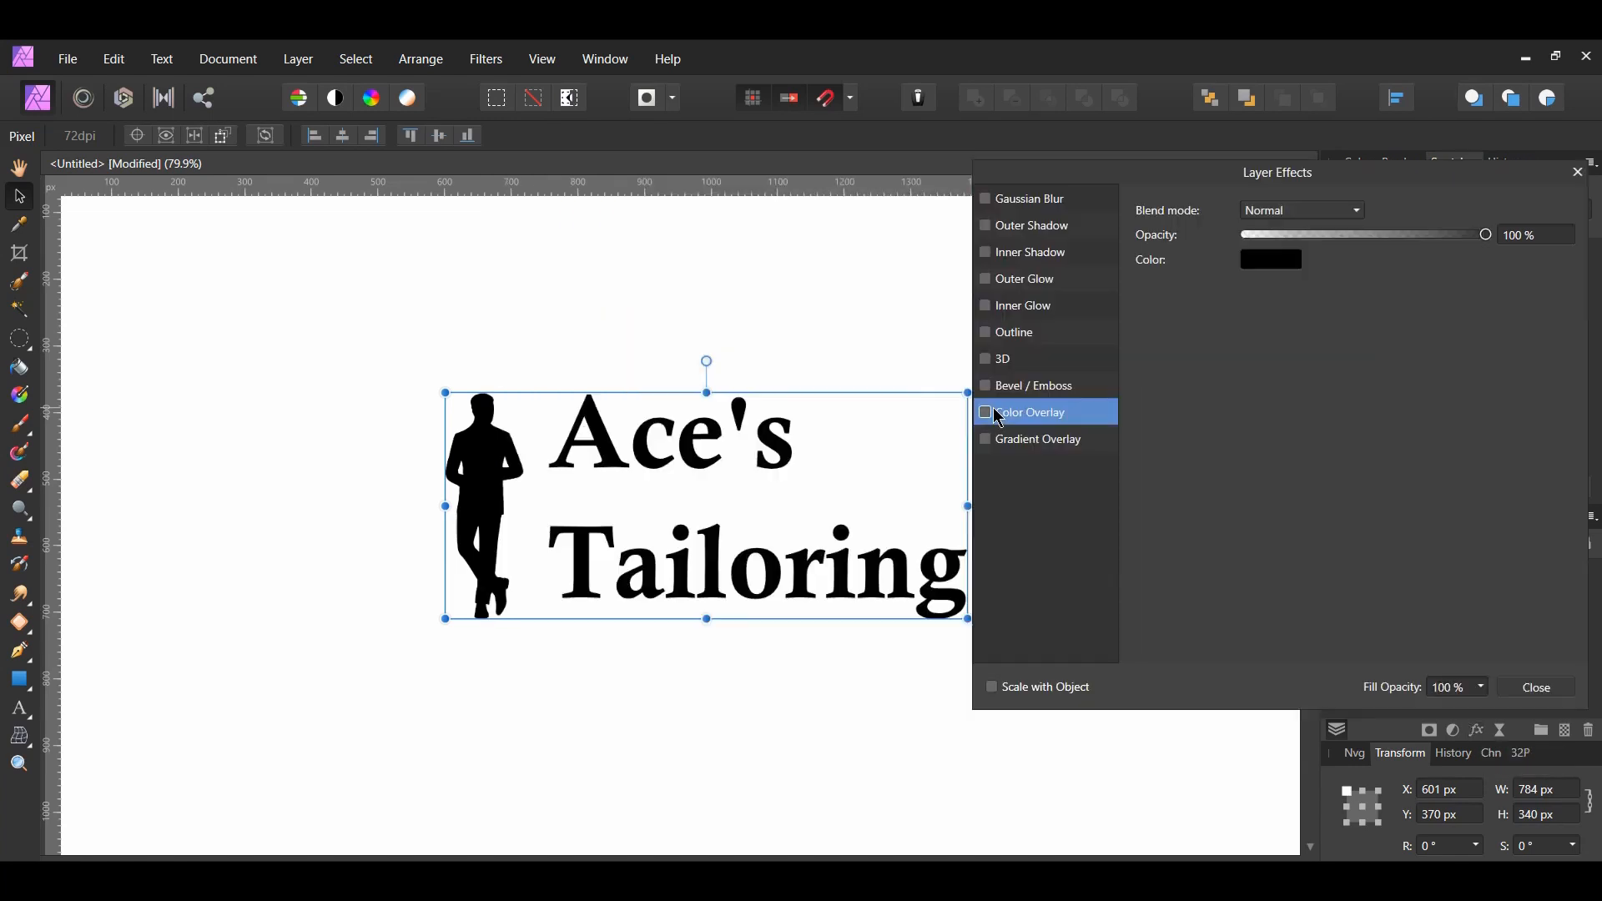
click(984, 412)
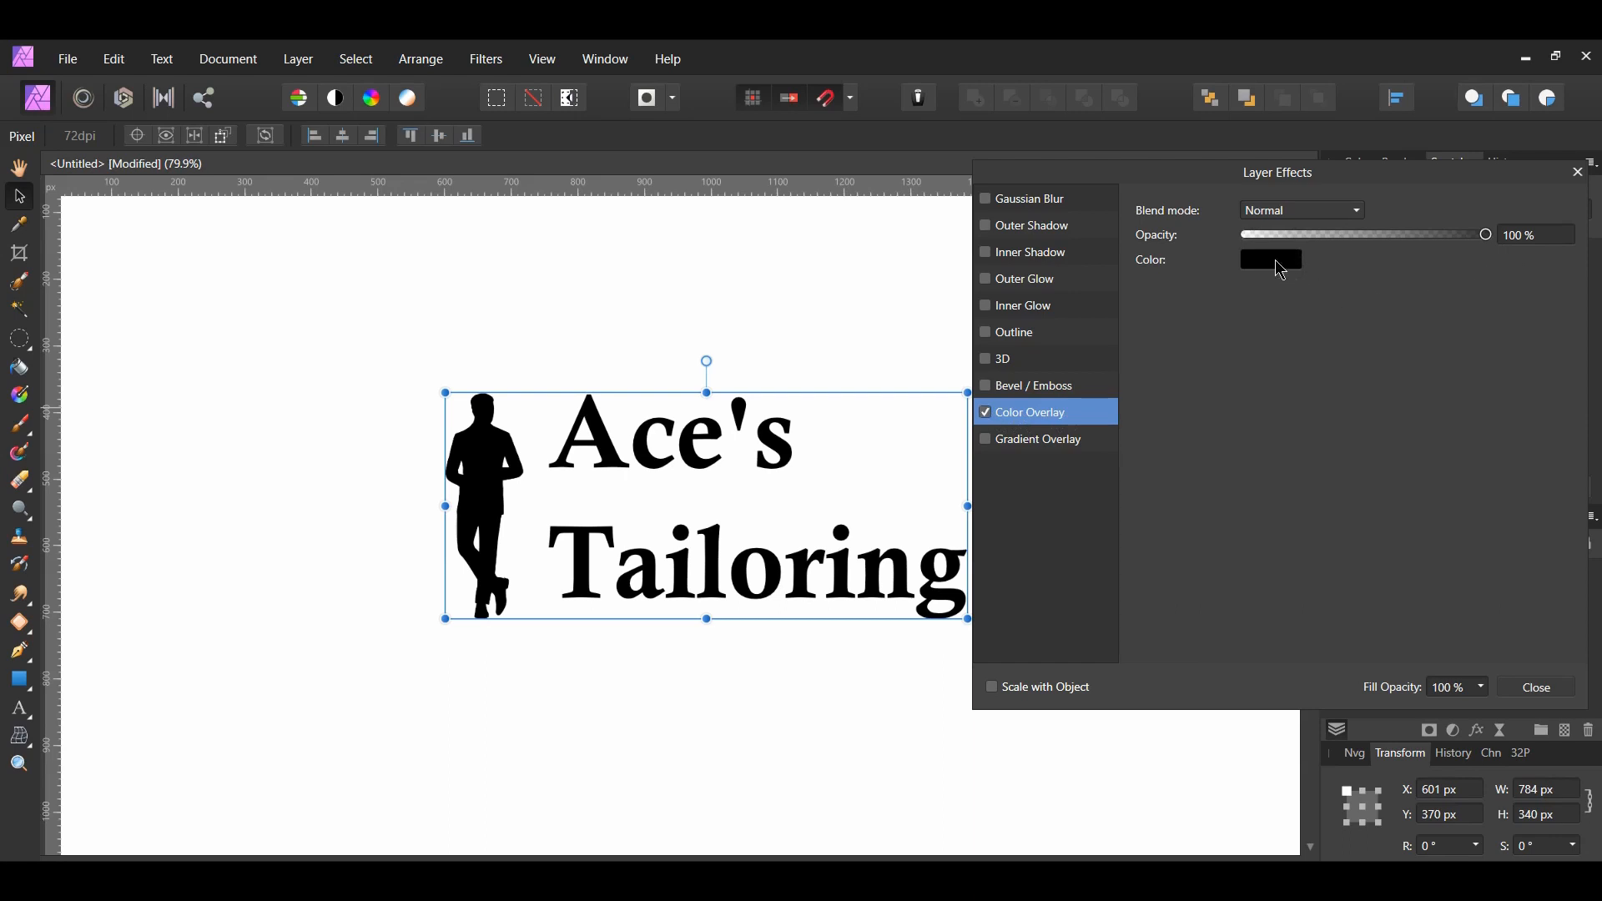
click(1270, 259)
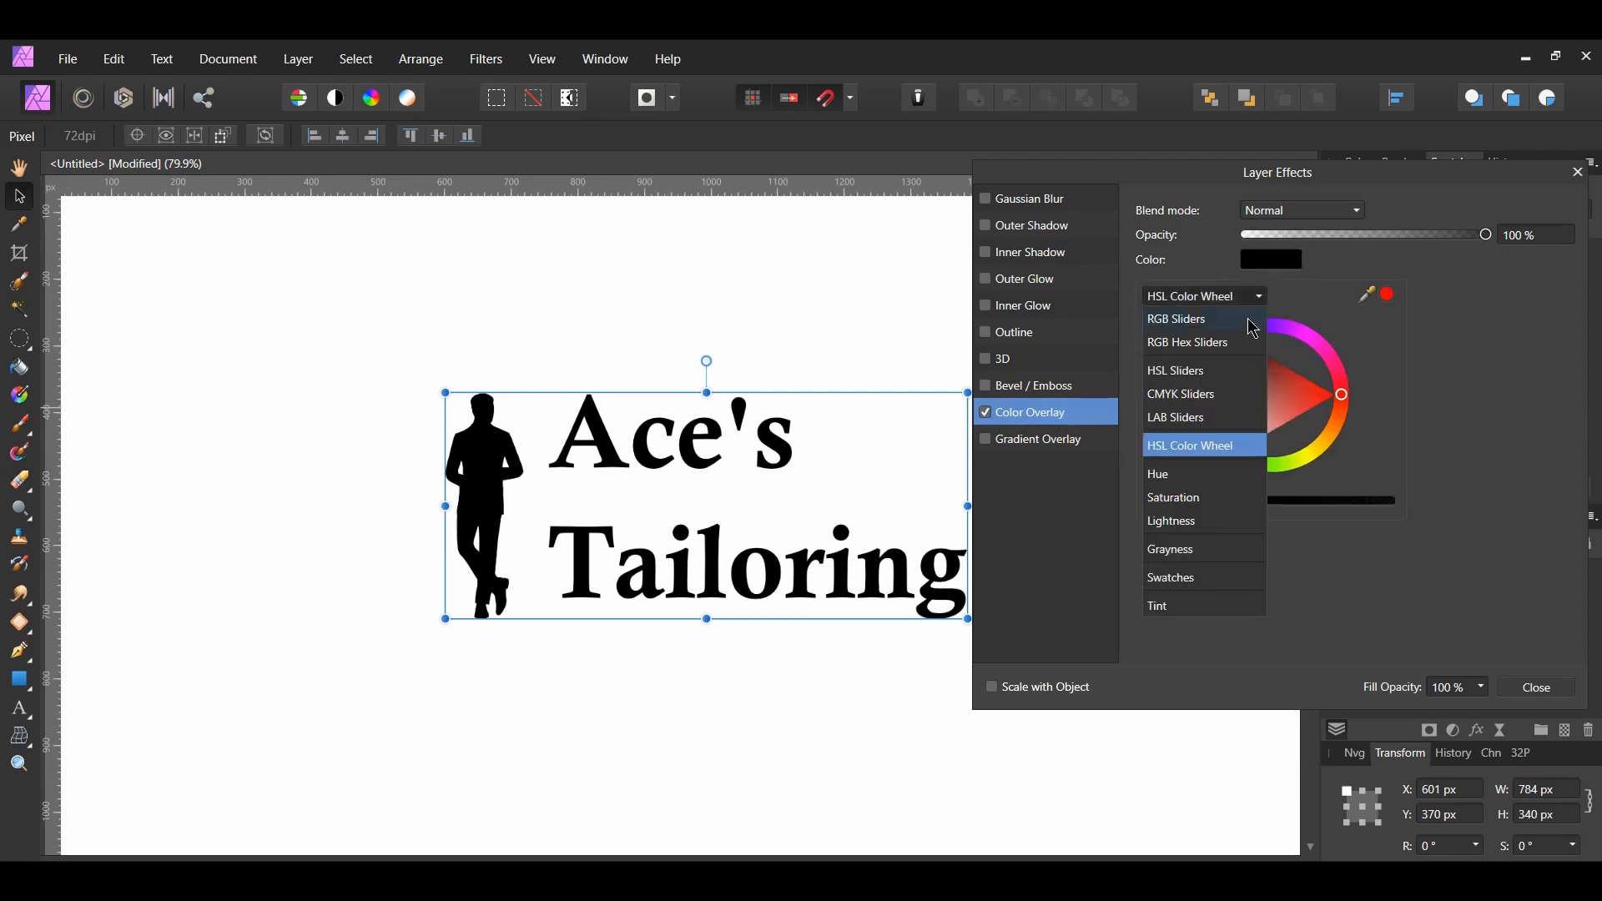
click(1188, 343)
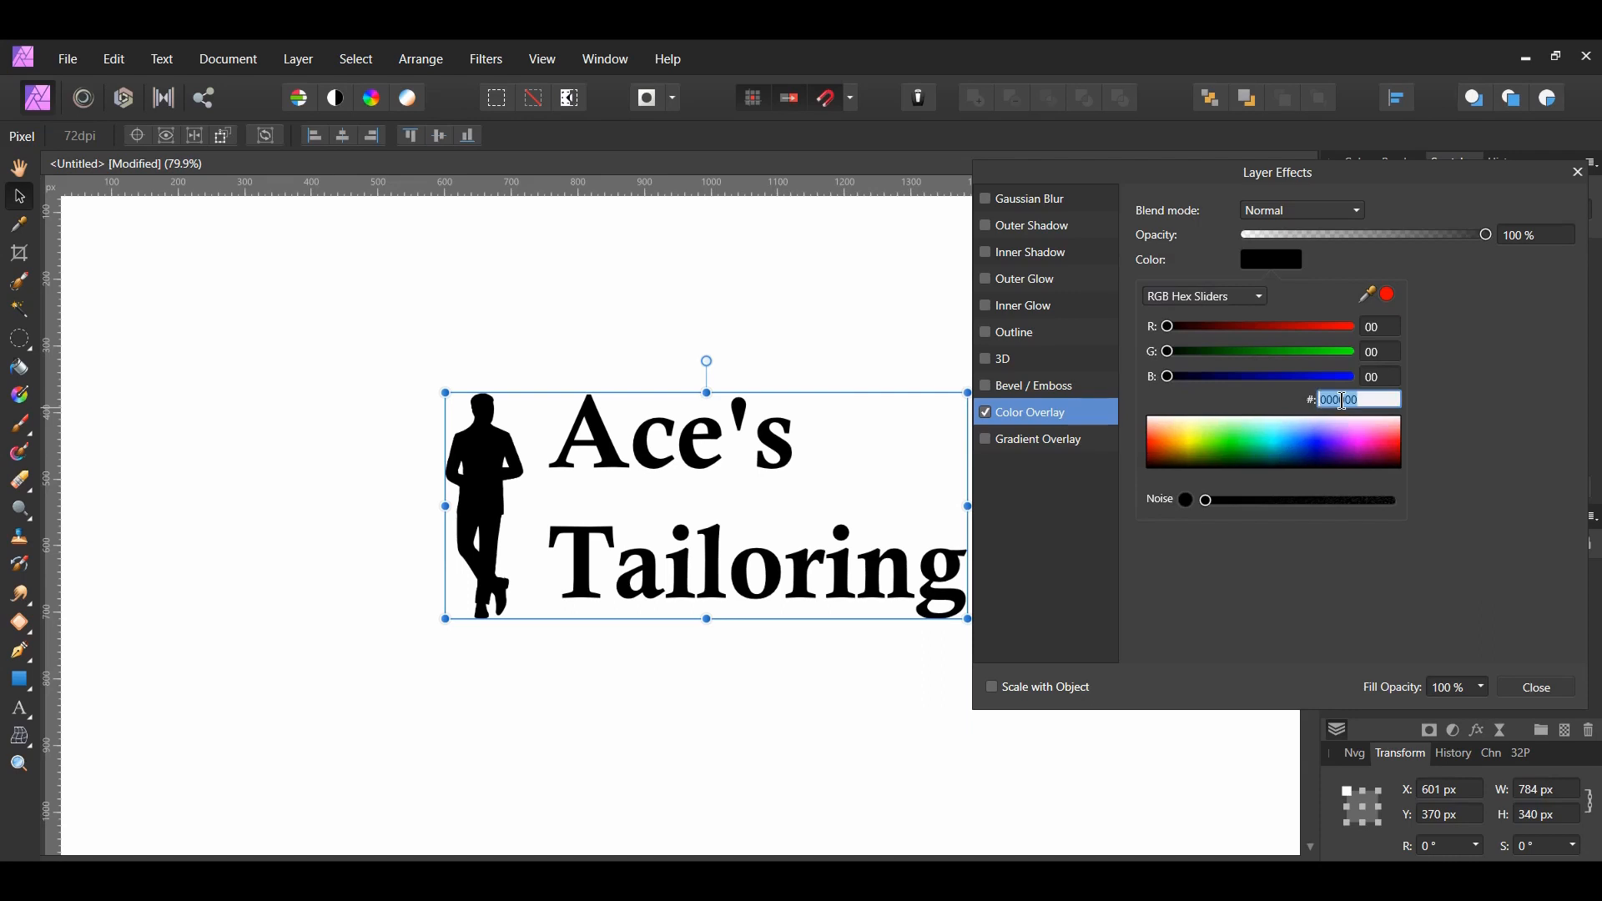
text(7A7A7A)
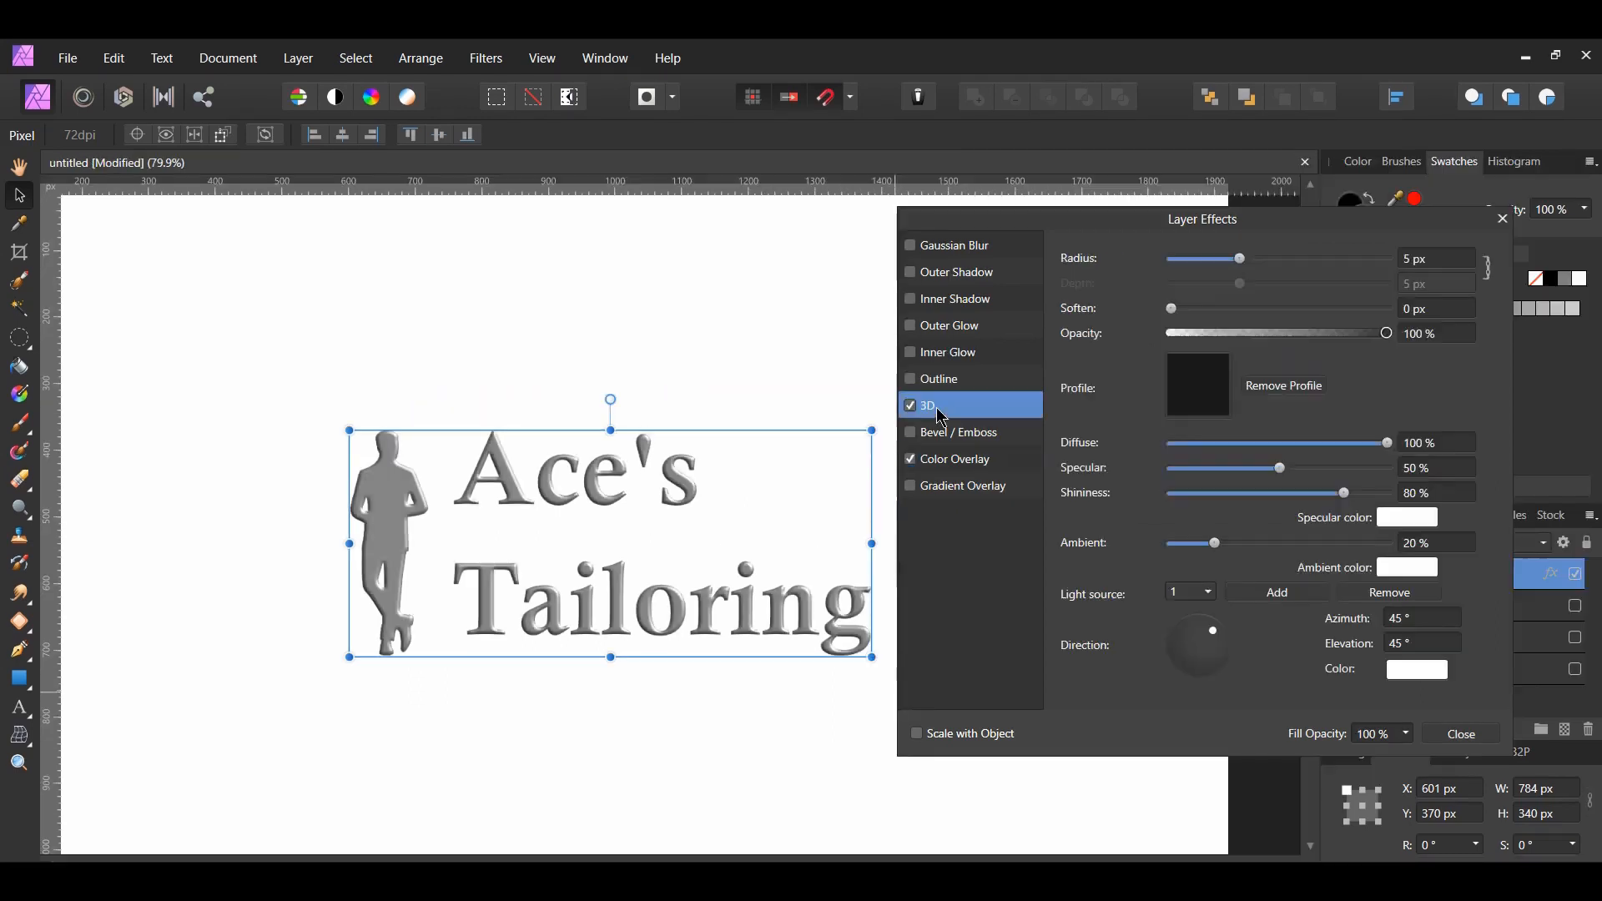
mouse_move(1119, 368)
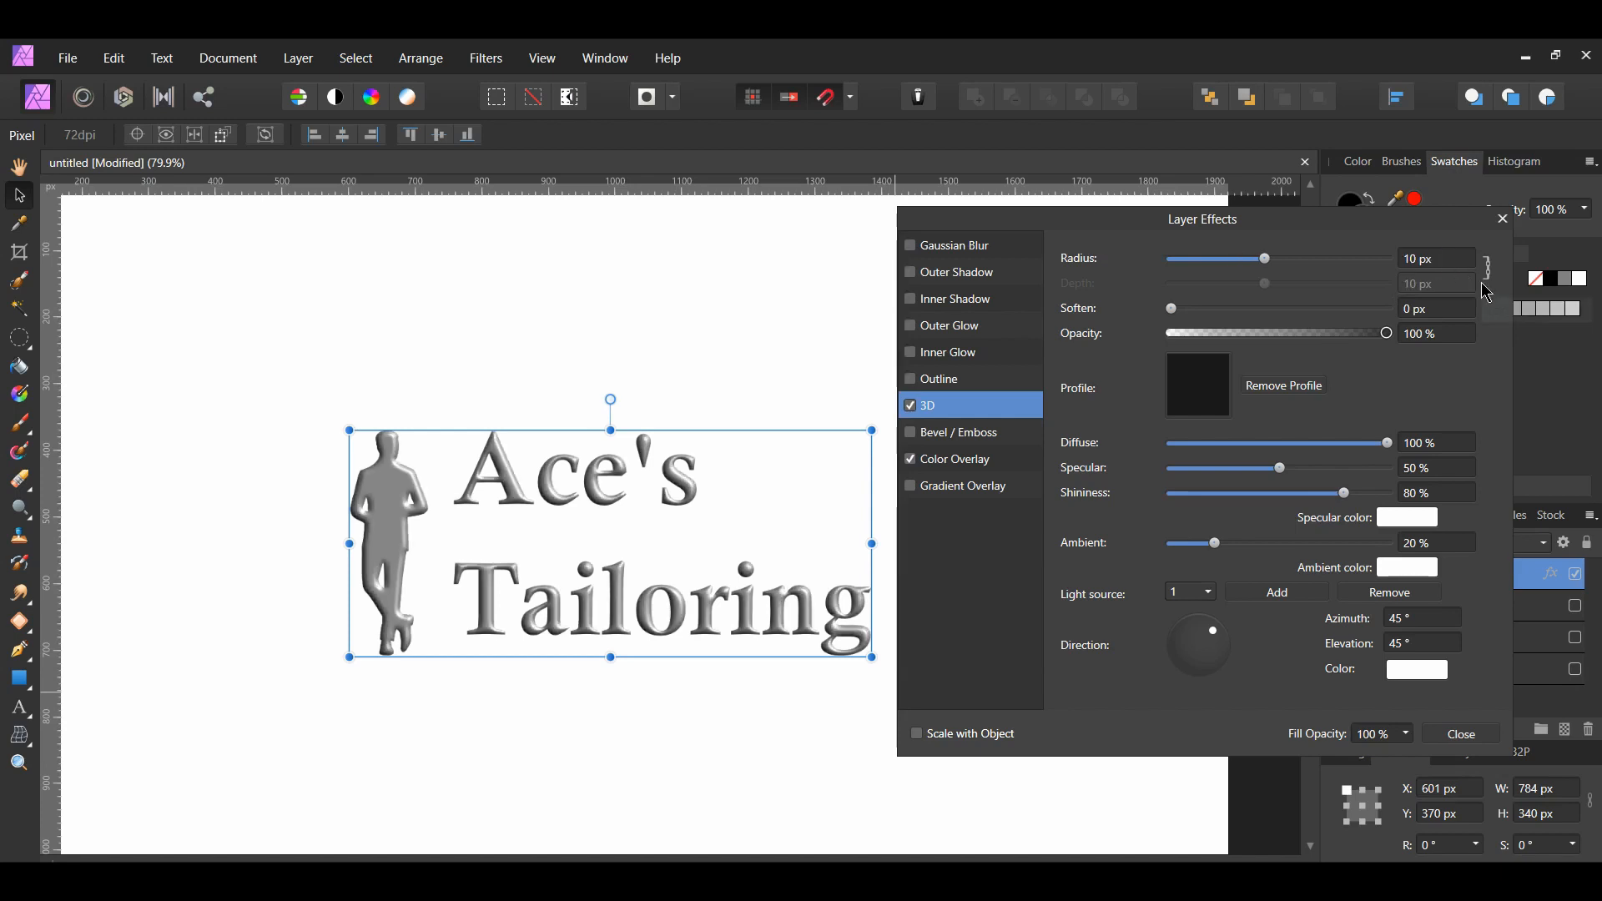
mouse_move(1488, 287)
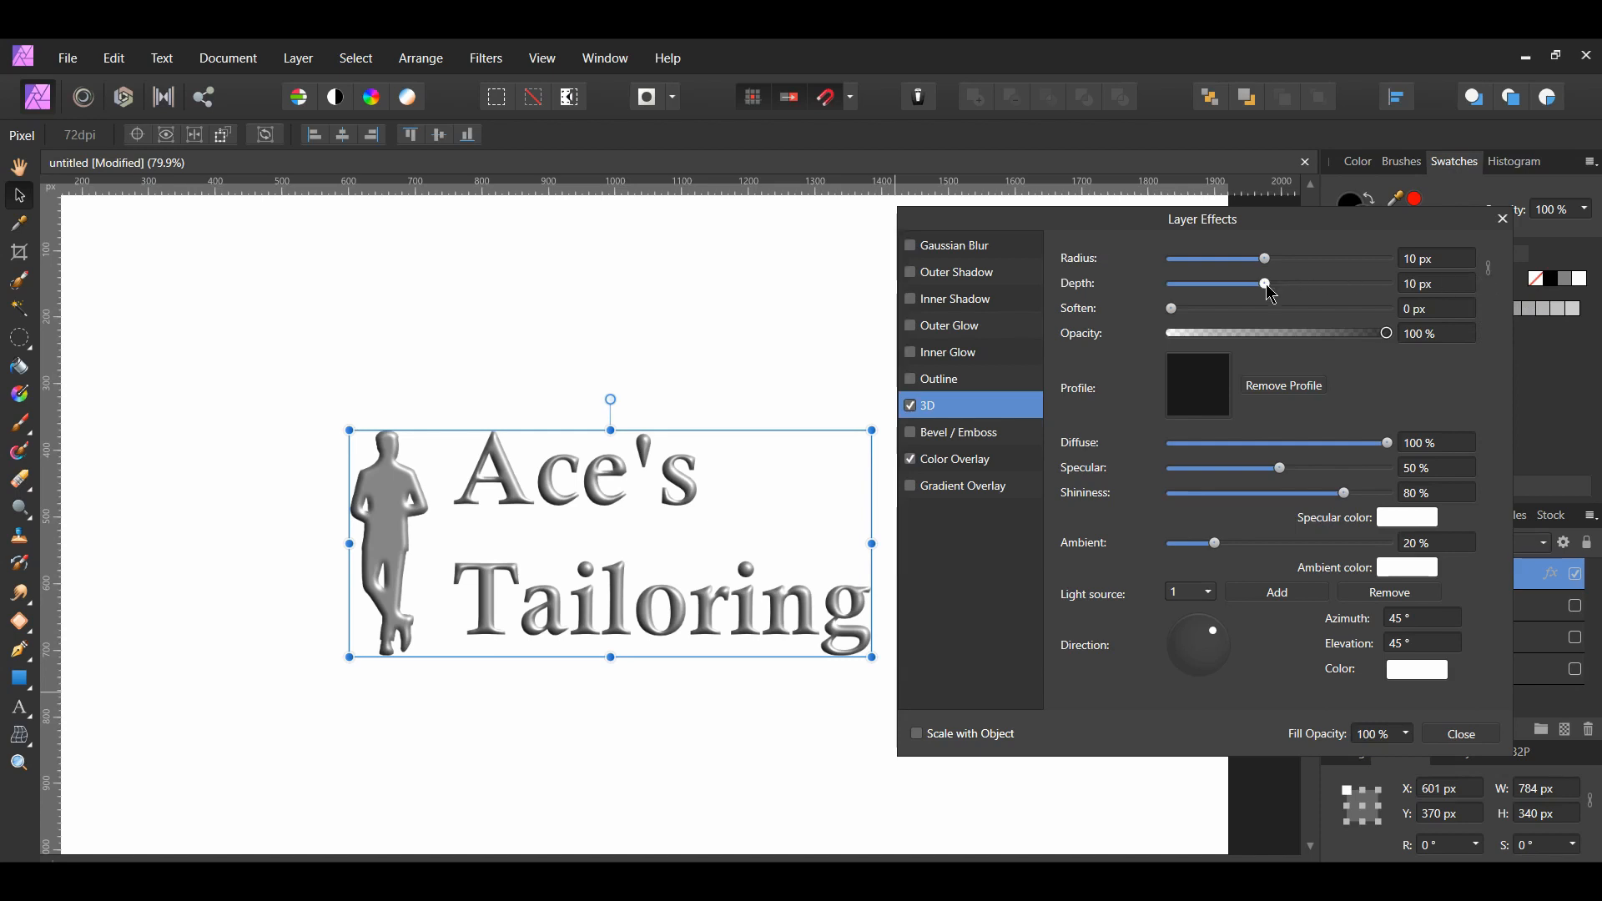
Set the 3D effect's depth to match the 10 px radius, soften 0 px, opacity 80%
drag(1264, 283, 1330, 283)
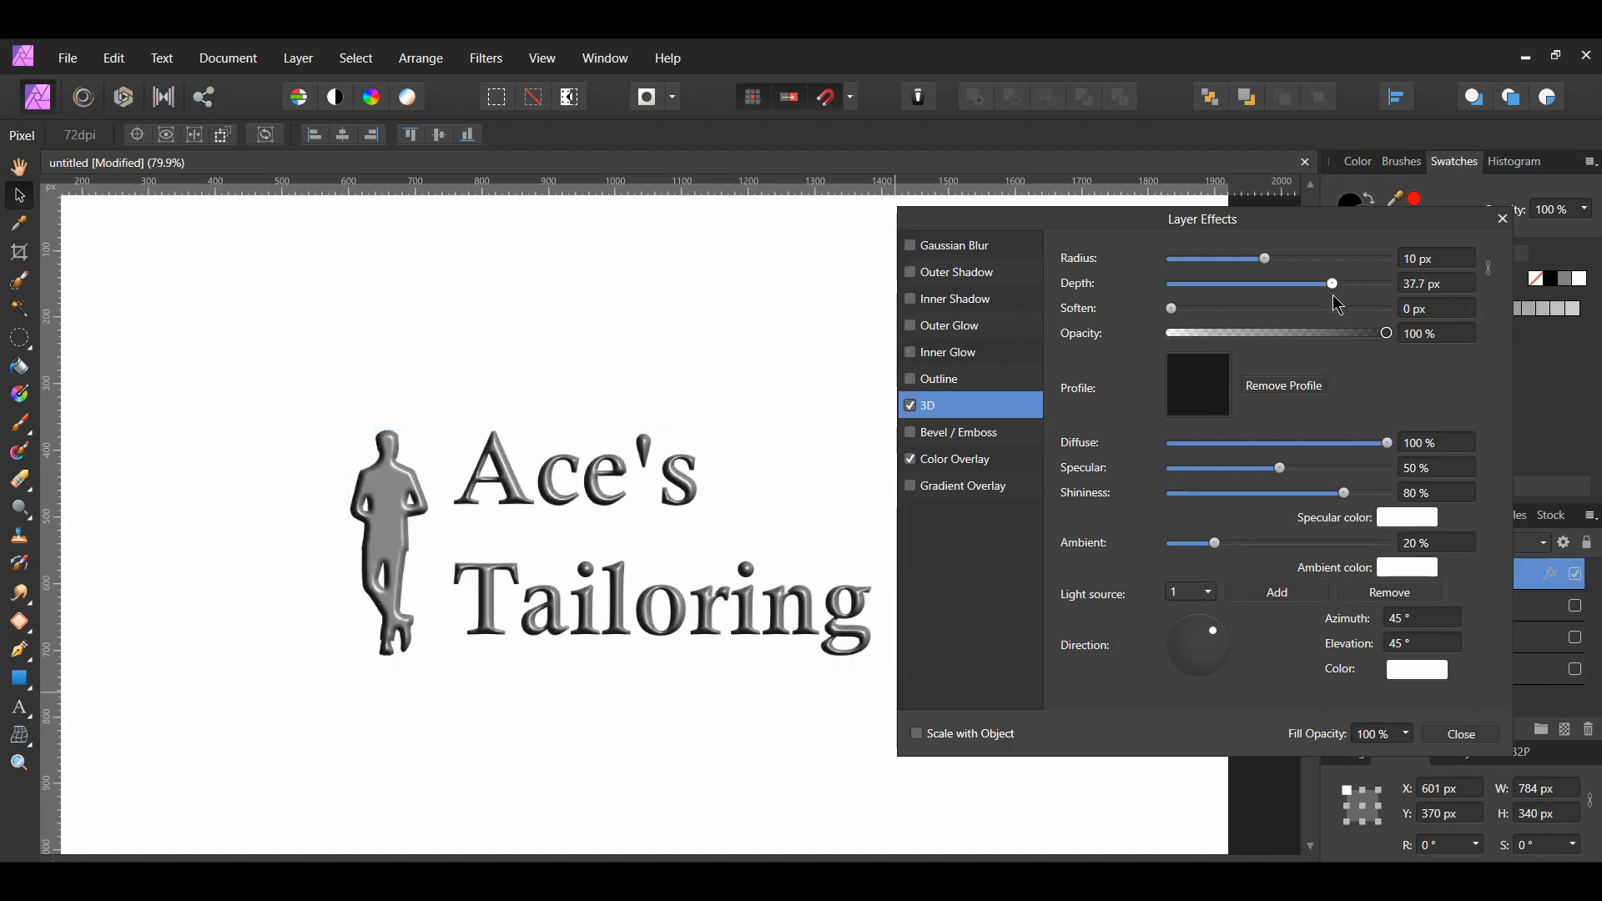
drag(1330, 283, 1264, 283)
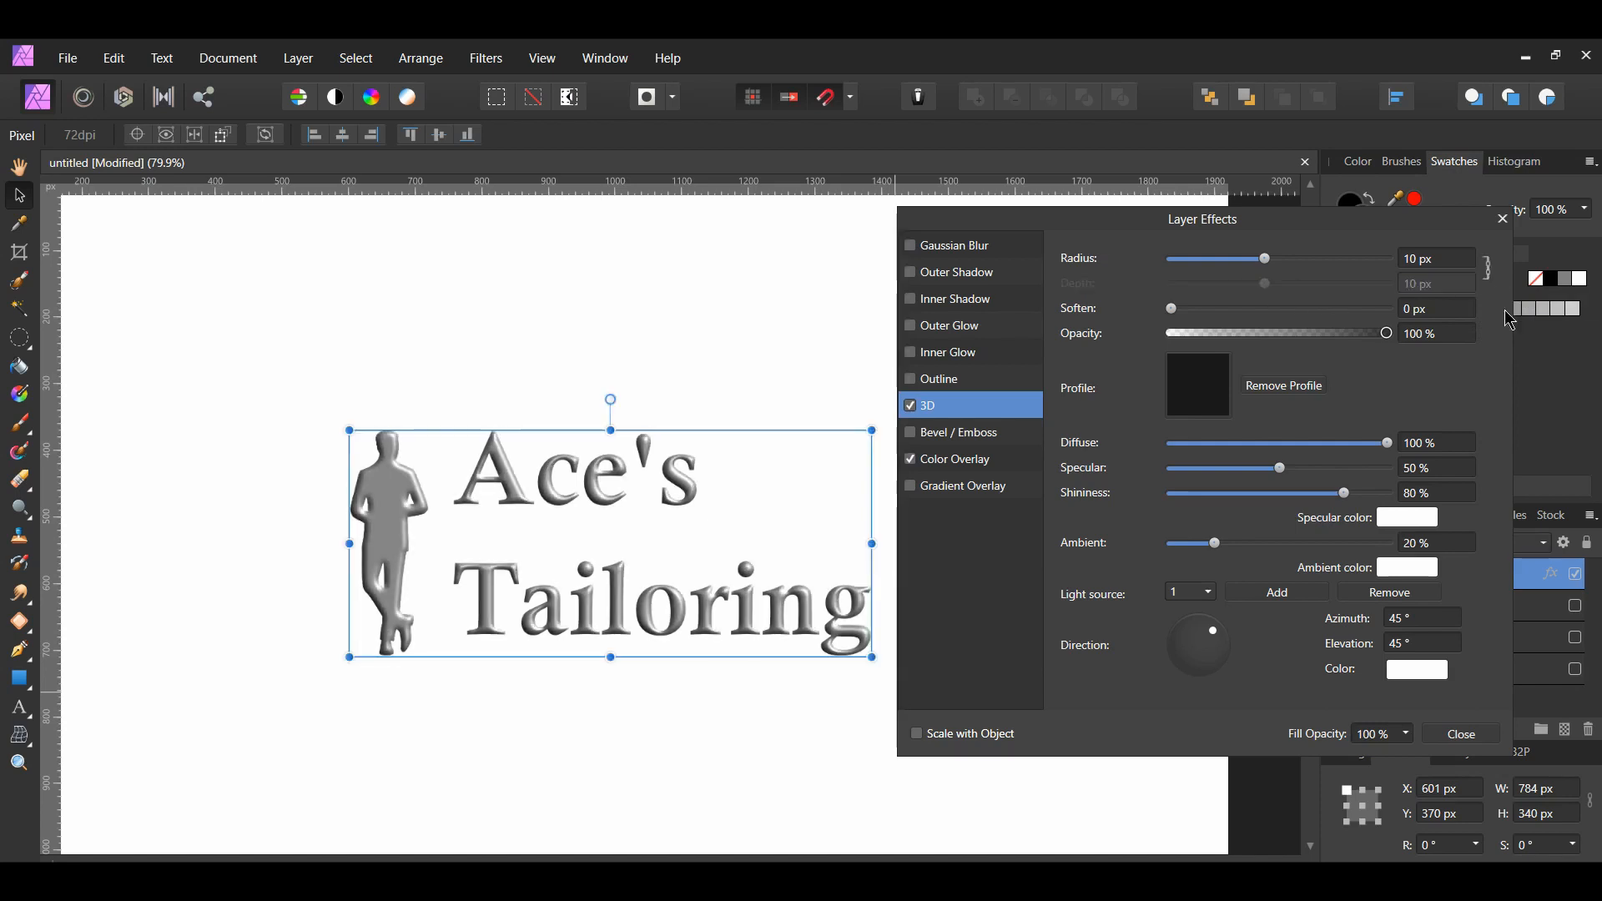
drag(1172, 308, 1196, 308)
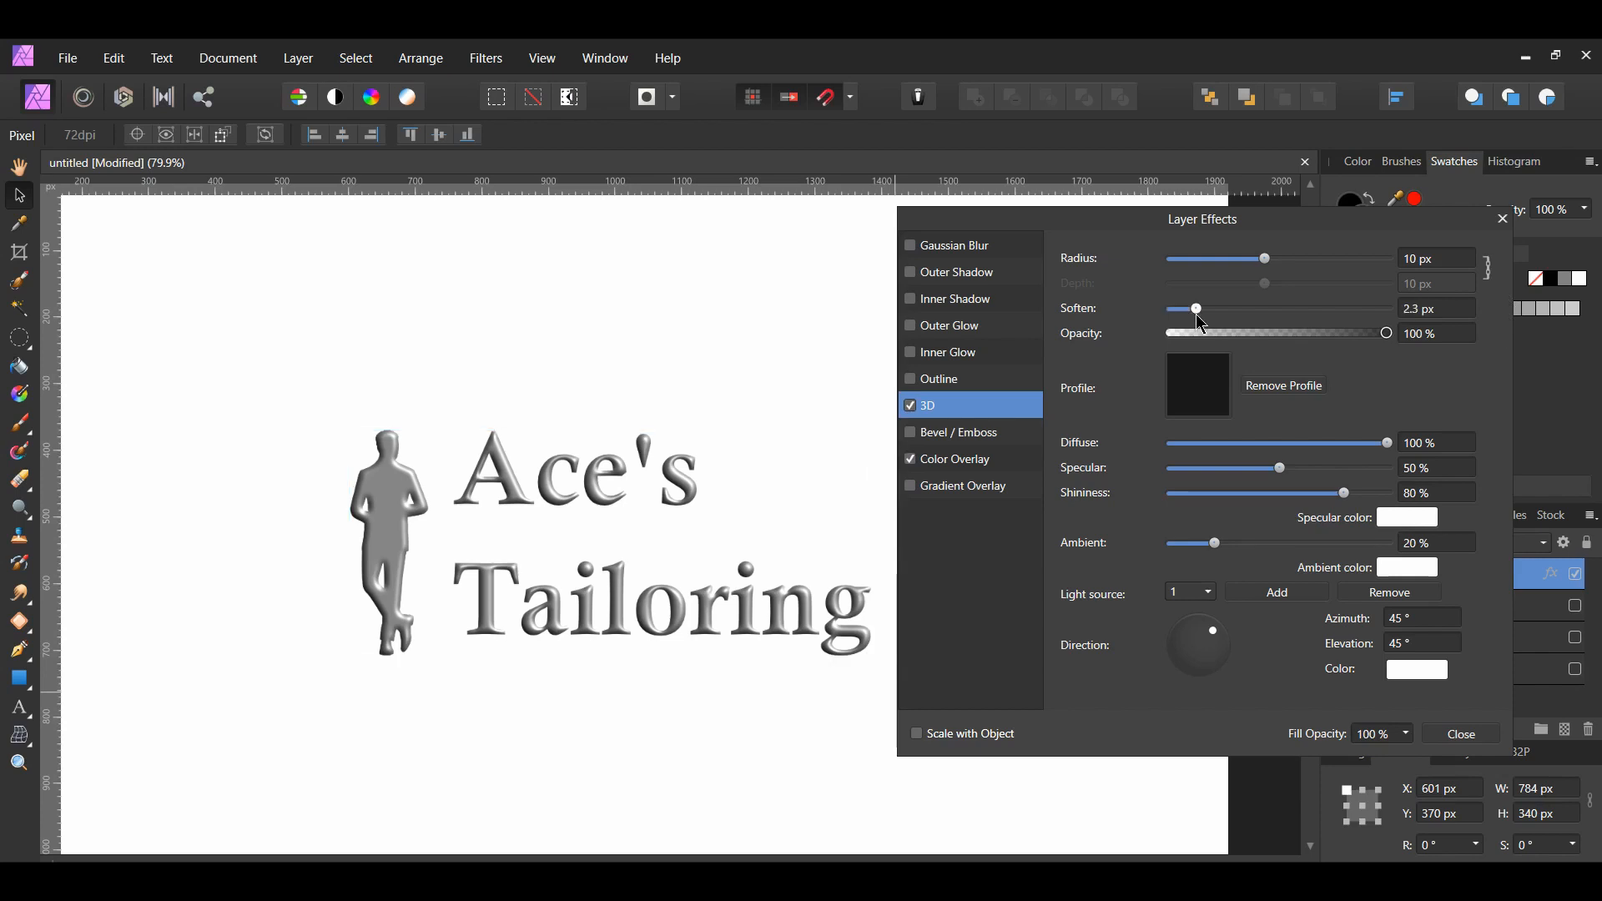
drag(1196, 309, 1360, 308)
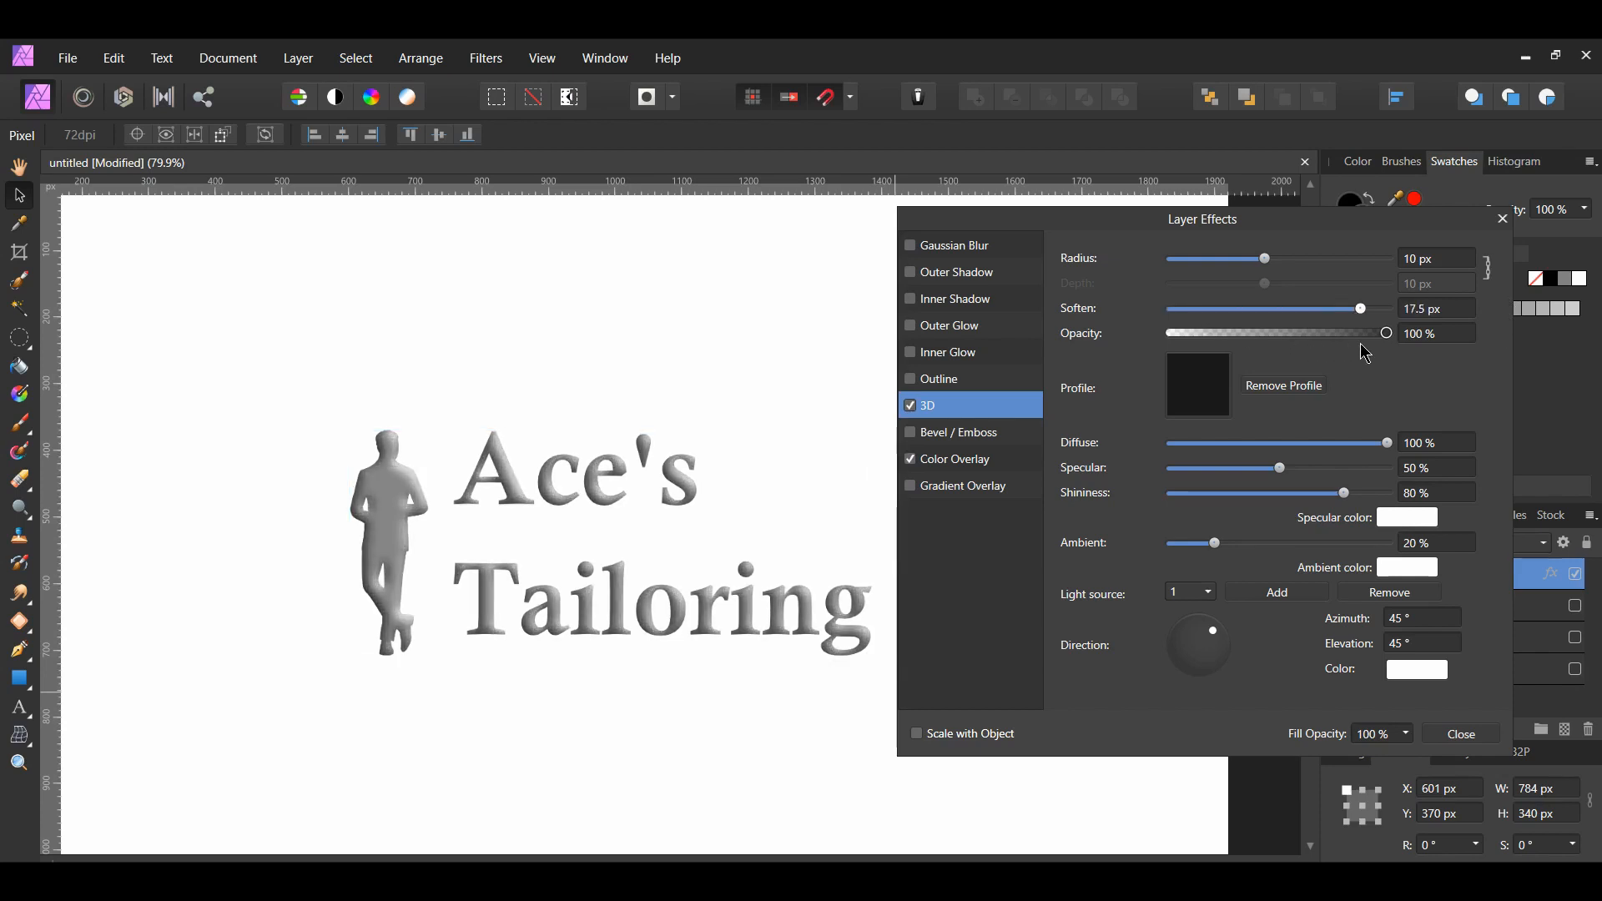
drag(1360, 309, 1353, 309)
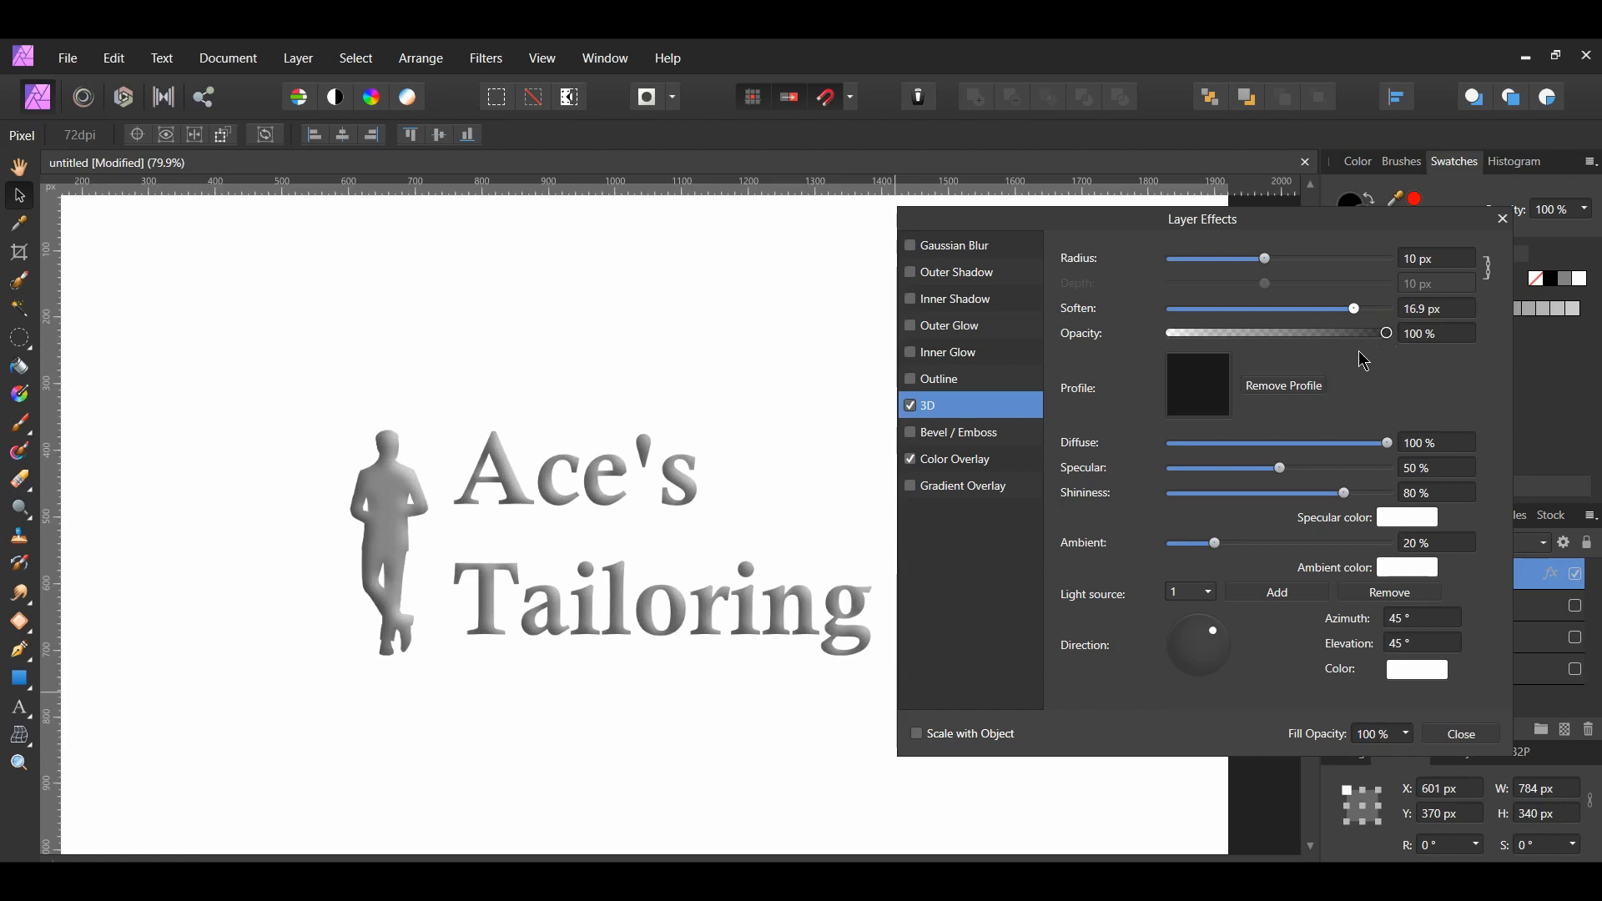
drag(1353, 308, 1171, 307)
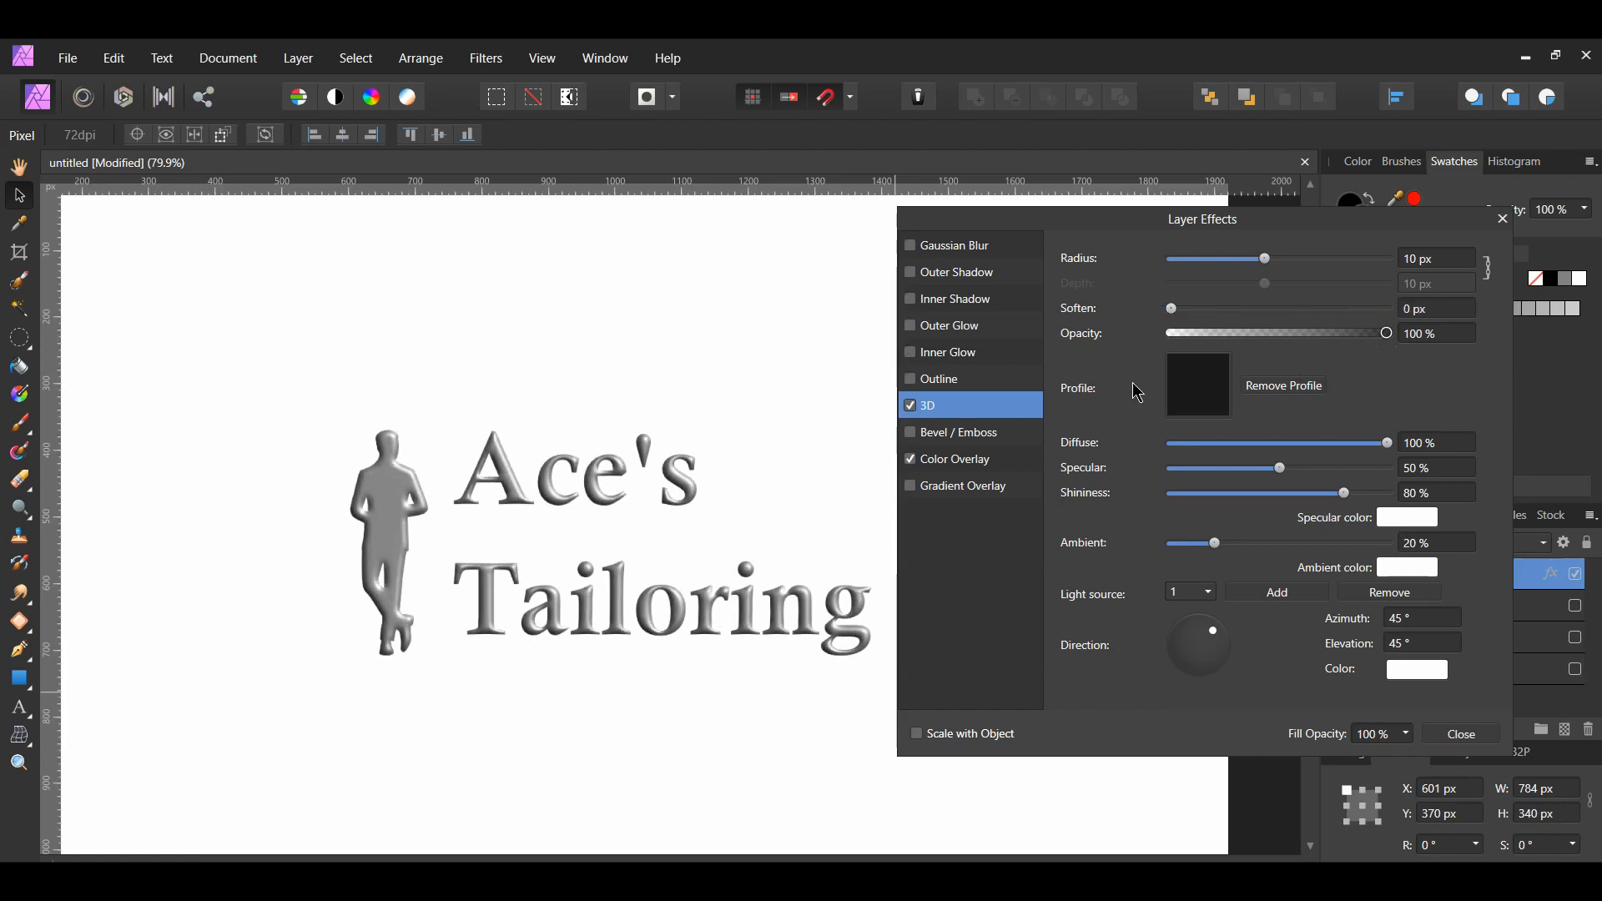
drag(1387, 332, 1356, 332)
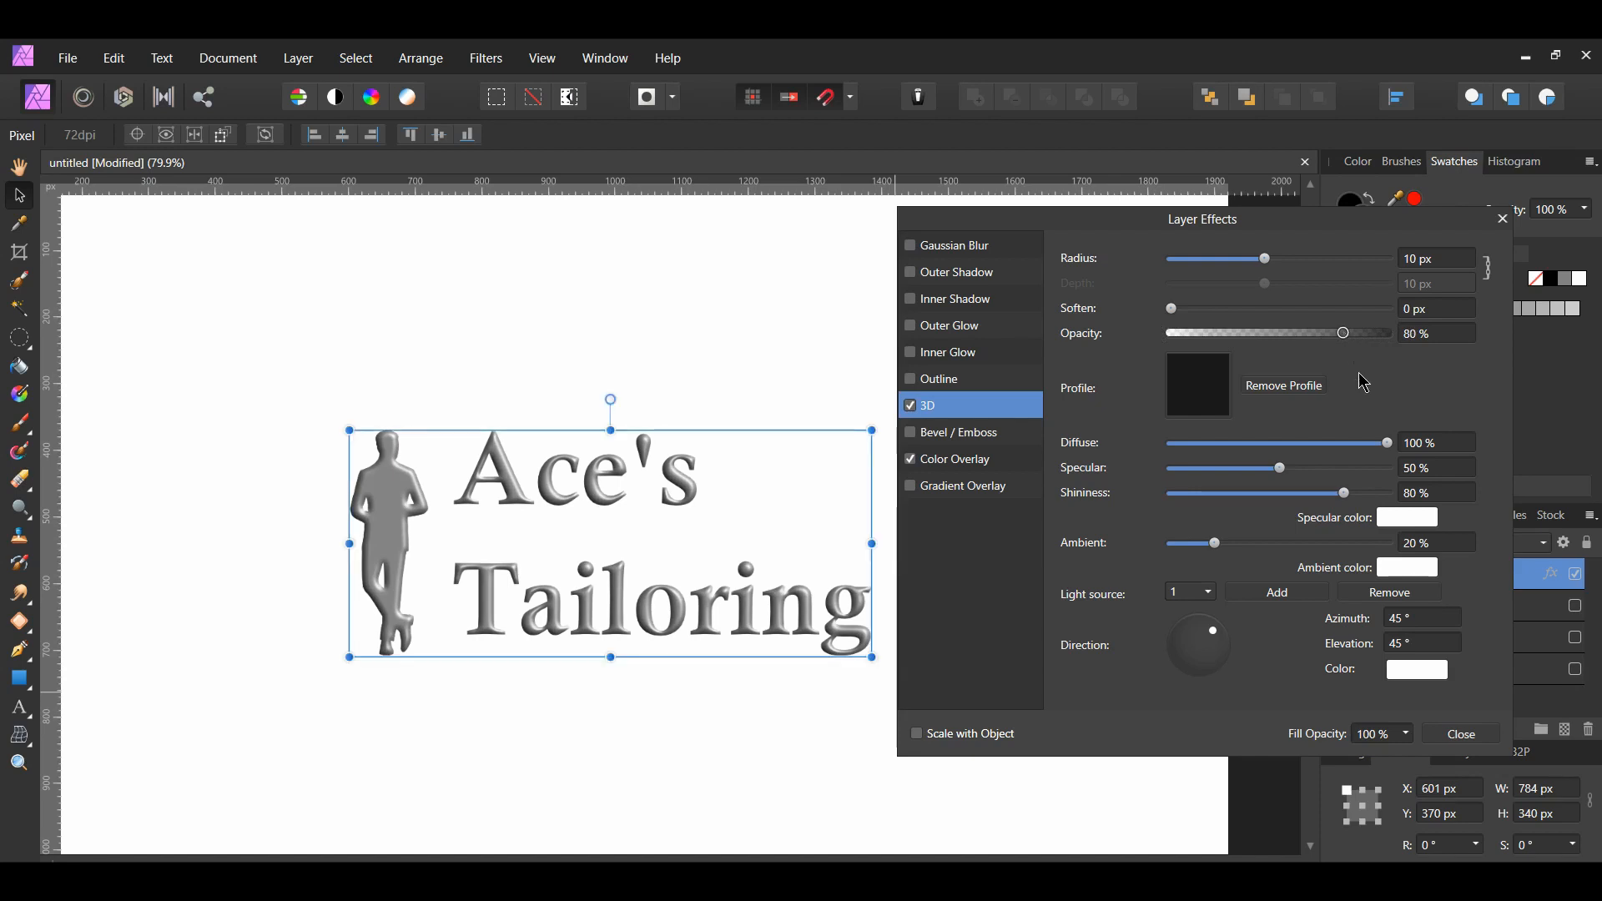
Choose a curved standard profile for the logo's 3D effect
click(1196, 385)
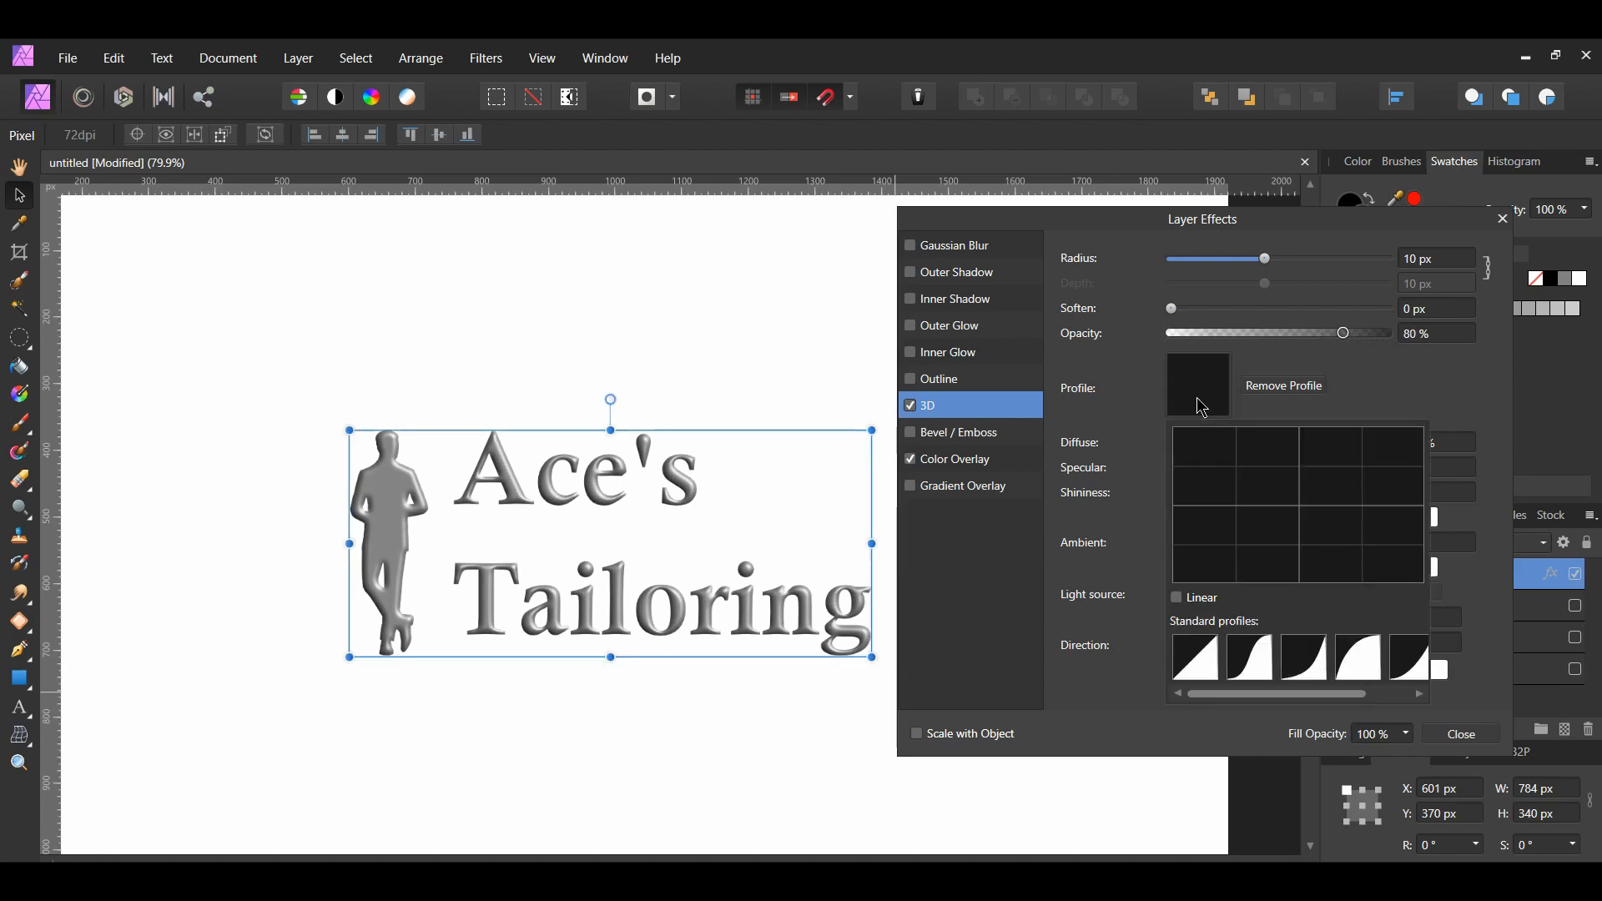
click(1193, 657)
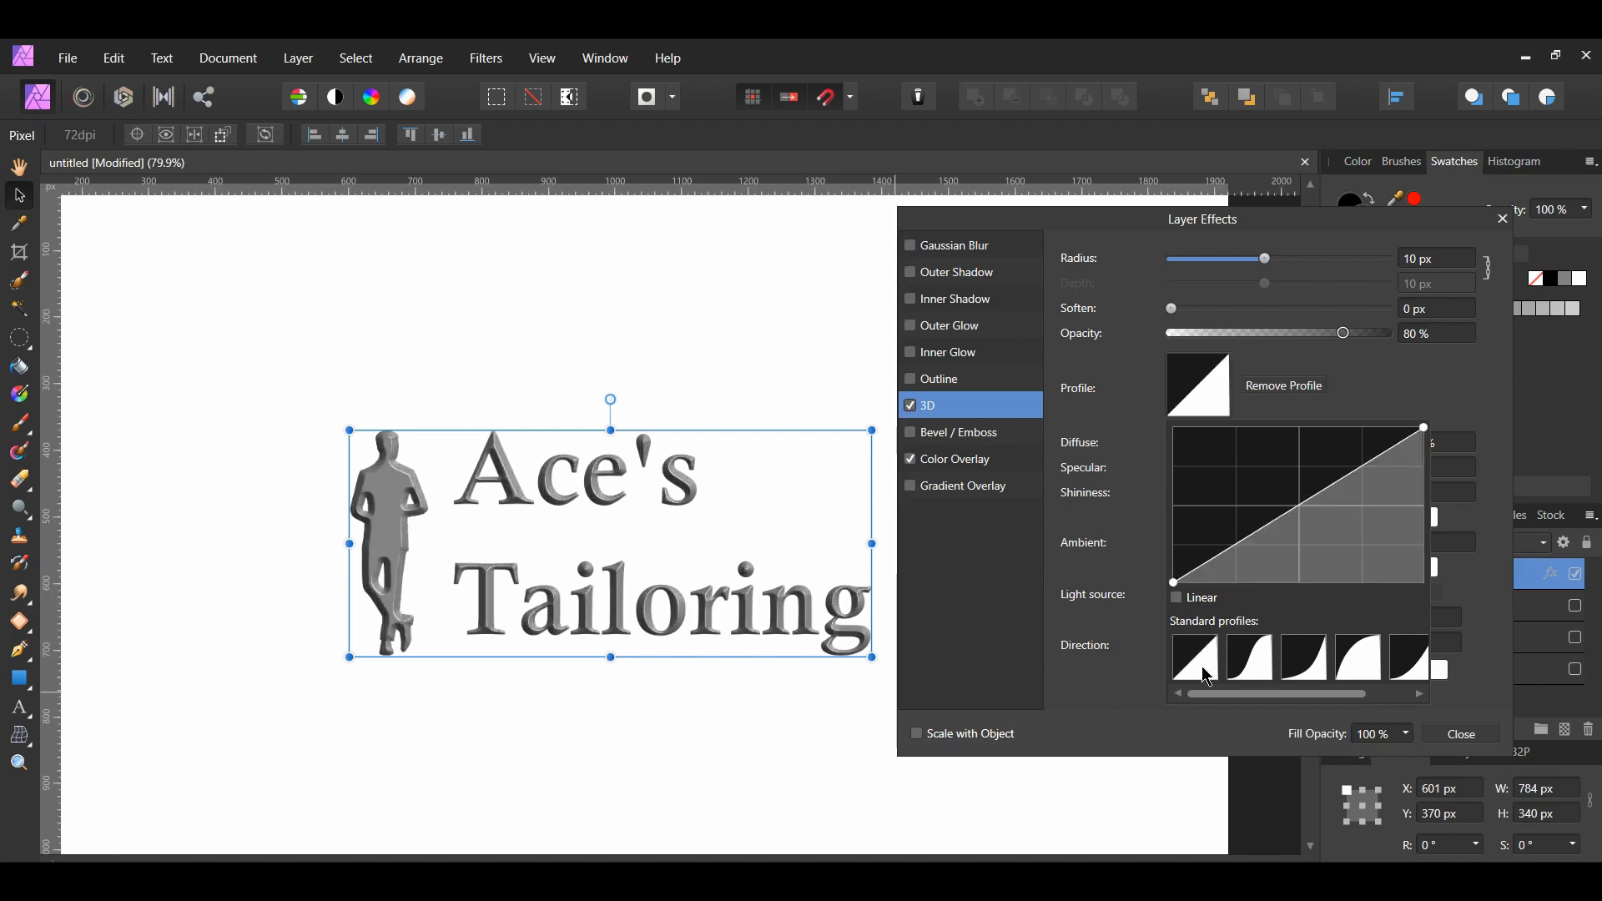
click(1304, 657)
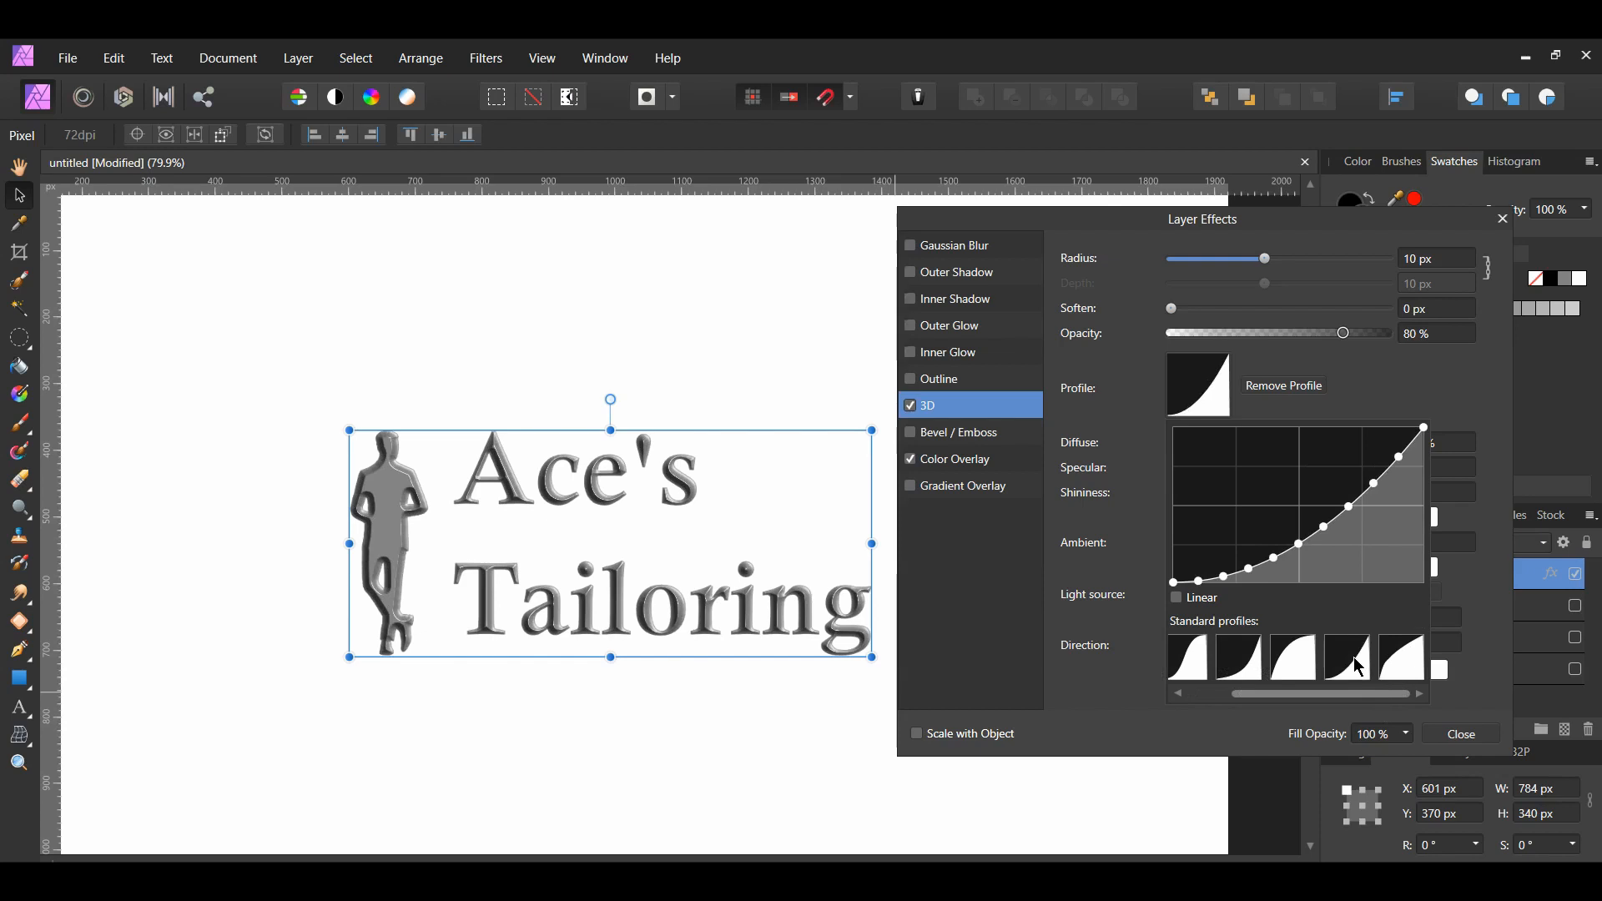
click(1401, 660)
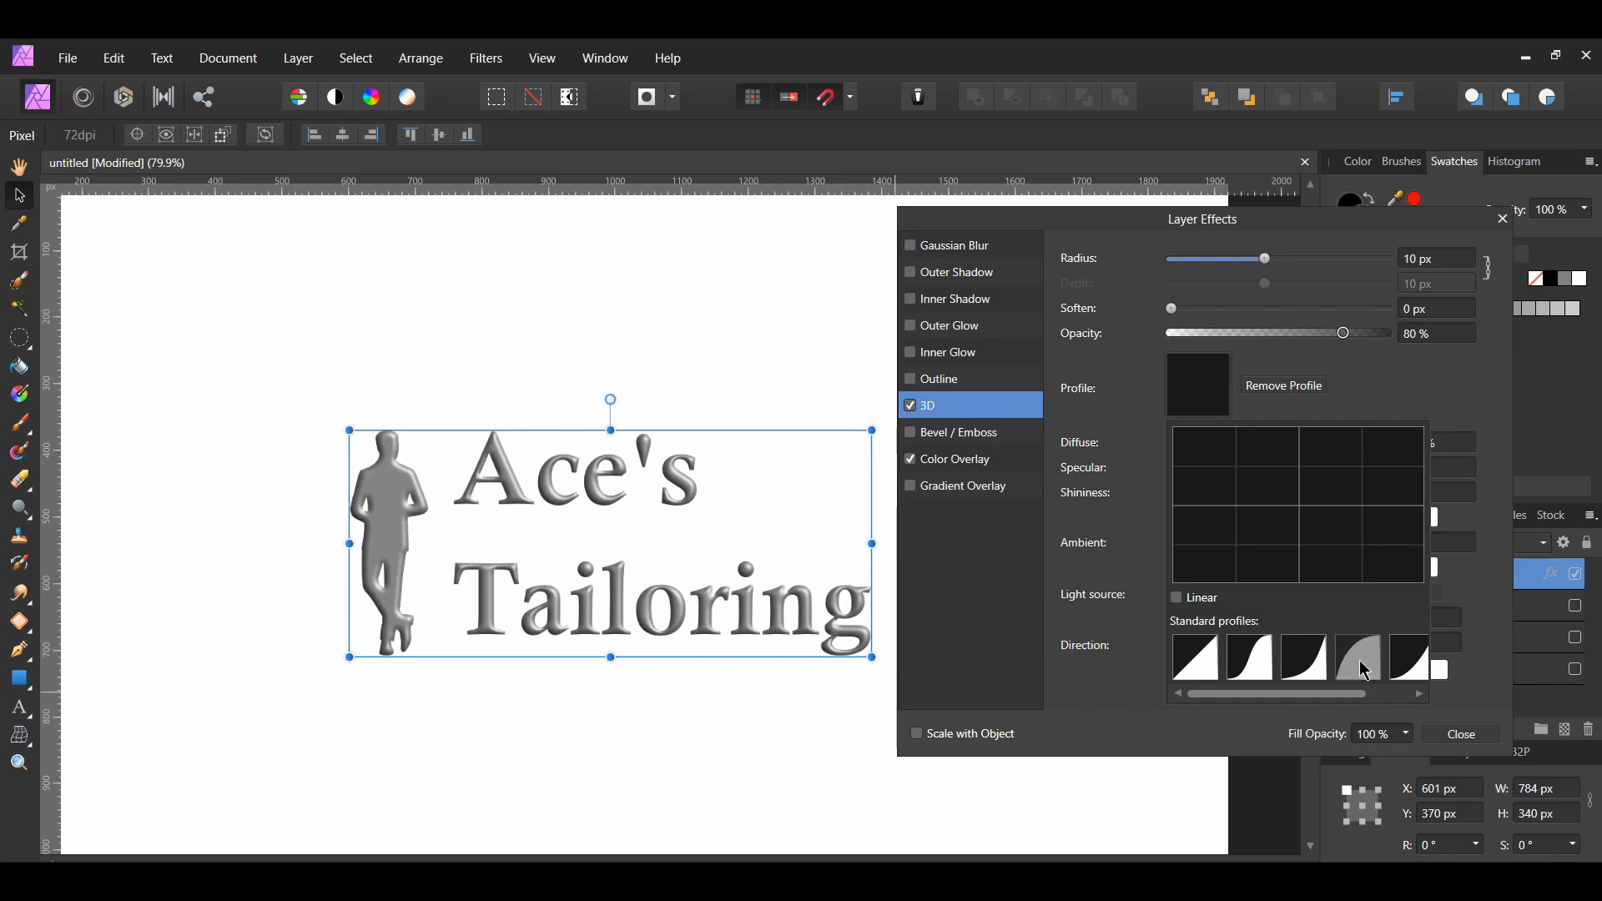
click(1359, 659)
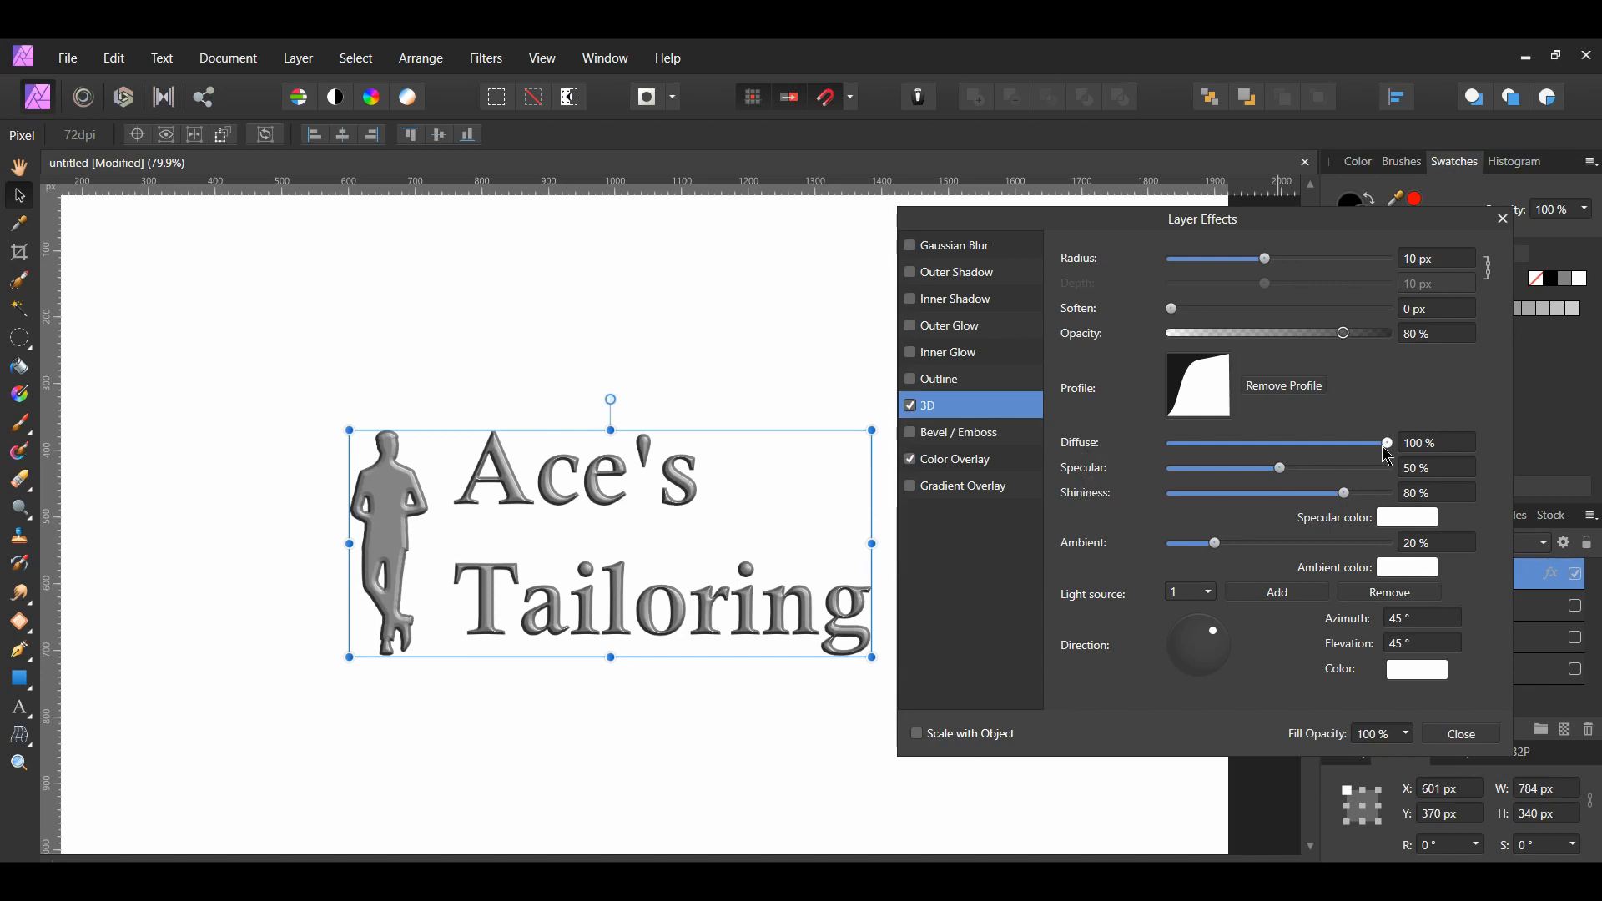
Set the 3D lighting to diffuse 100%, specular 80% and shininess 80%
drag(1386, 442, 1362, 442)
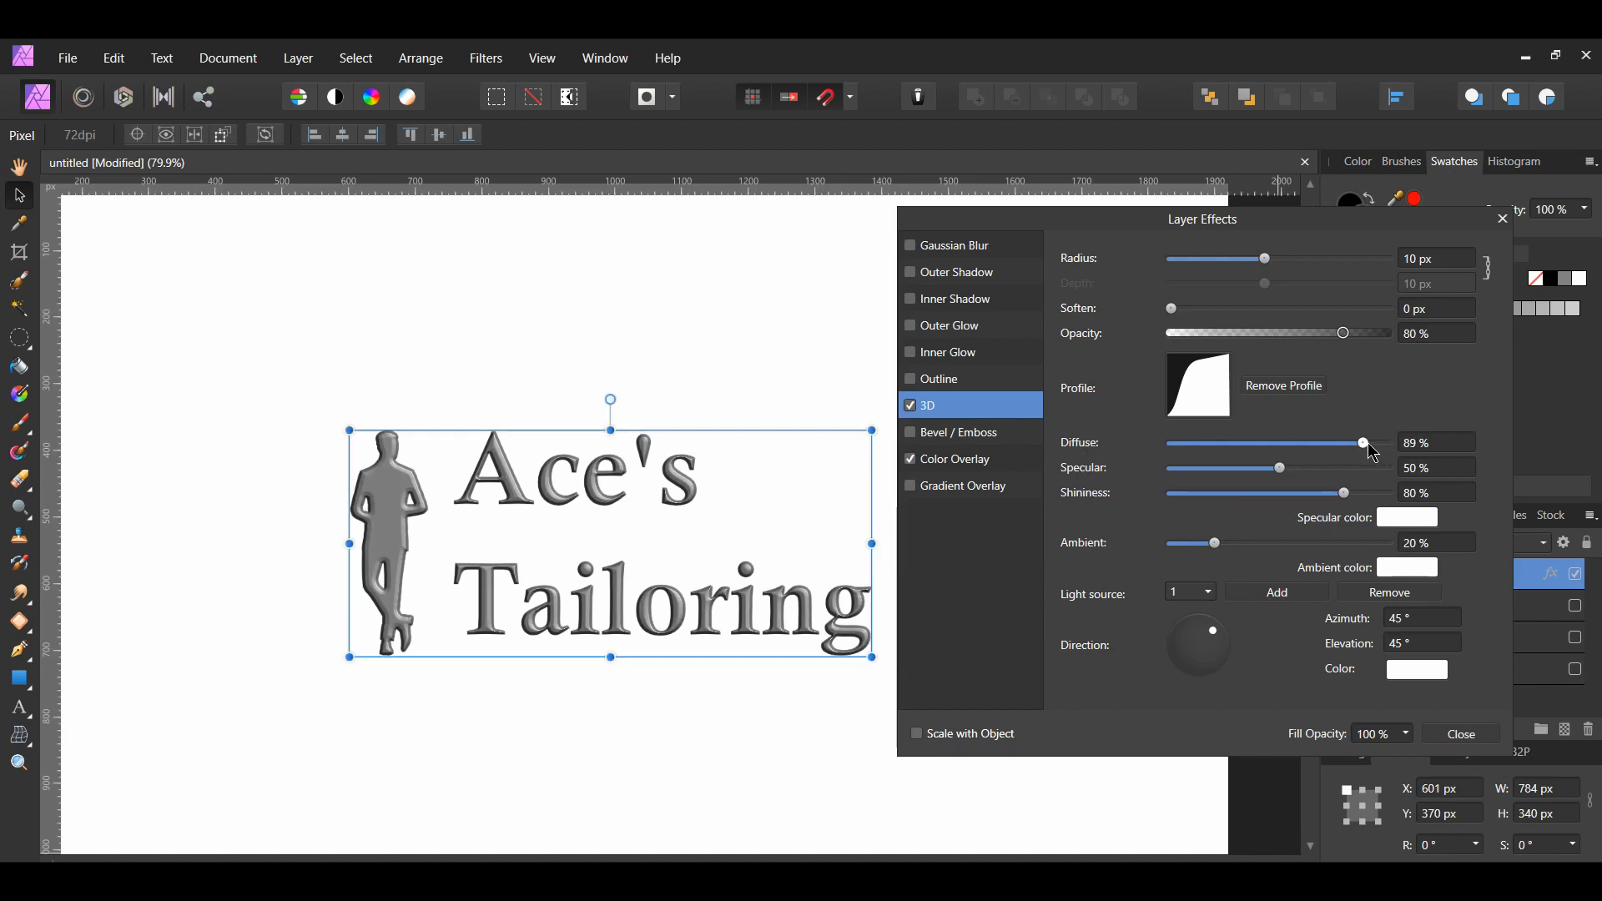
drag(1362, 442, 1387, 443)
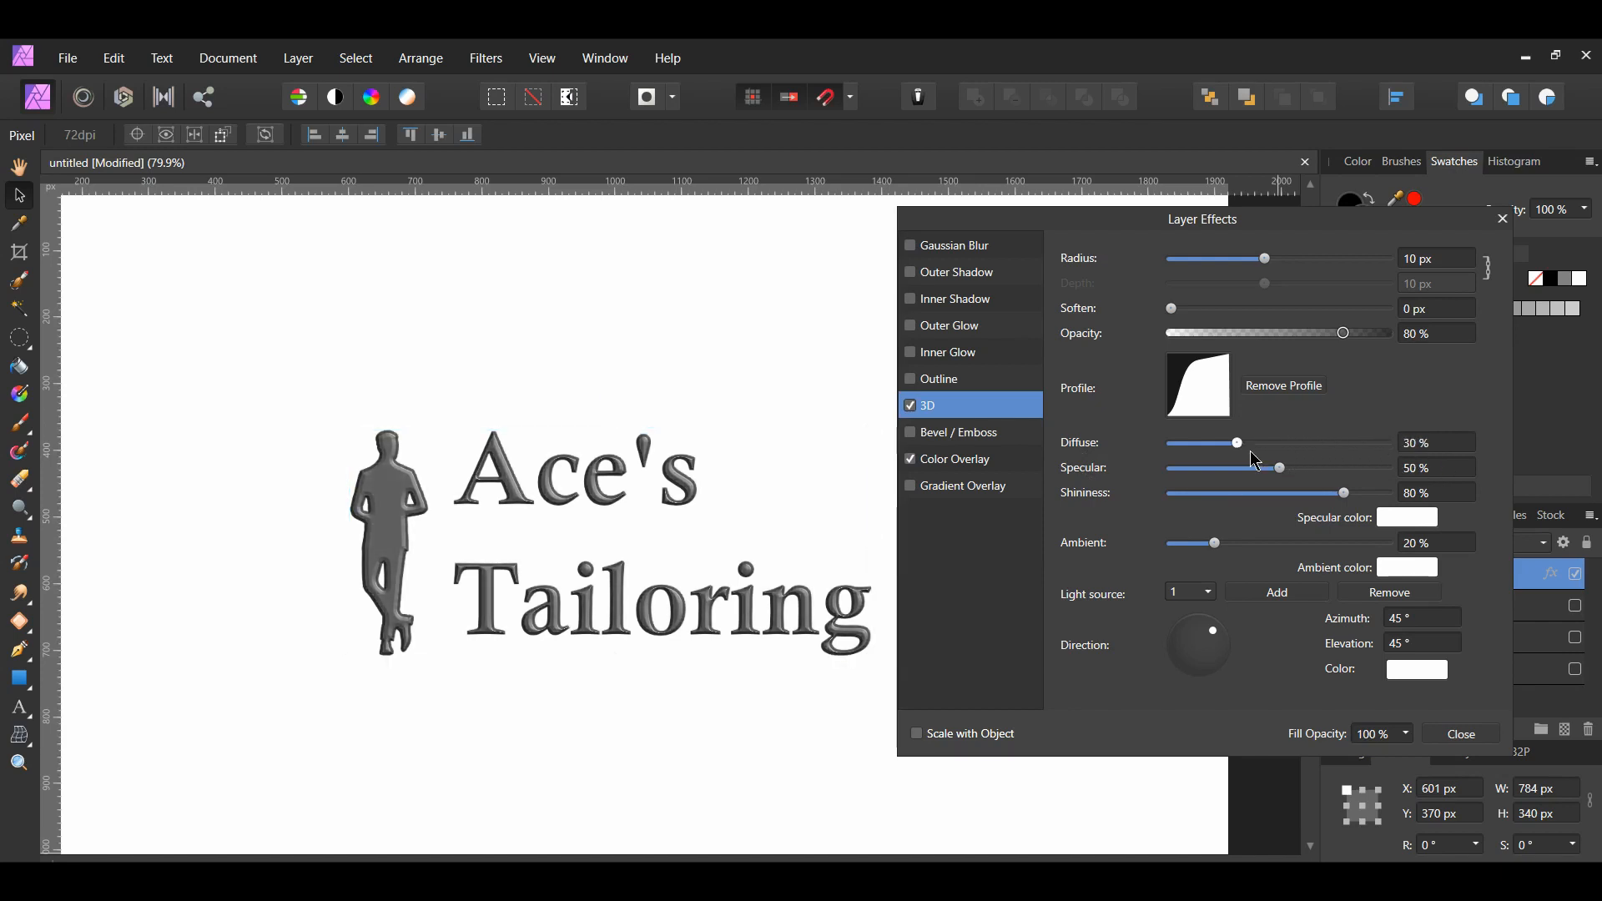
drag(1237, 442, 1387, 442)
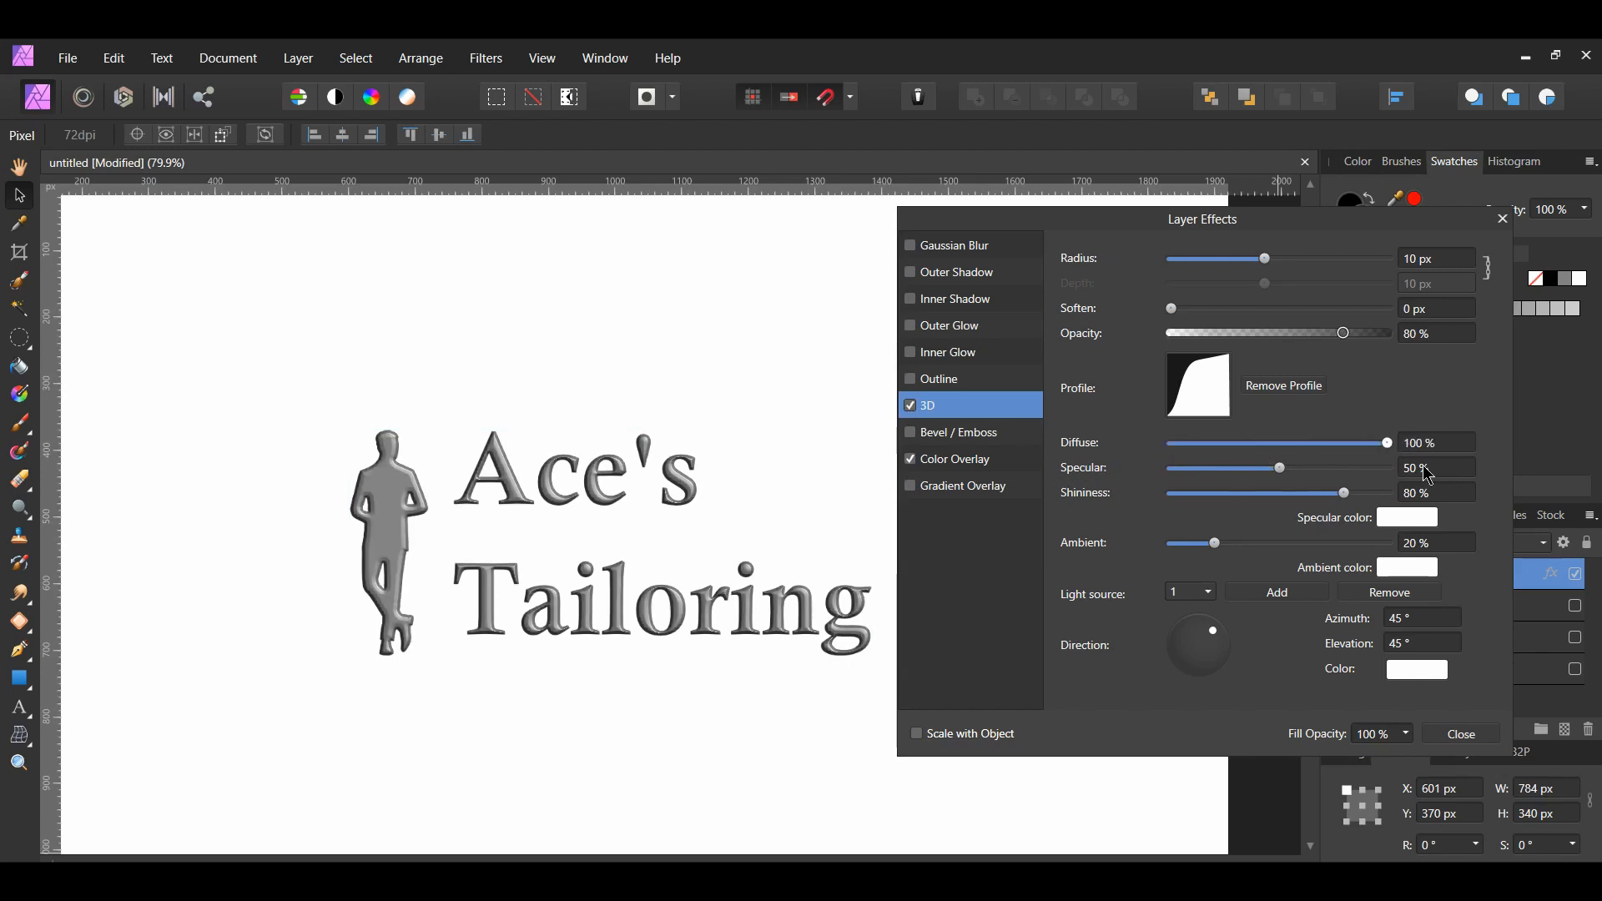
drag(1278, 468, 1387, 468)
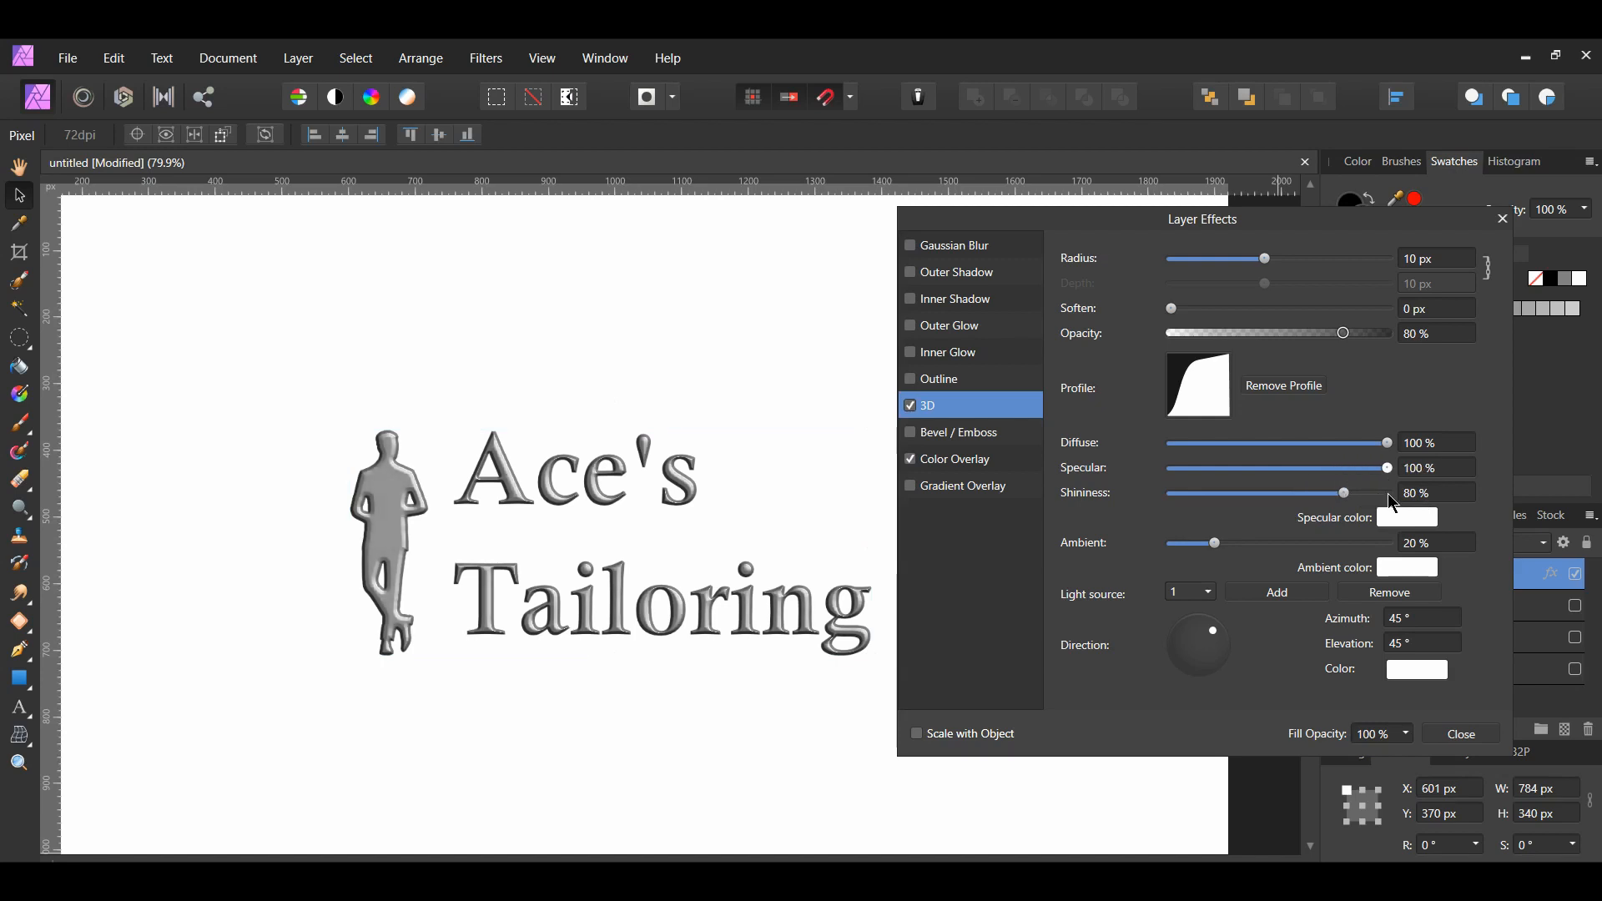
drag(1387, 467, 1175, 467)
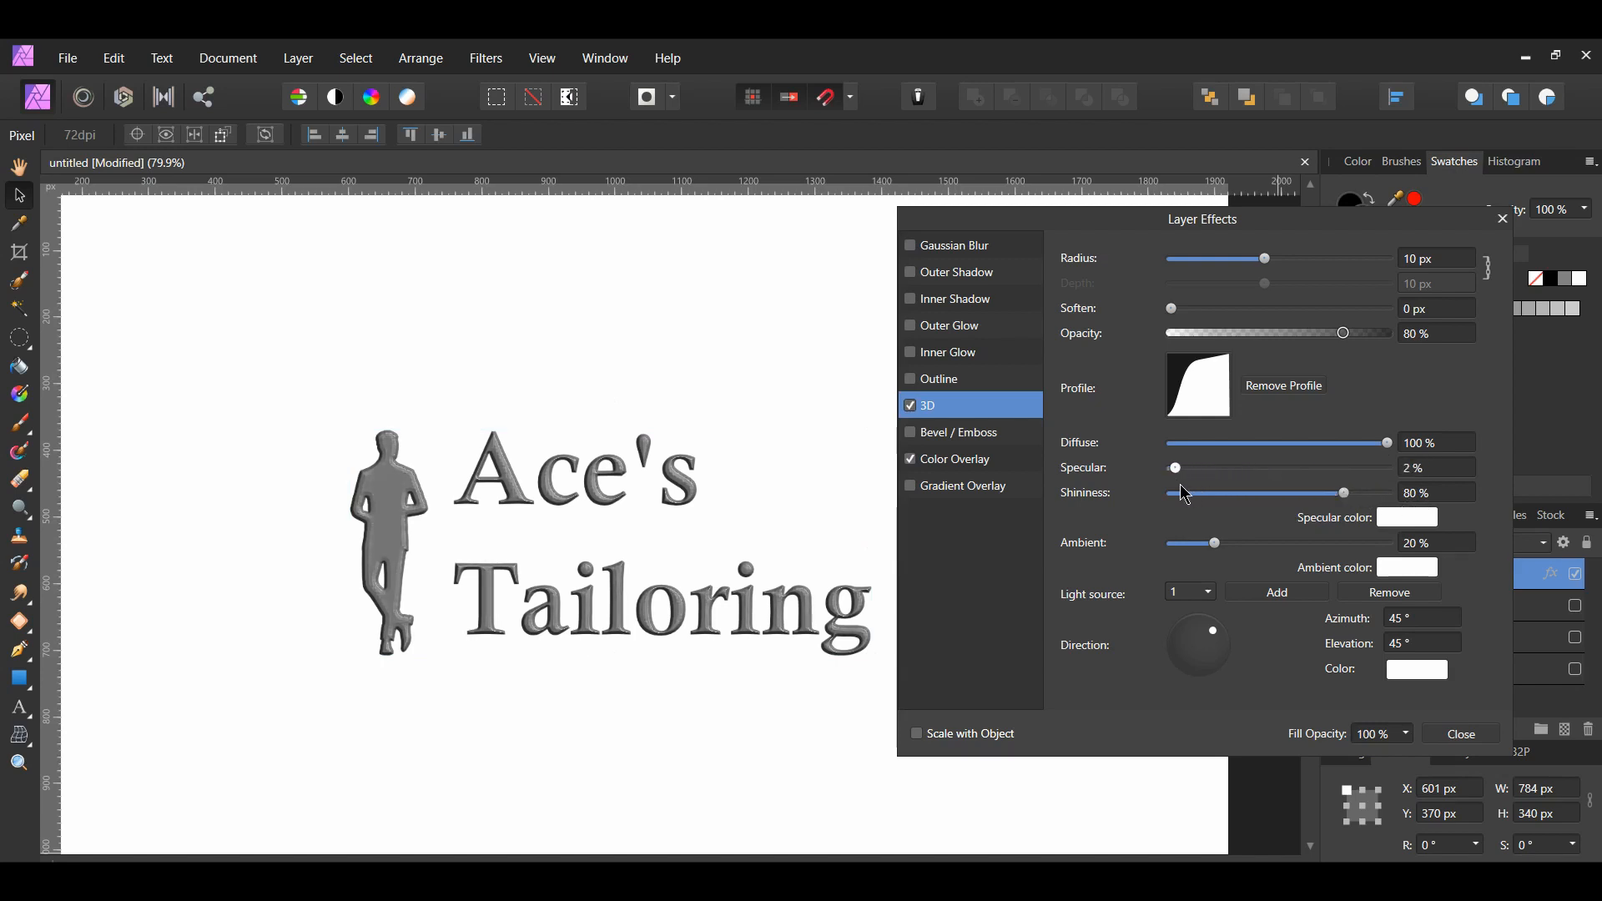
drag(1174, 468, 1284, 468)
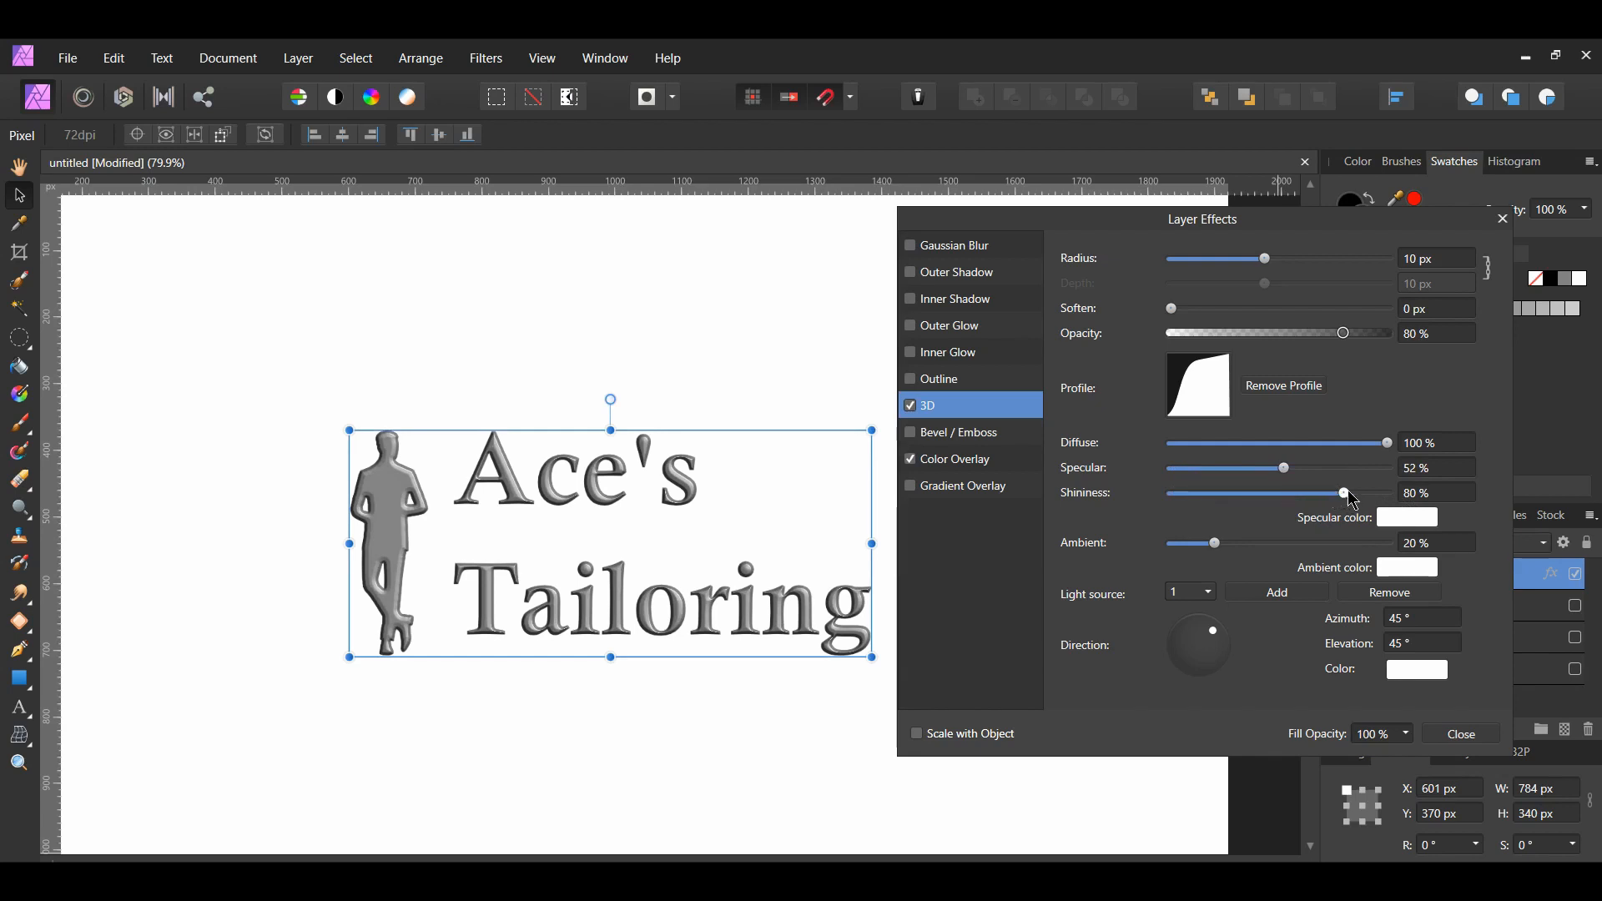
drag(1343, 493, 1415, 493)
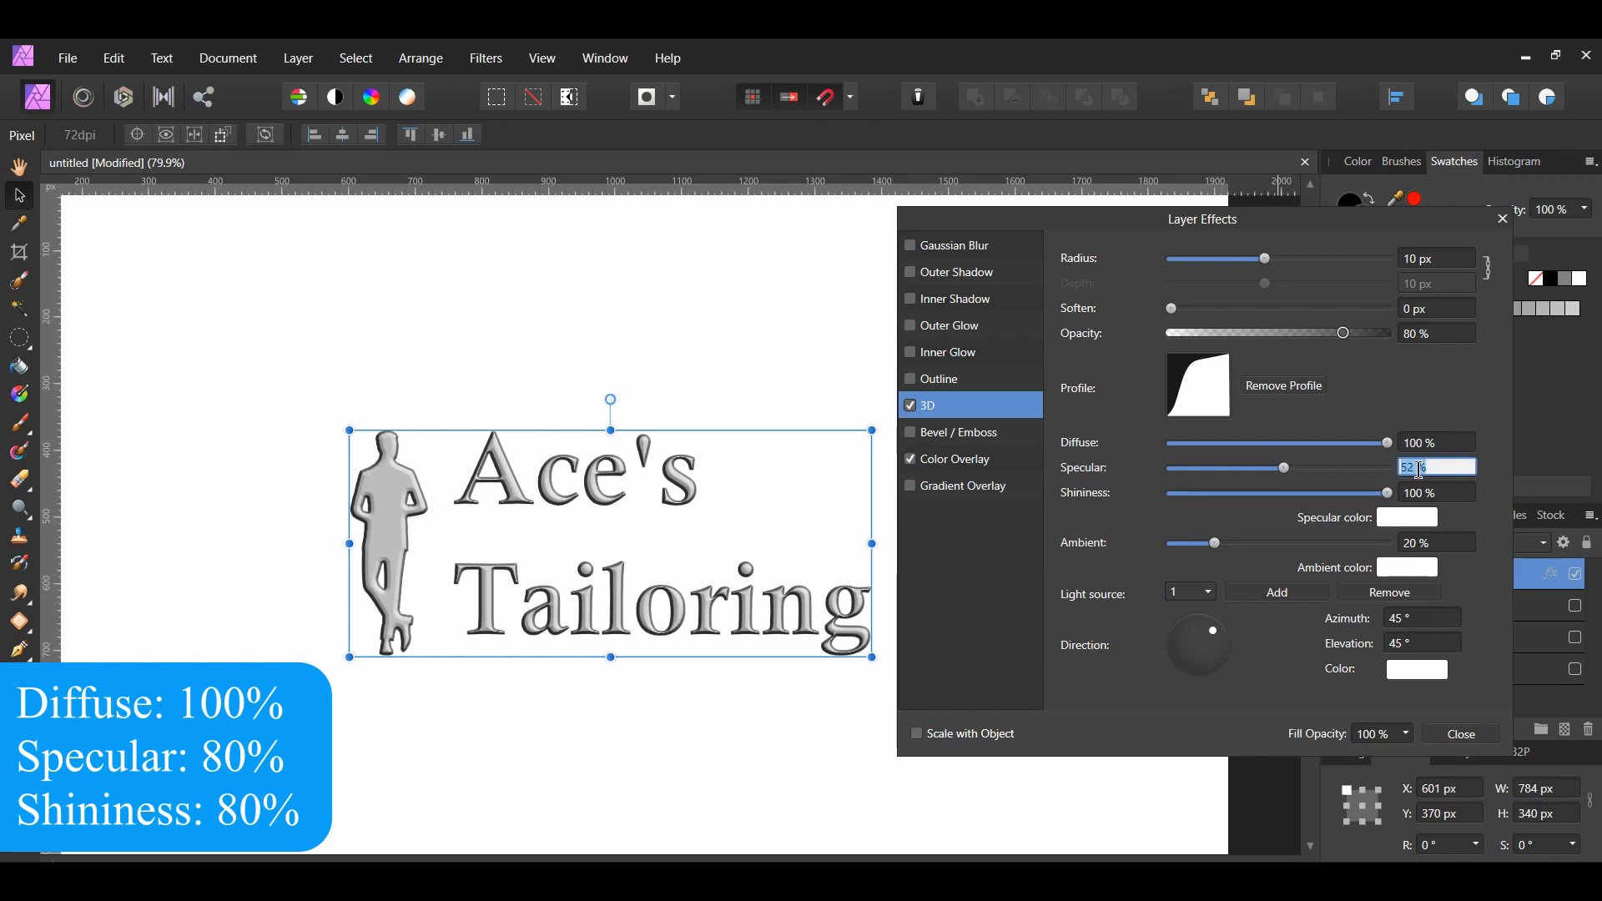
drag(1282, 468, 1343, 468)
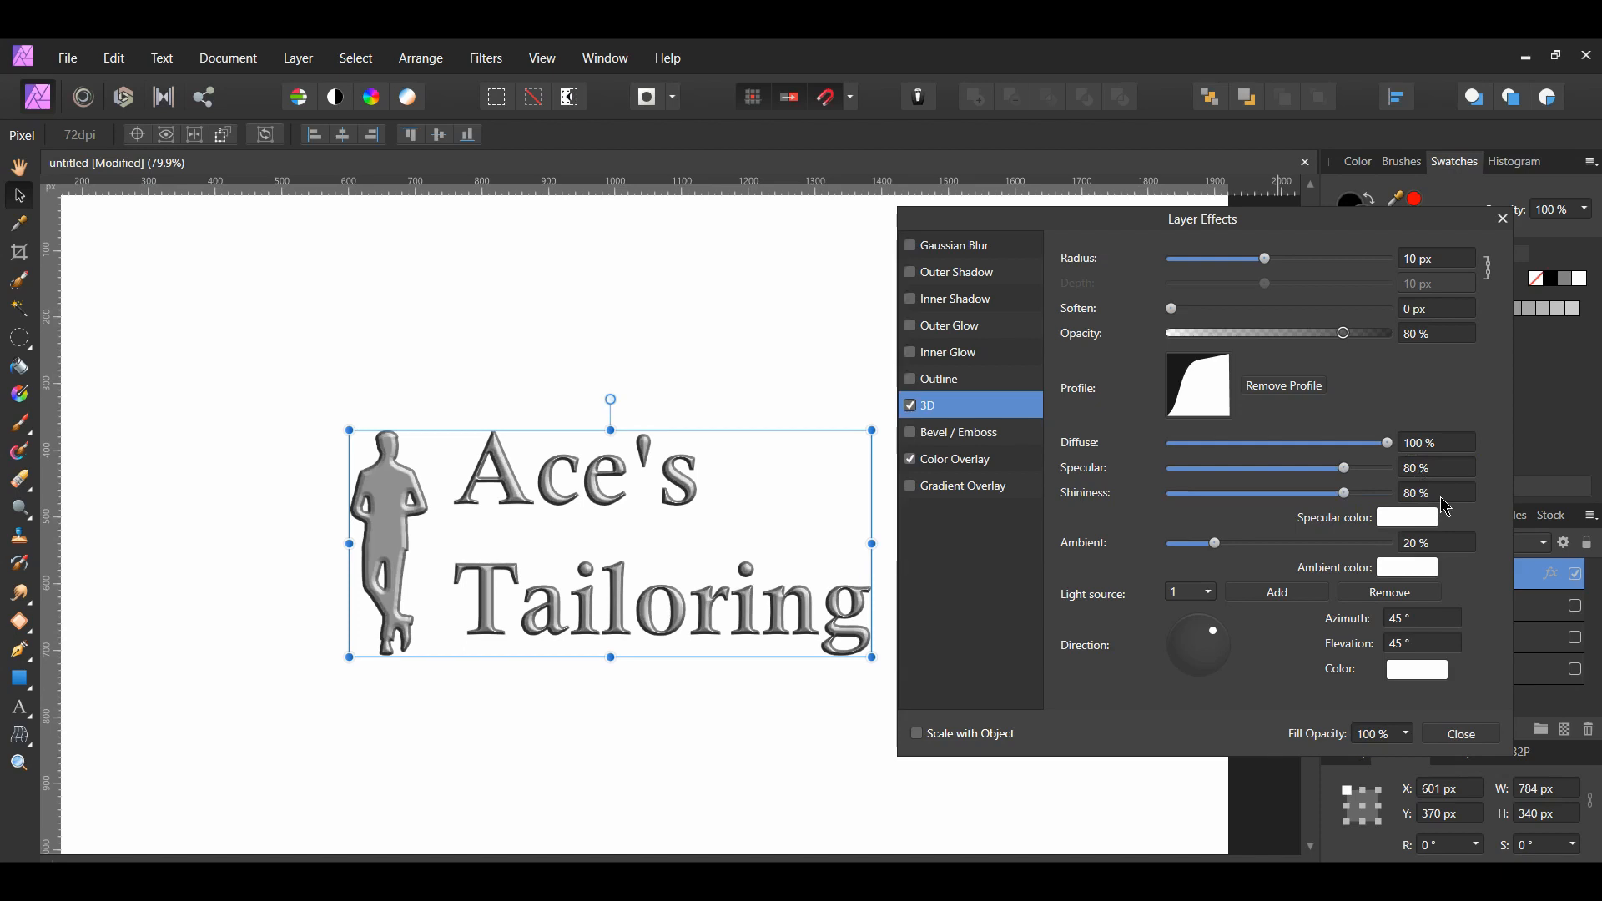
mouse_move(1212, 638)
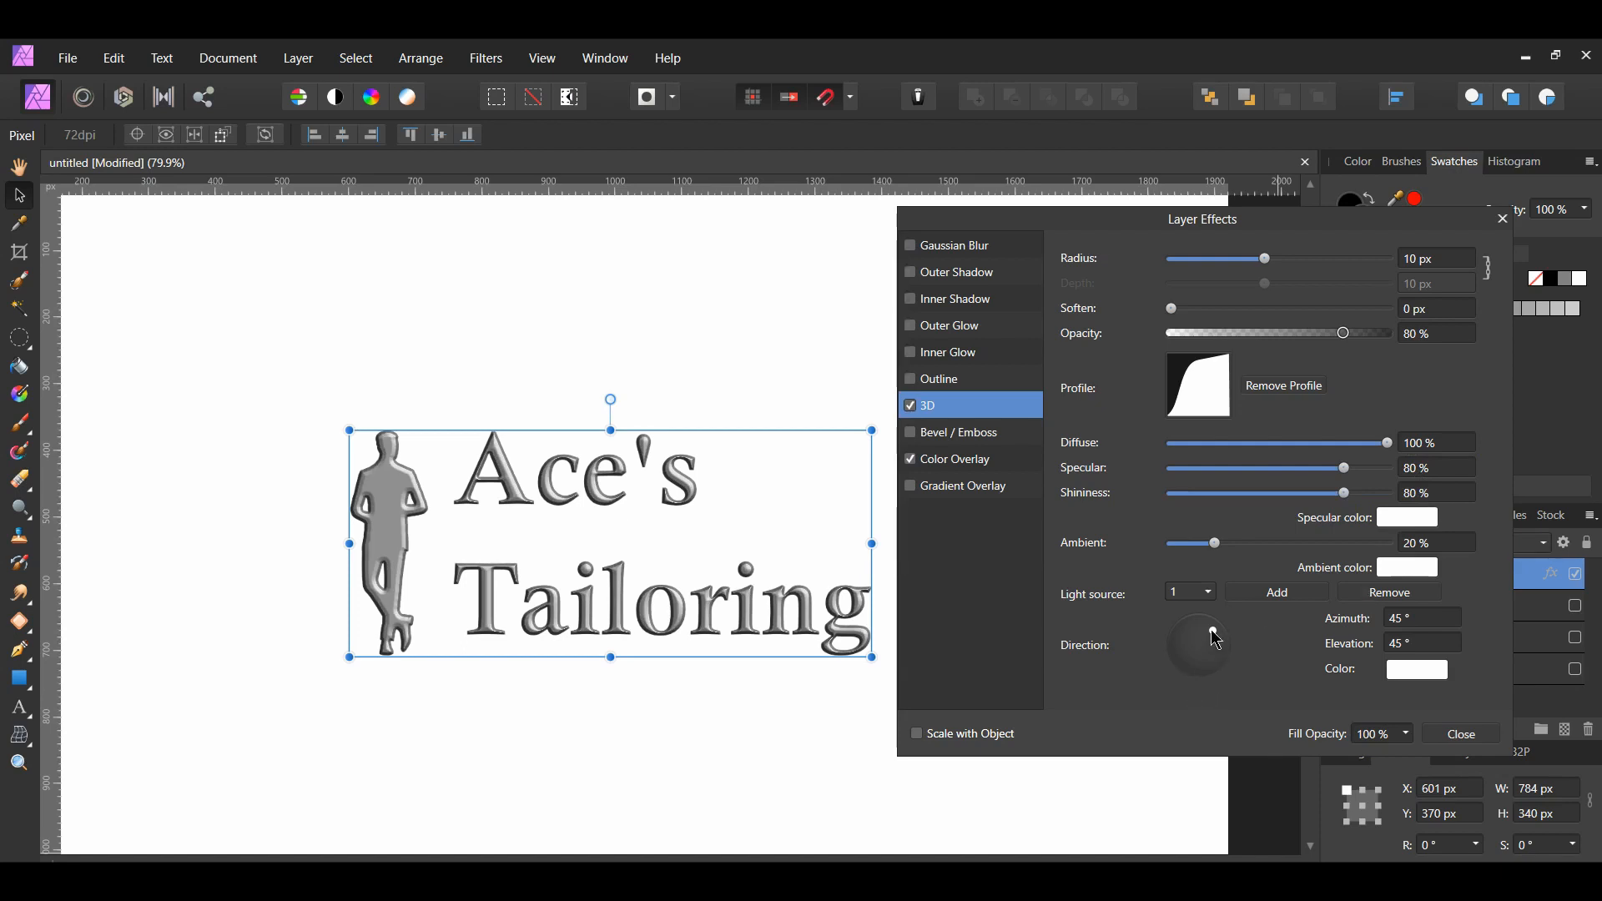
Aim the first 3D light at 45° azimuth and 45° elevation, then add a second light
drag(1211, 634, 1180, 649)
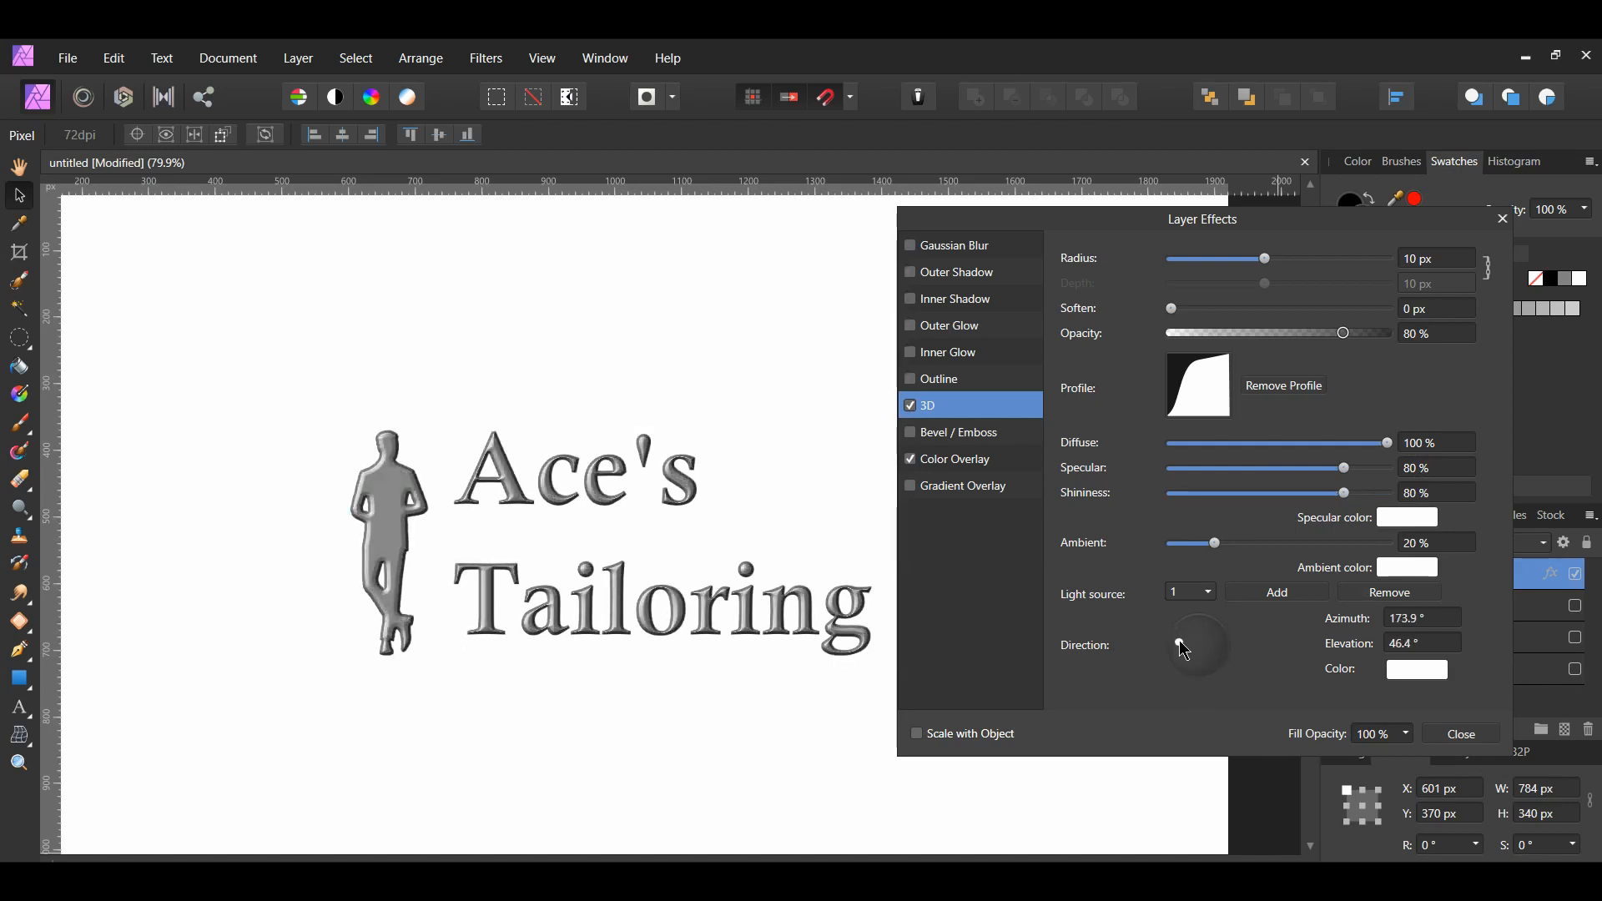
drag(1178, 646, 1223, 673)
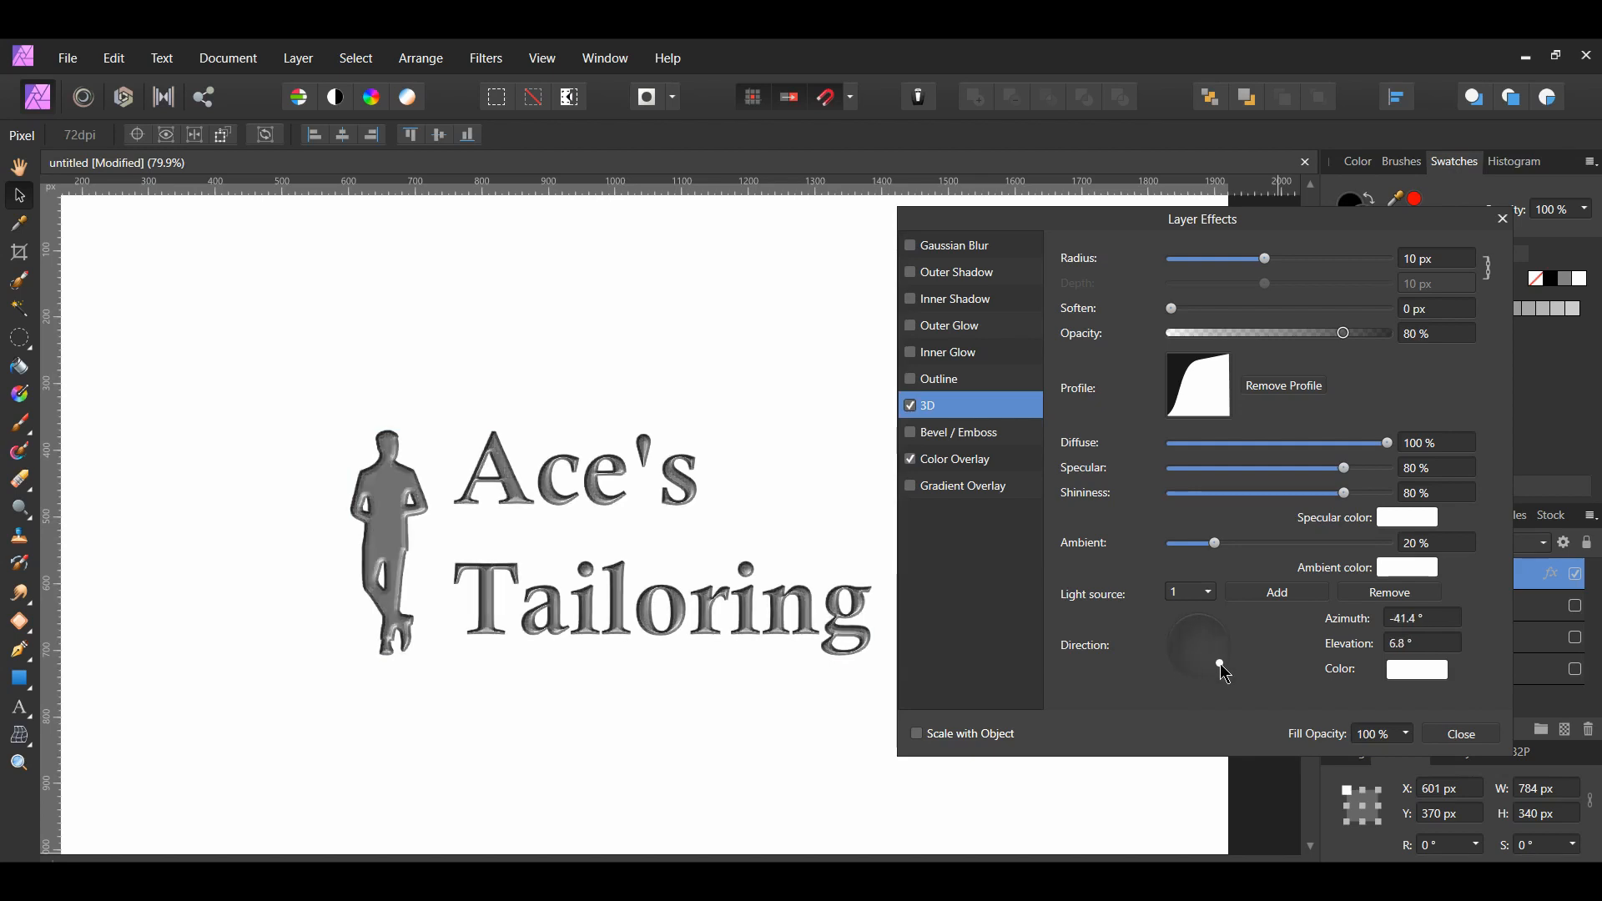
drag(1224, 671, 1215, 650)
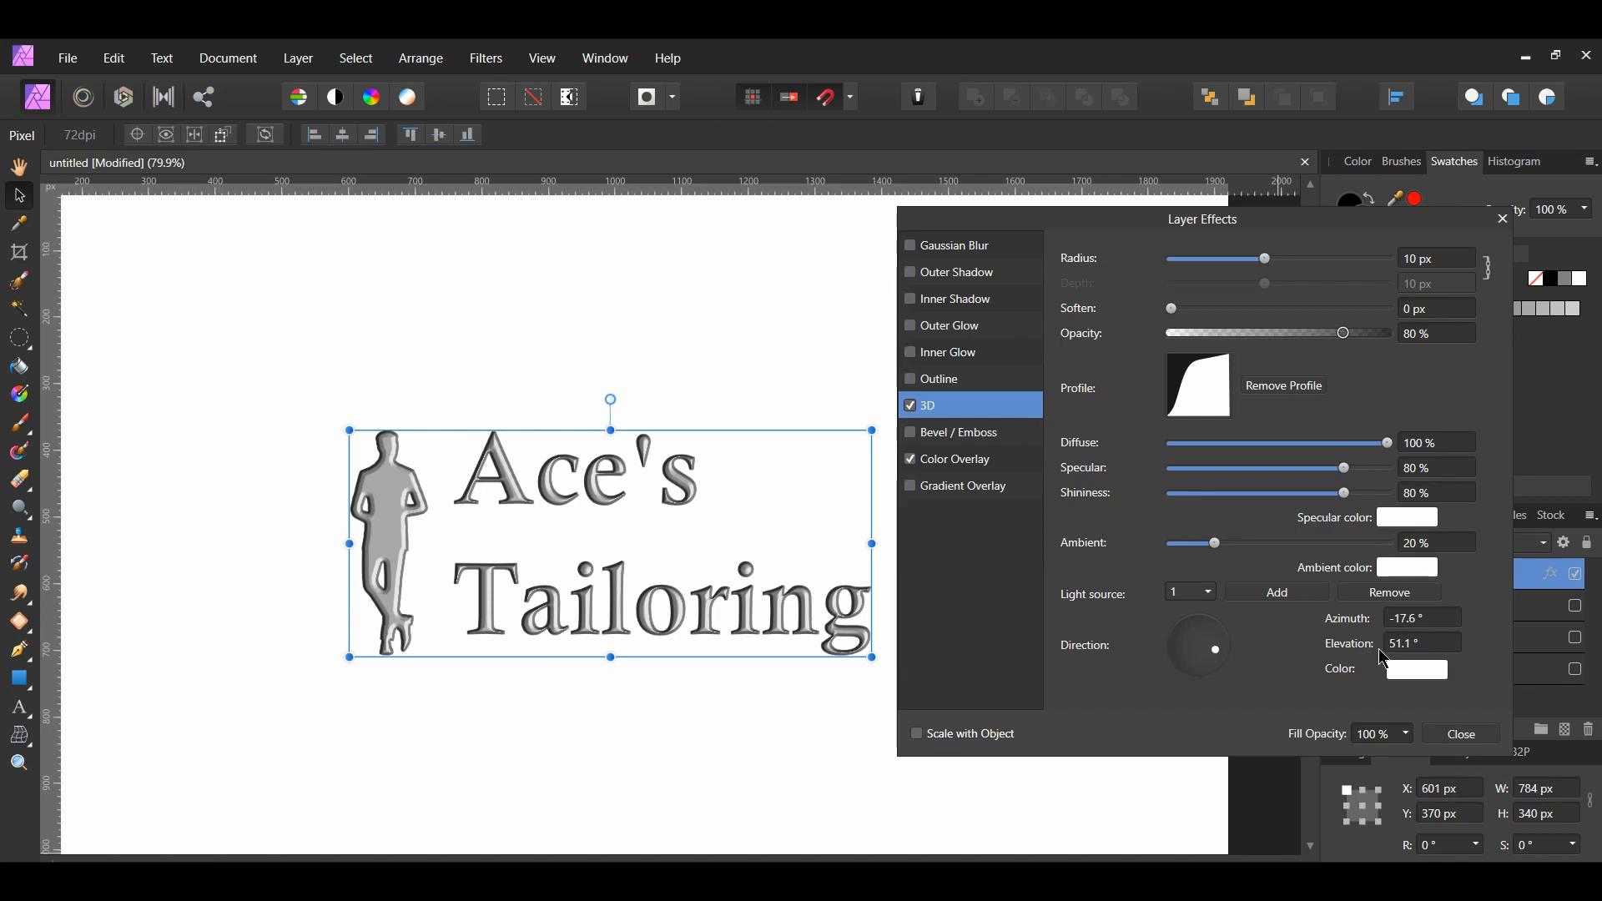
mouse_move(1388, 658)
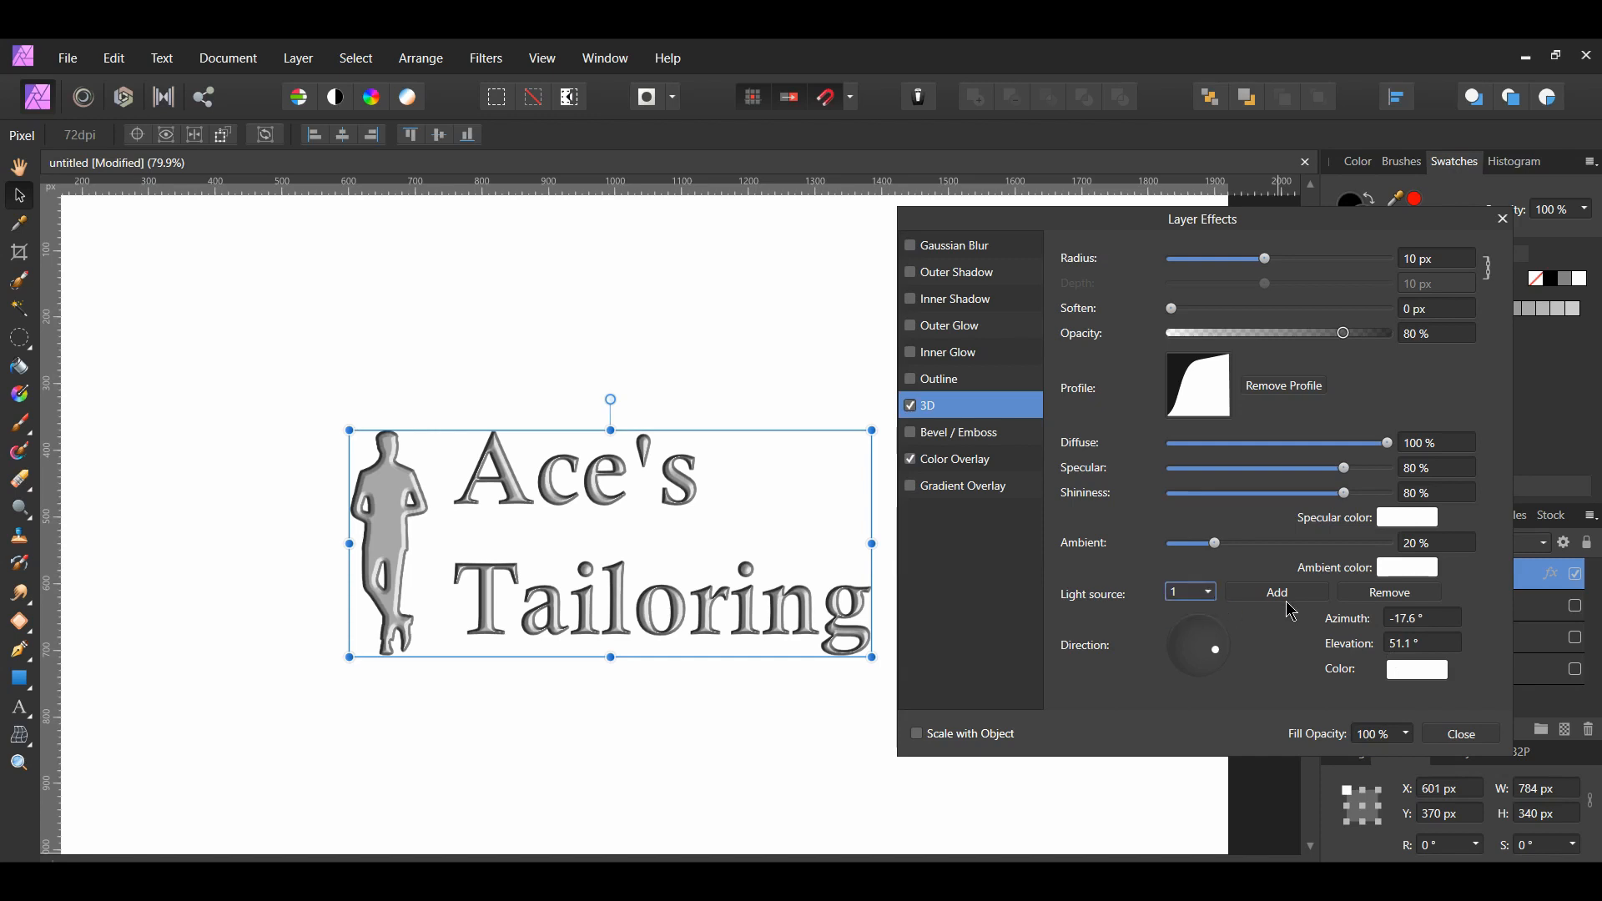
mouse_move(1290, 610)
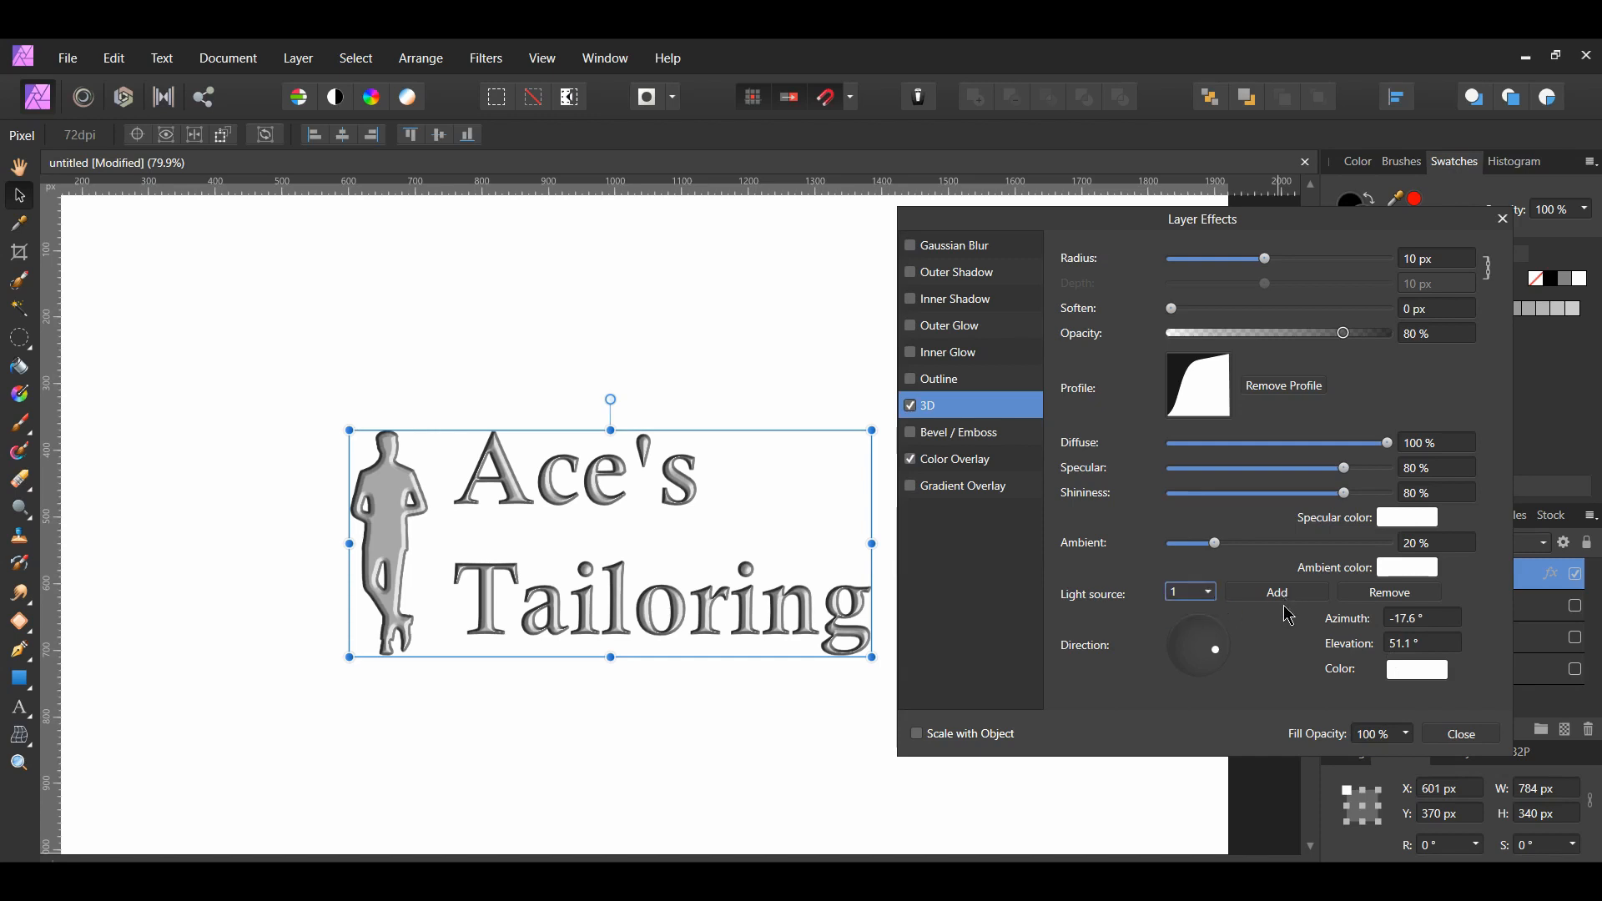
mouse_move(1288, 623)
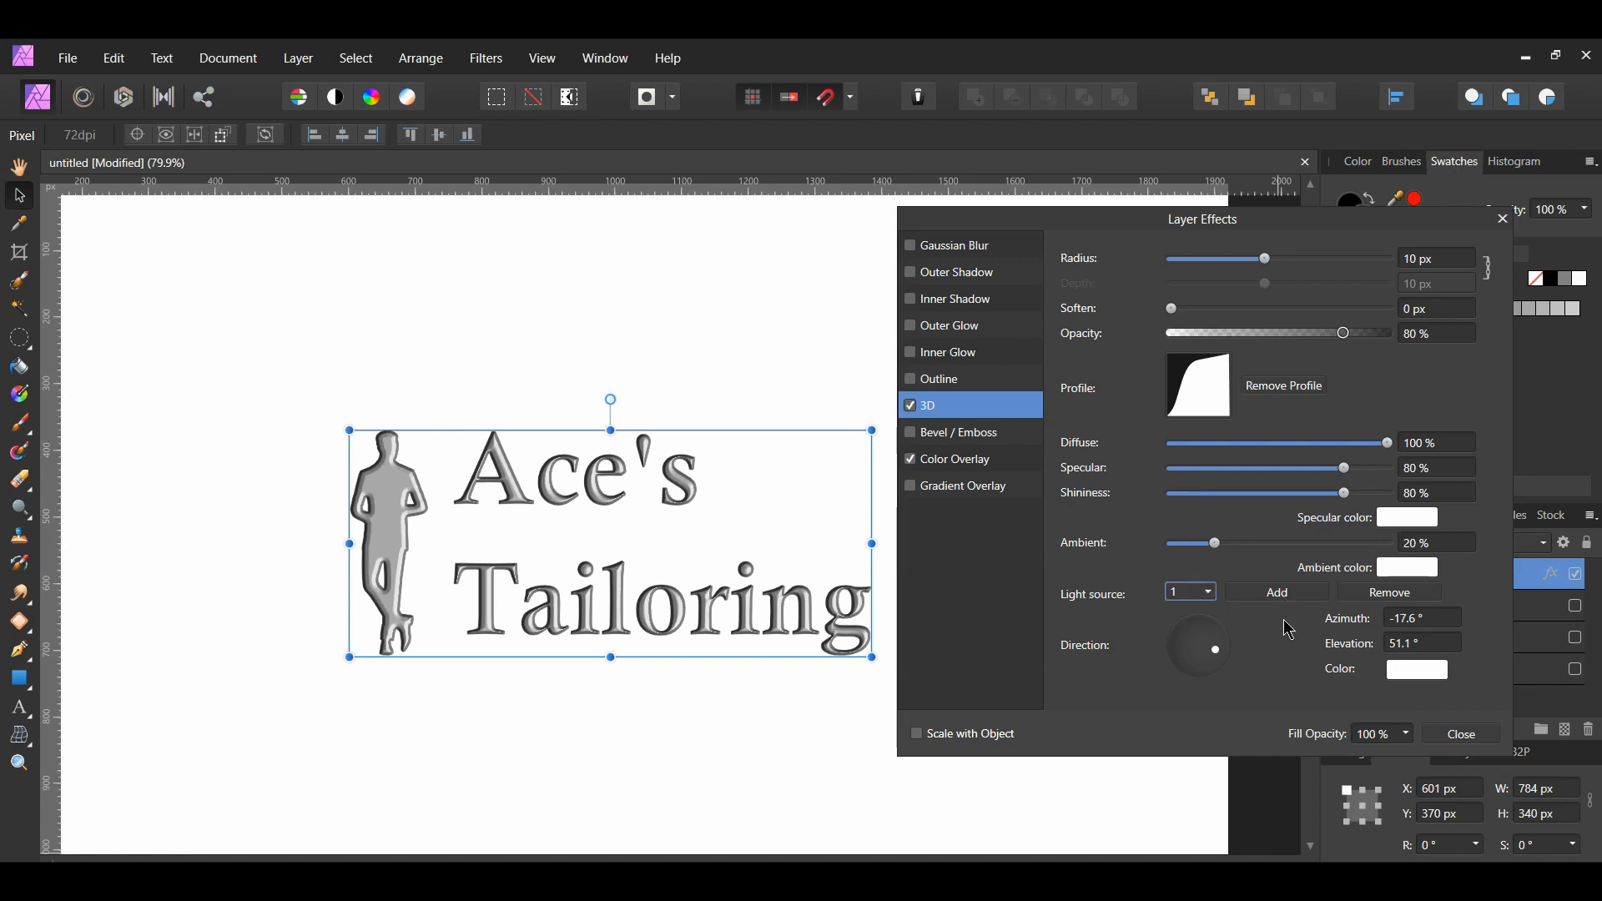
drag(1215, 649, 1197, 638)
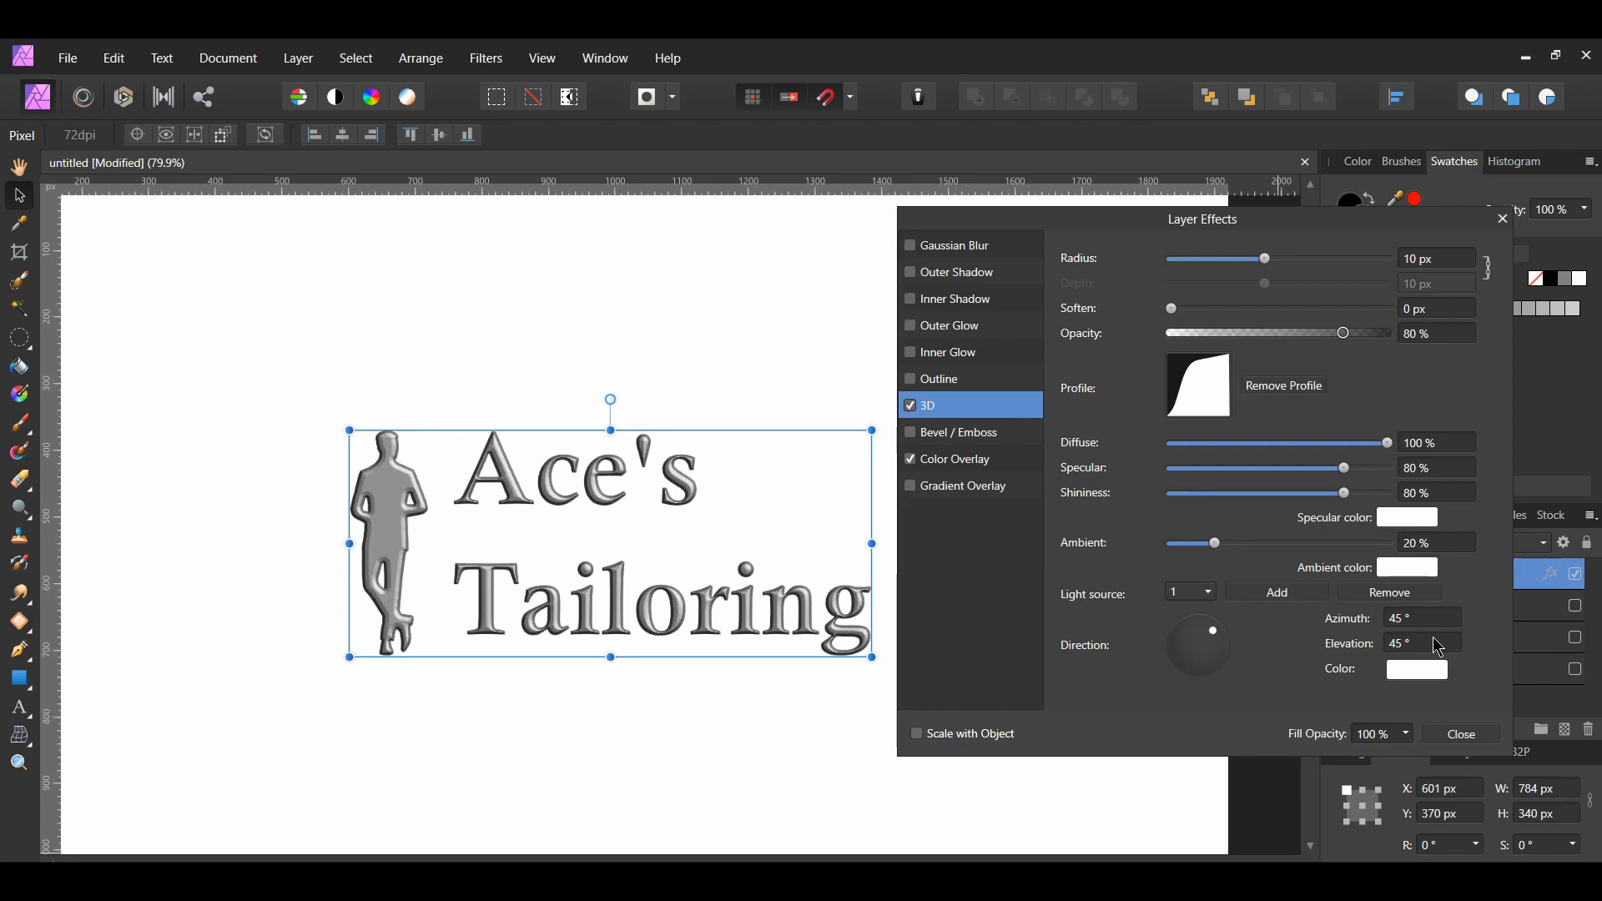
click(1275, 593)
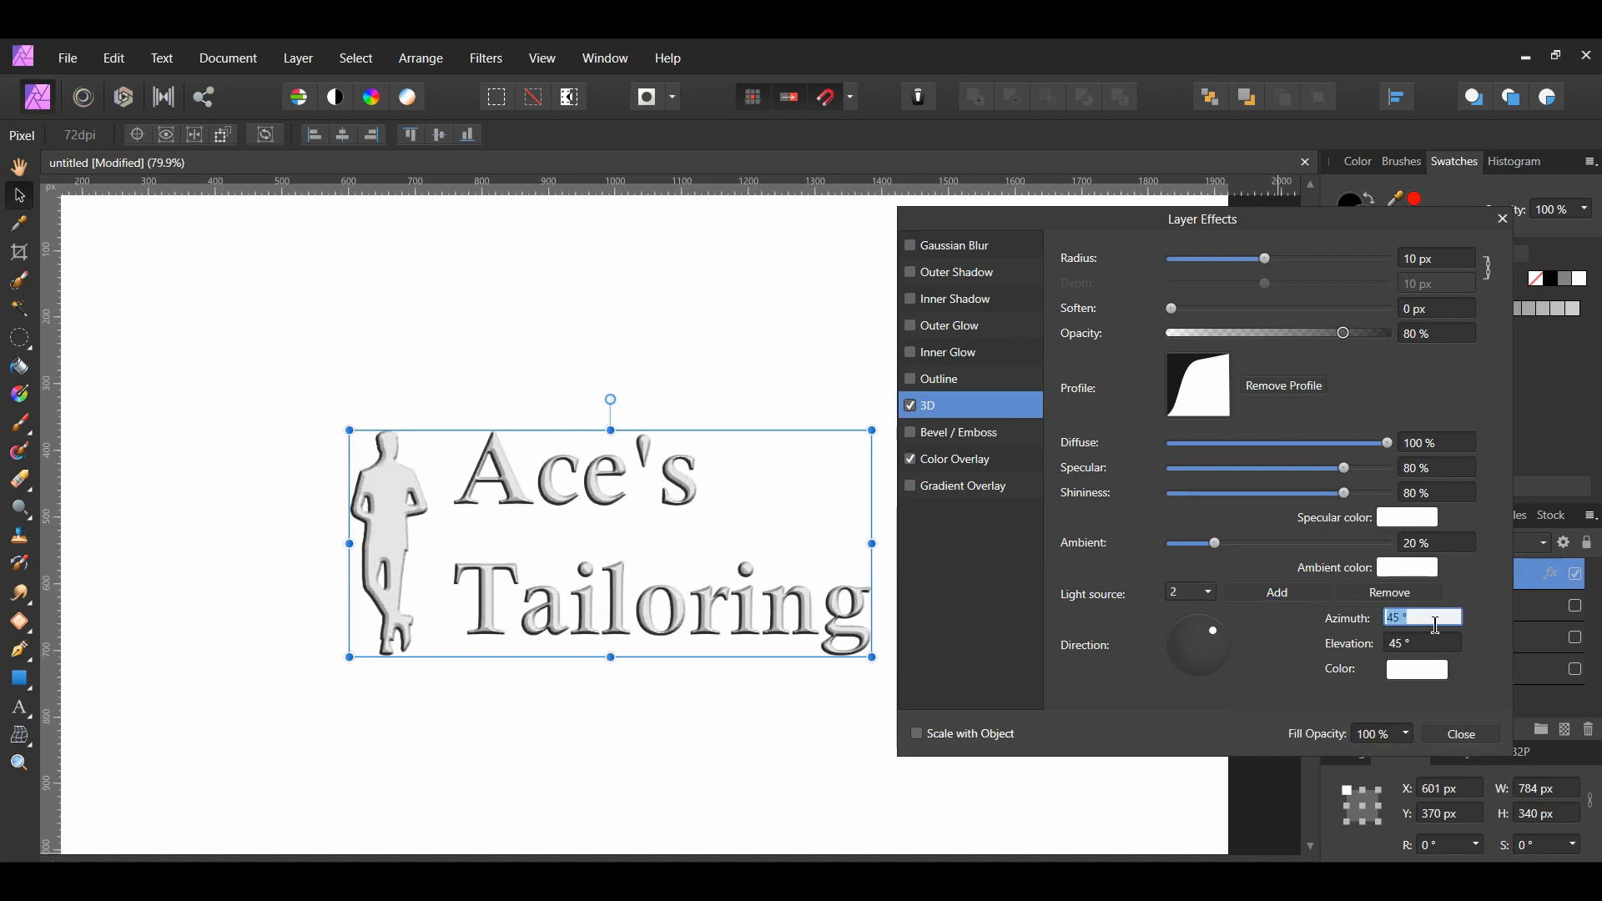
Point the second light at 153° azimuth, 29.7° elevation, keeping its colour white
drag(1215, 631, 1175, 634)
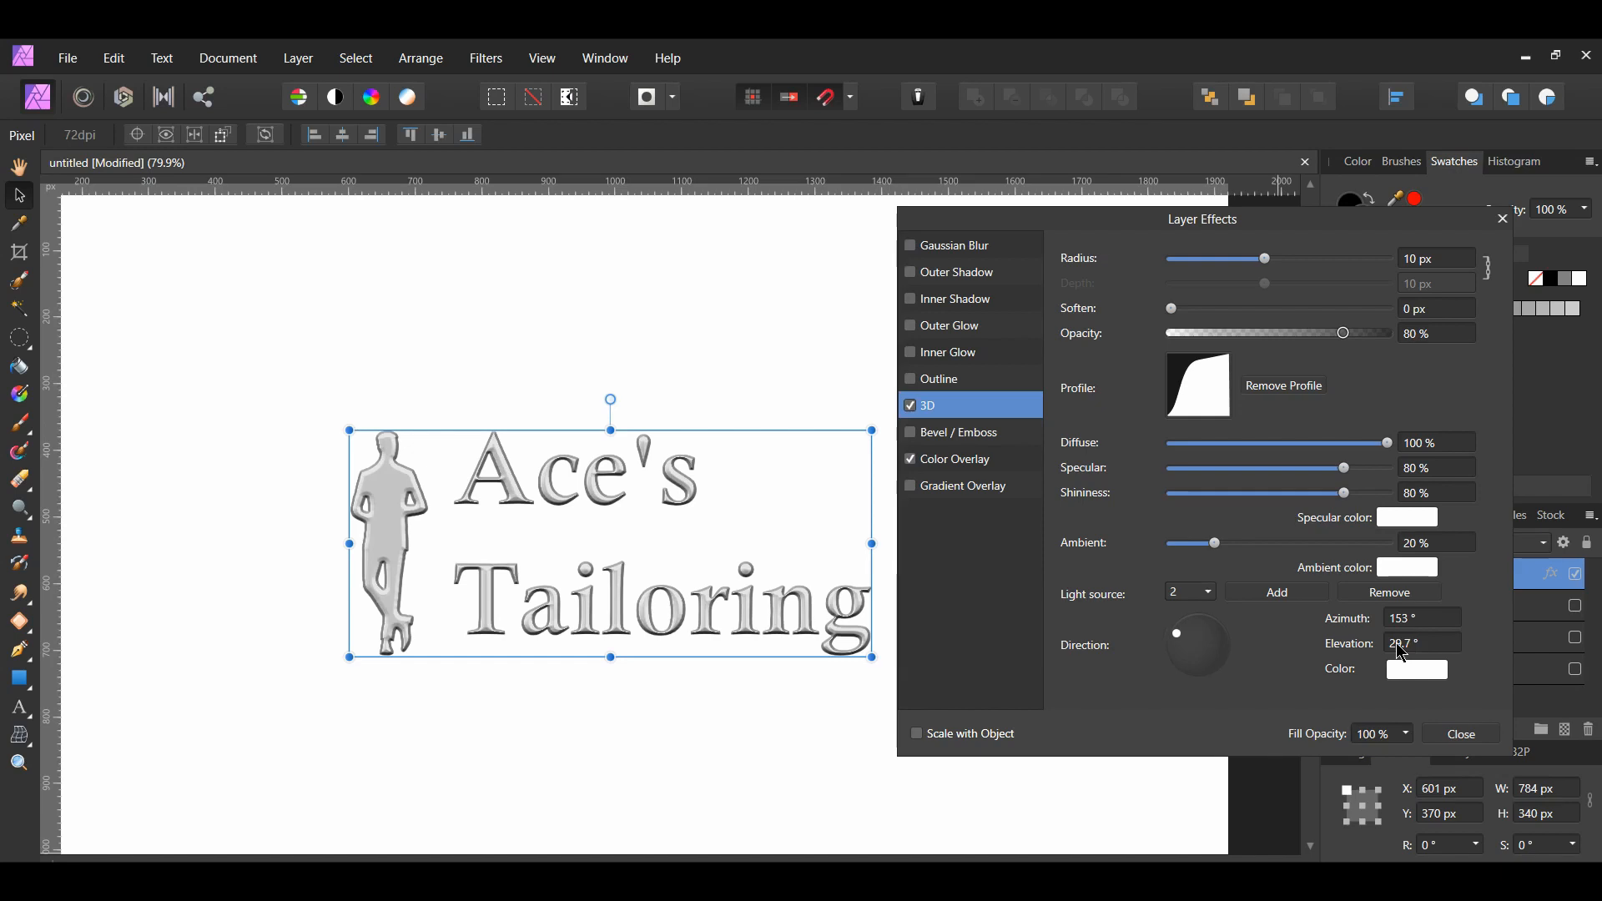
mouse_move(1417, 673)
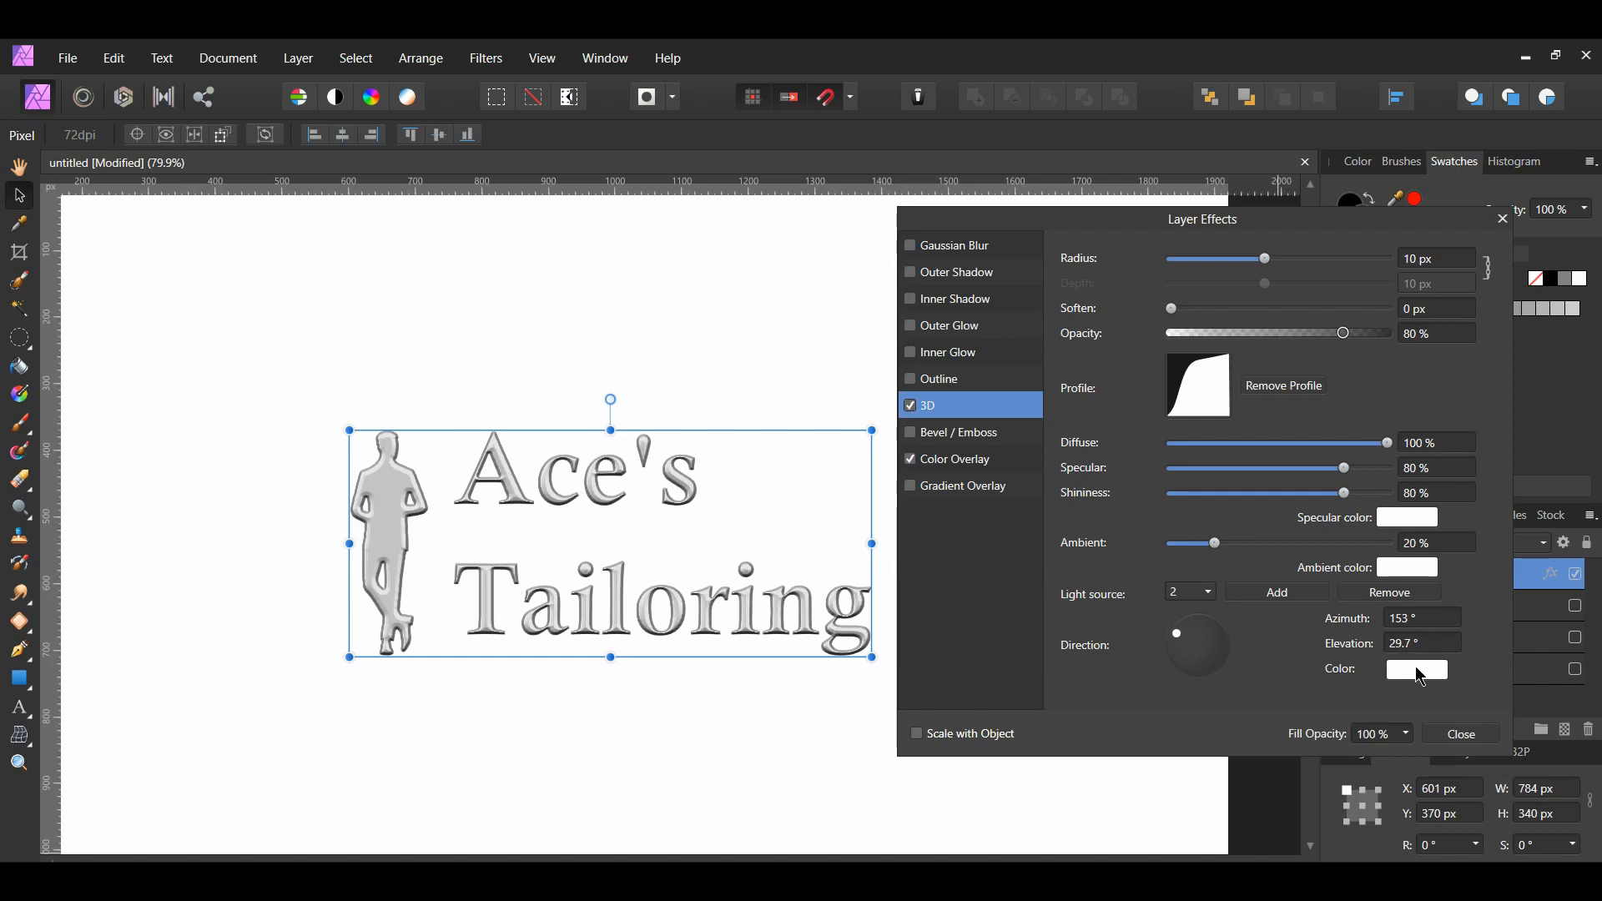
click(1415, 670)
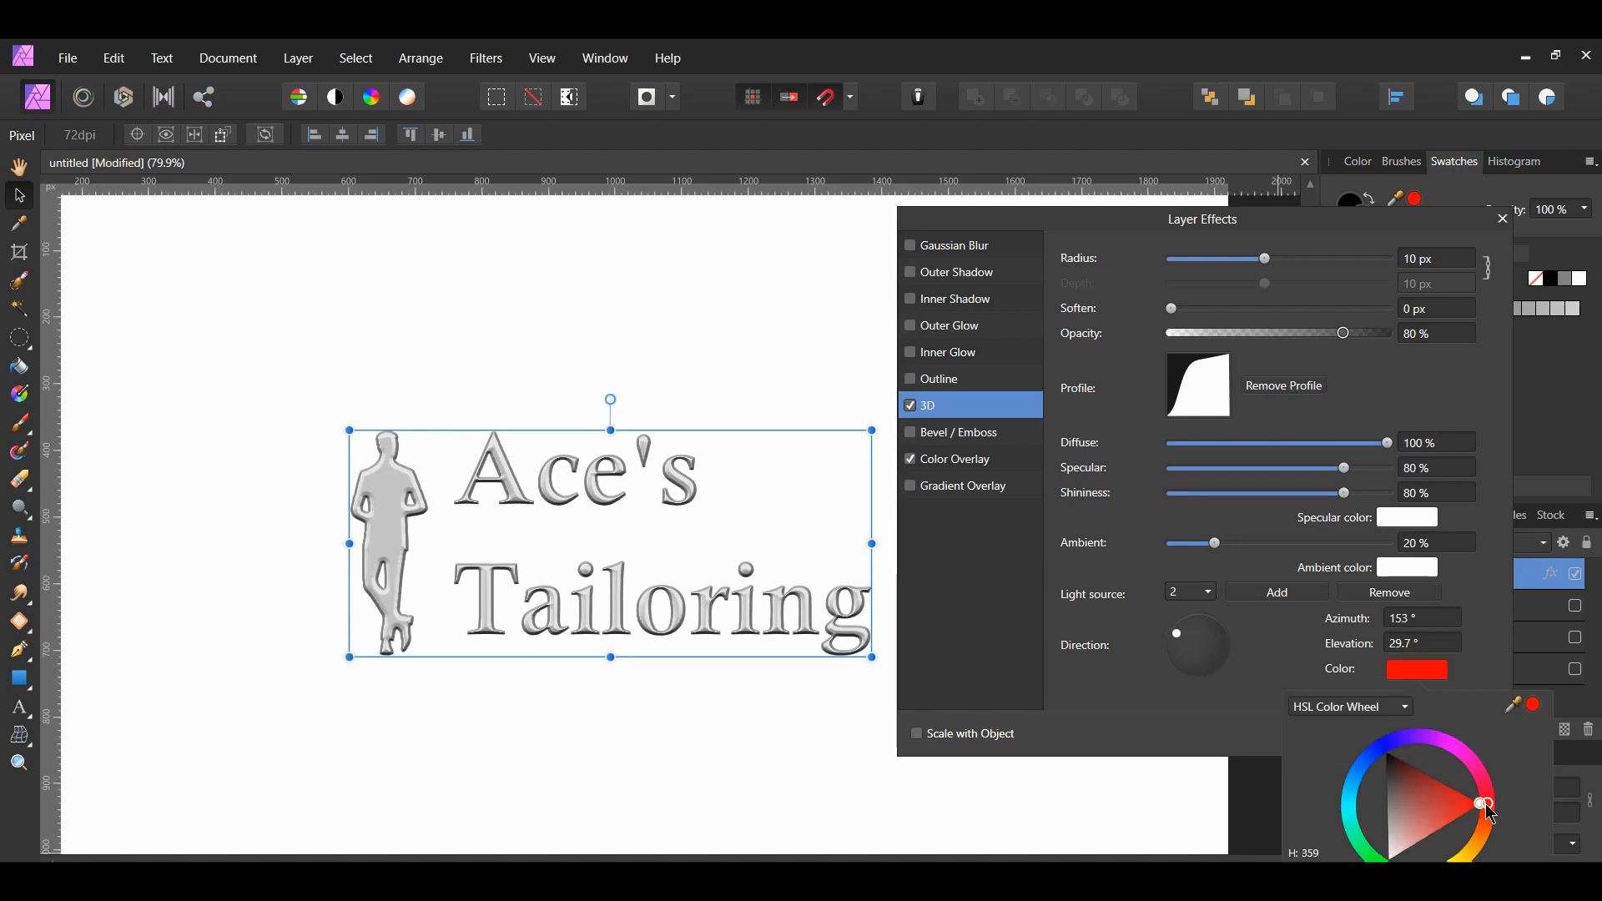
drag(1486, 804, 1435, 743)
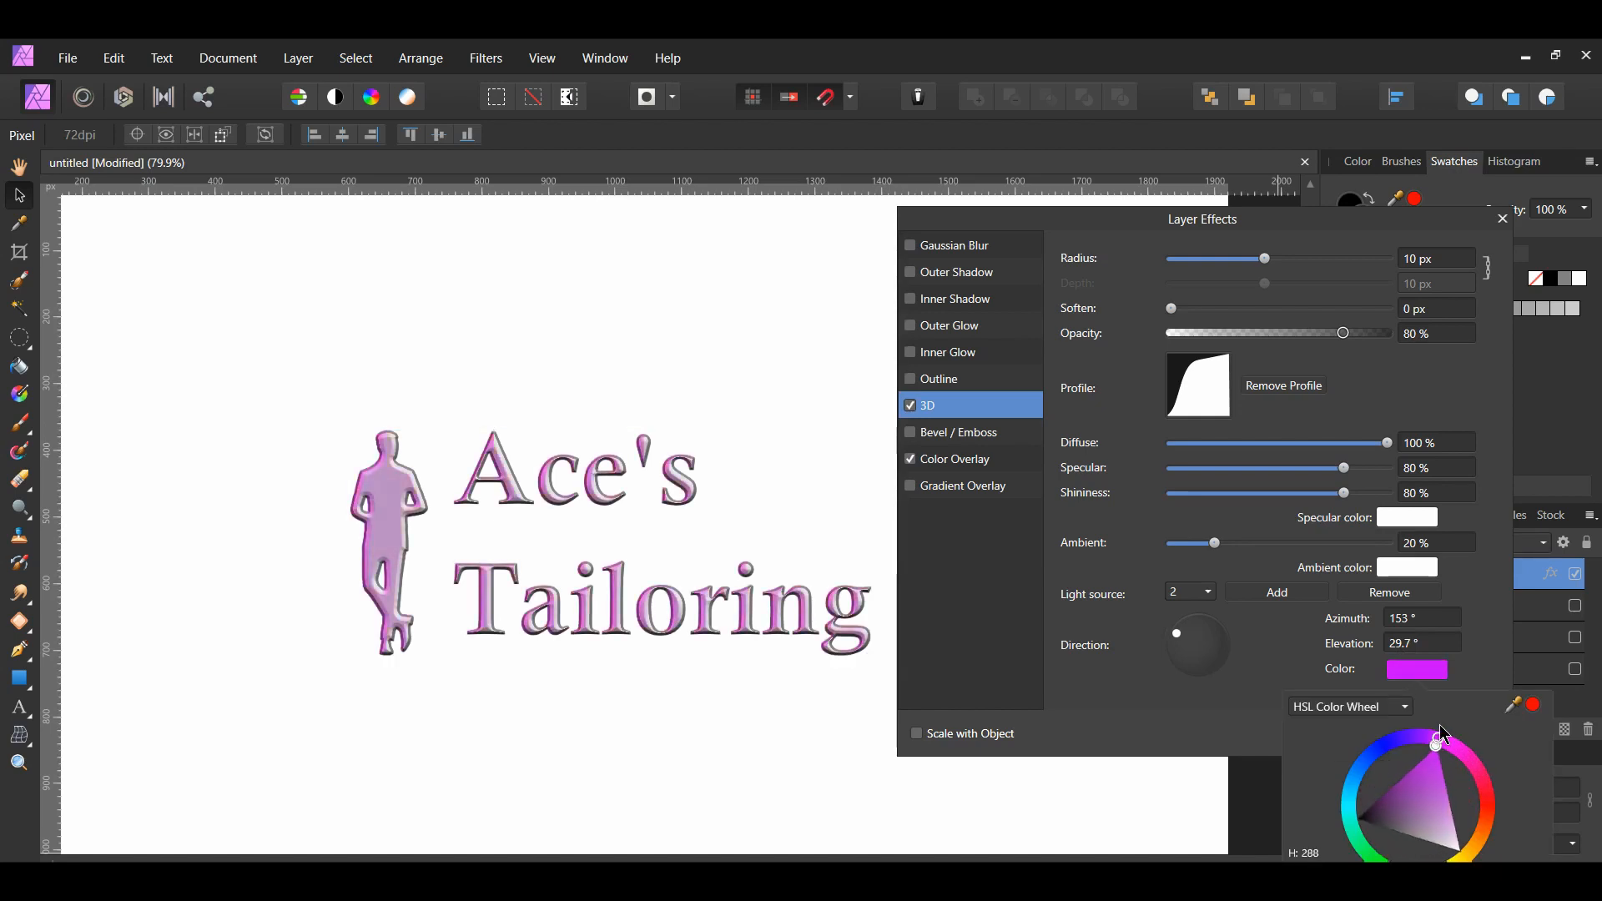
click(1444, 750)
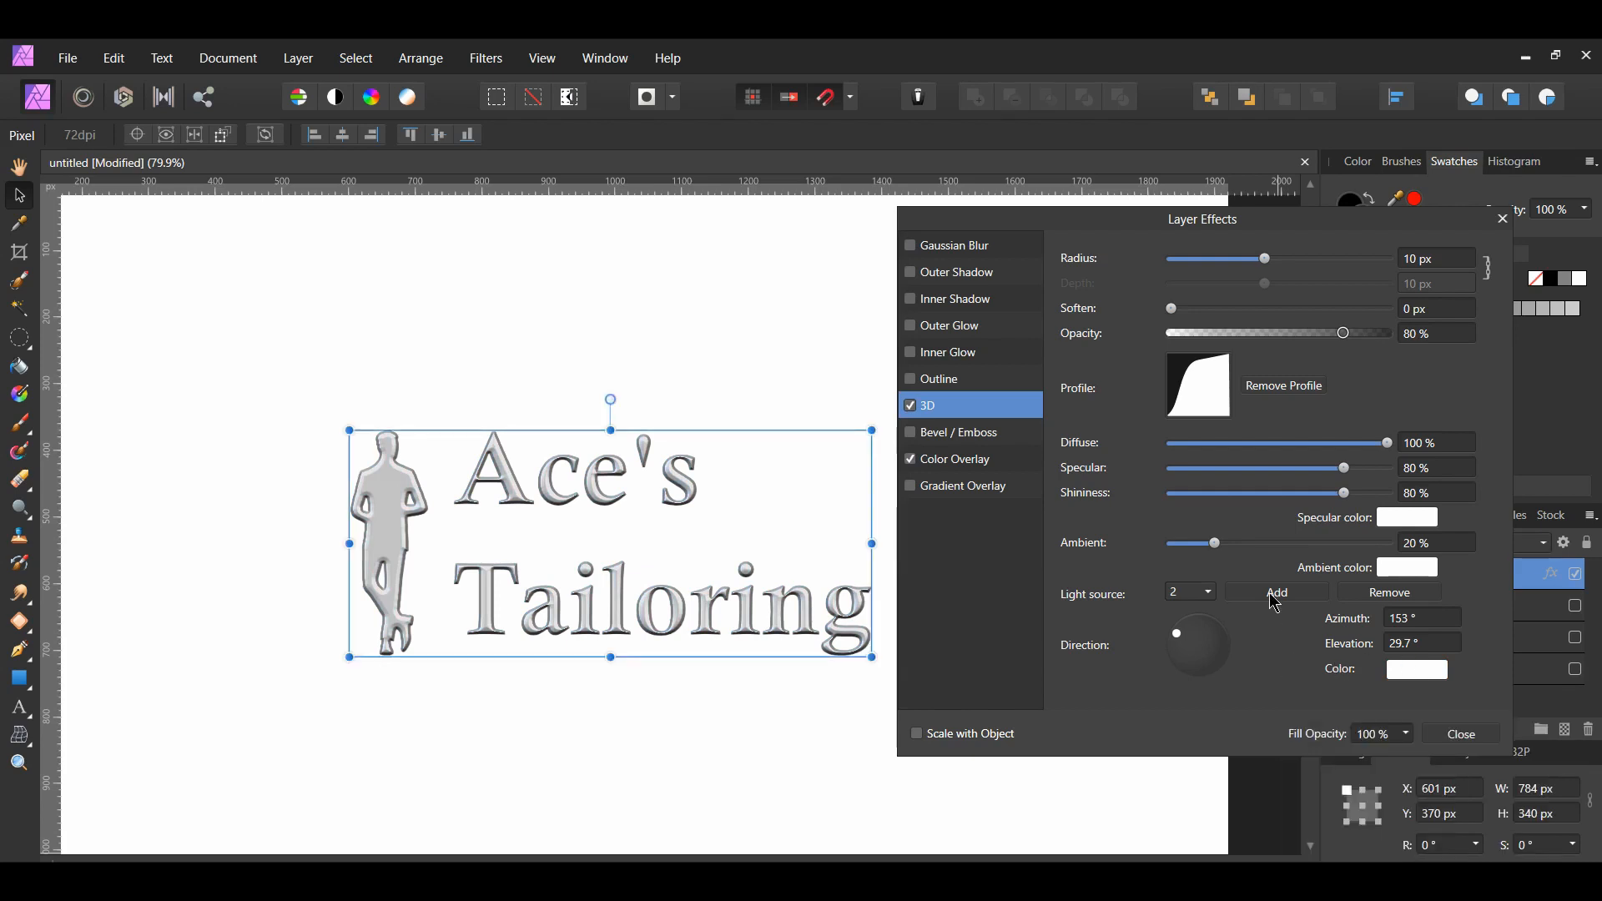
Add a third 3D light and tint it light gray BABABA
click(1276, 592)
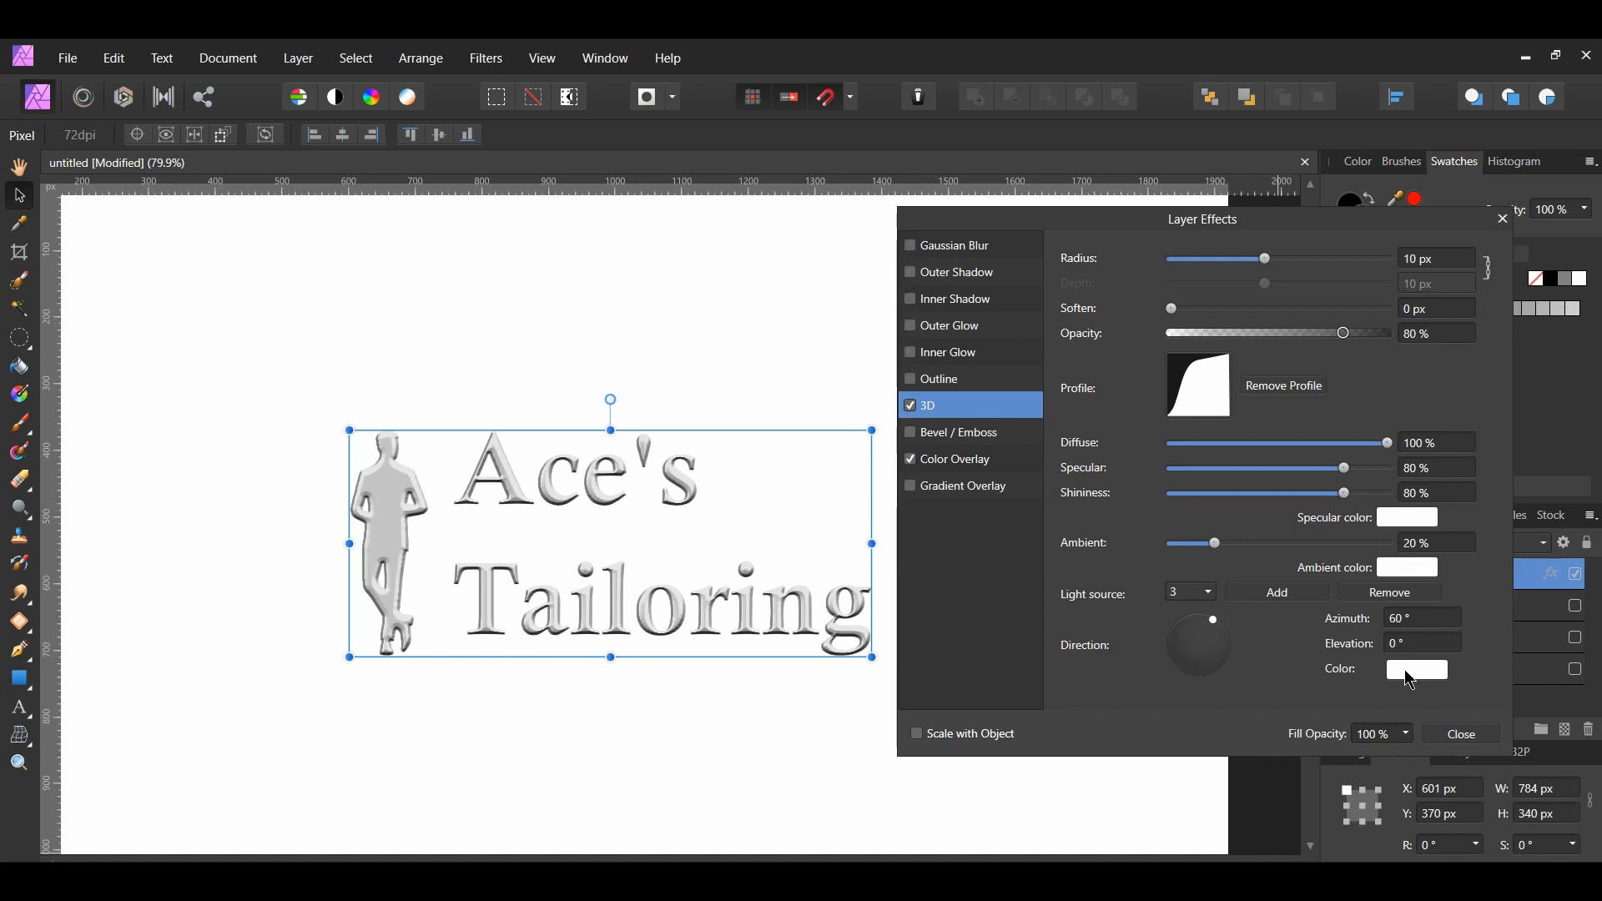
click(1415, 670)
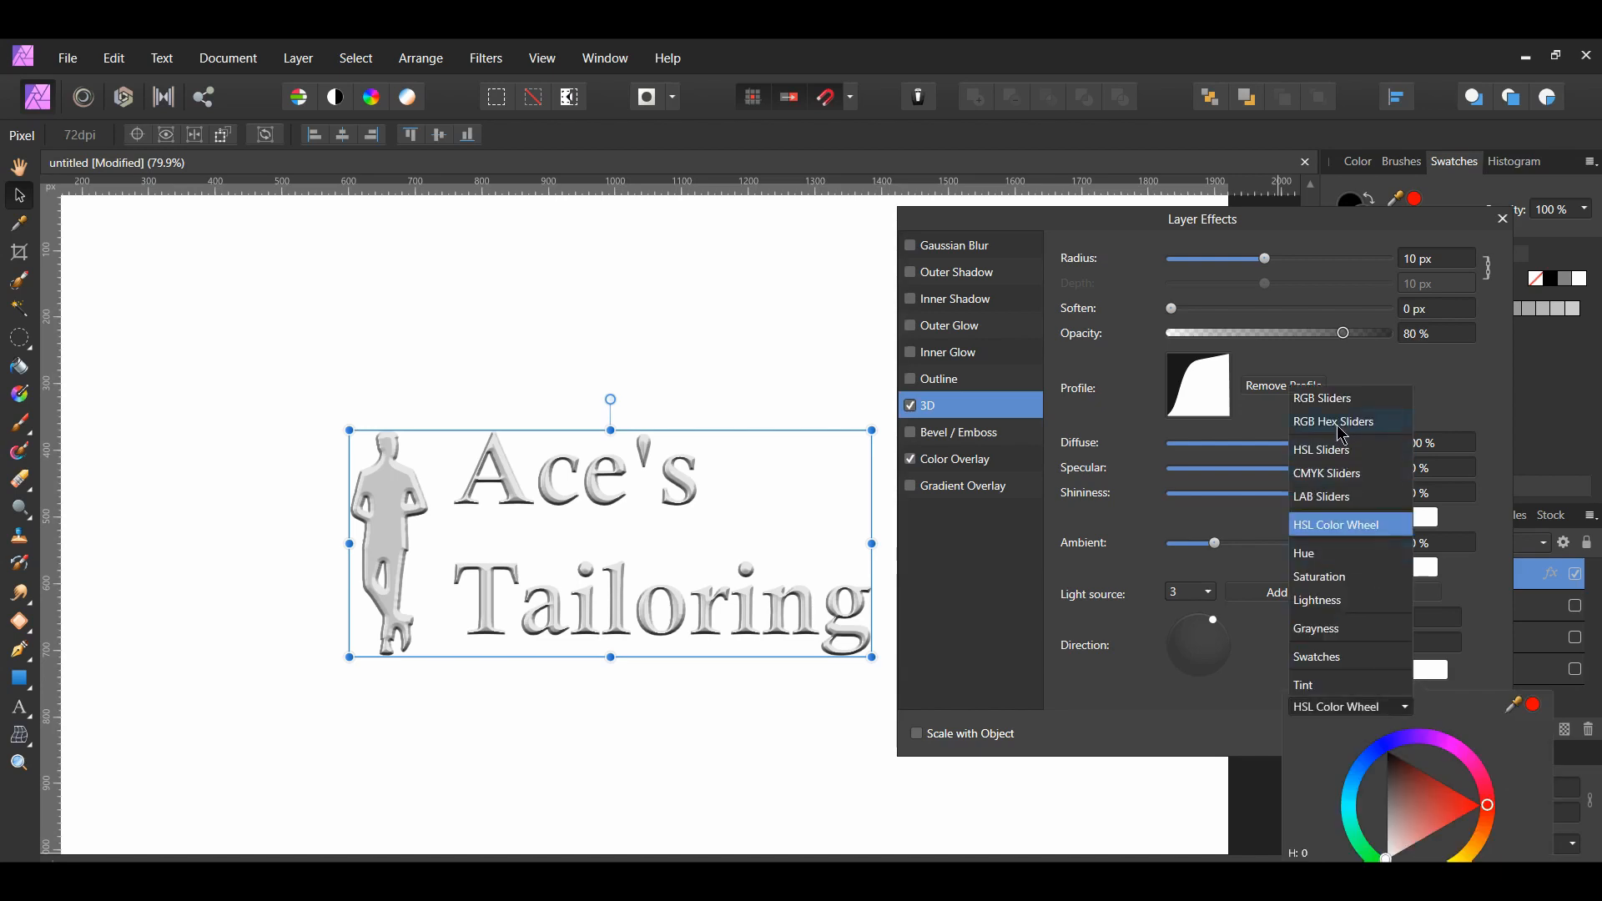
click(1332, 421)
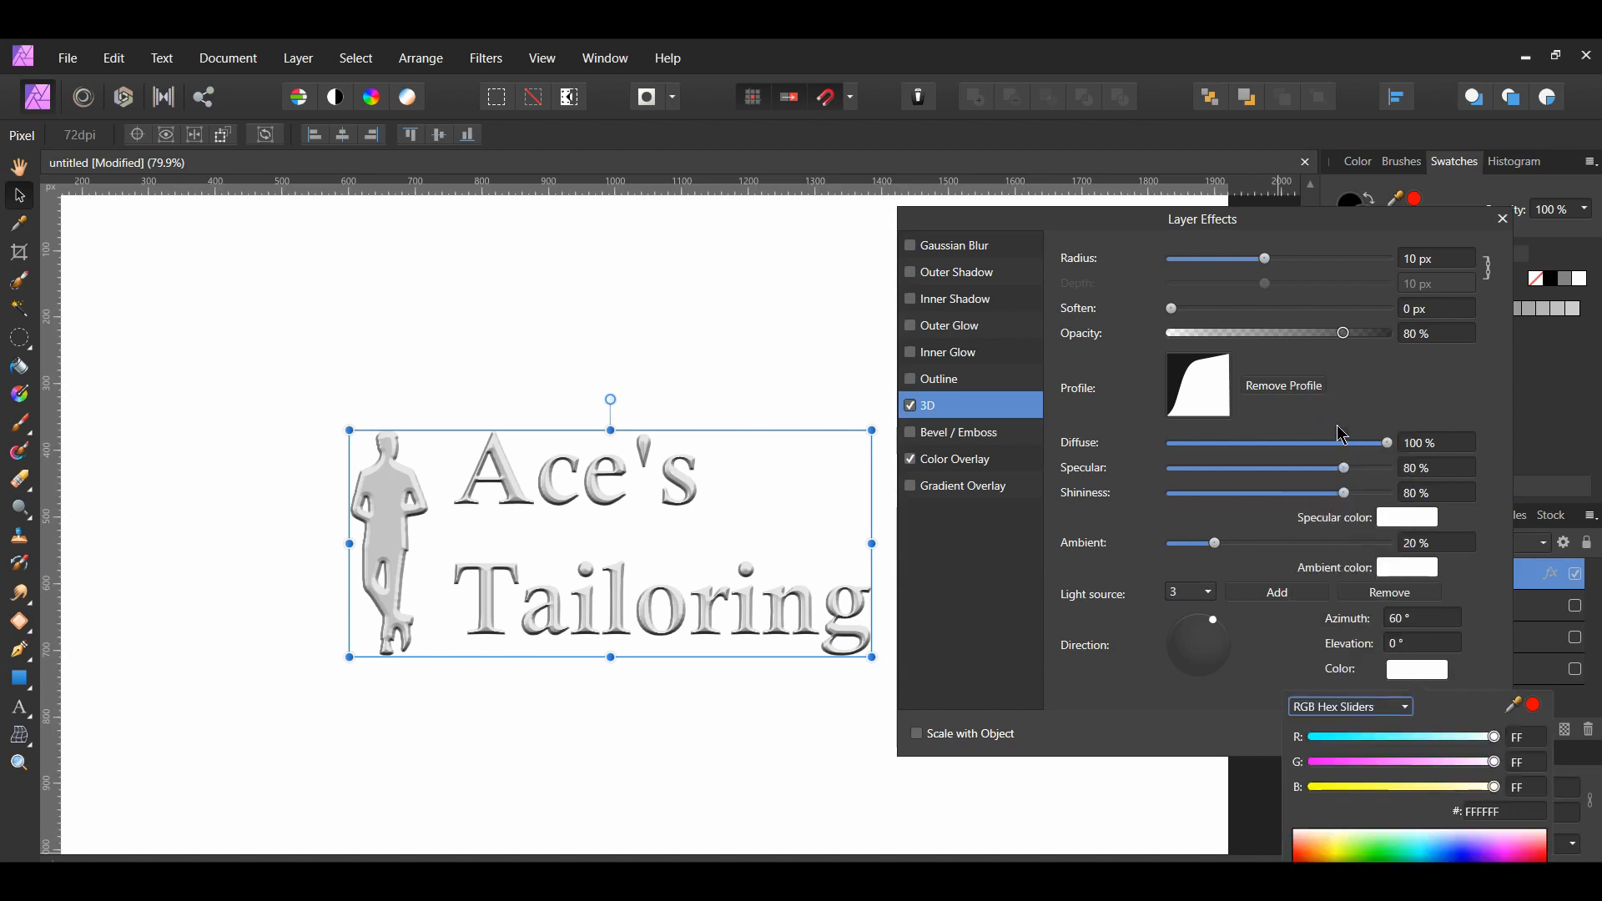
text(bababa)
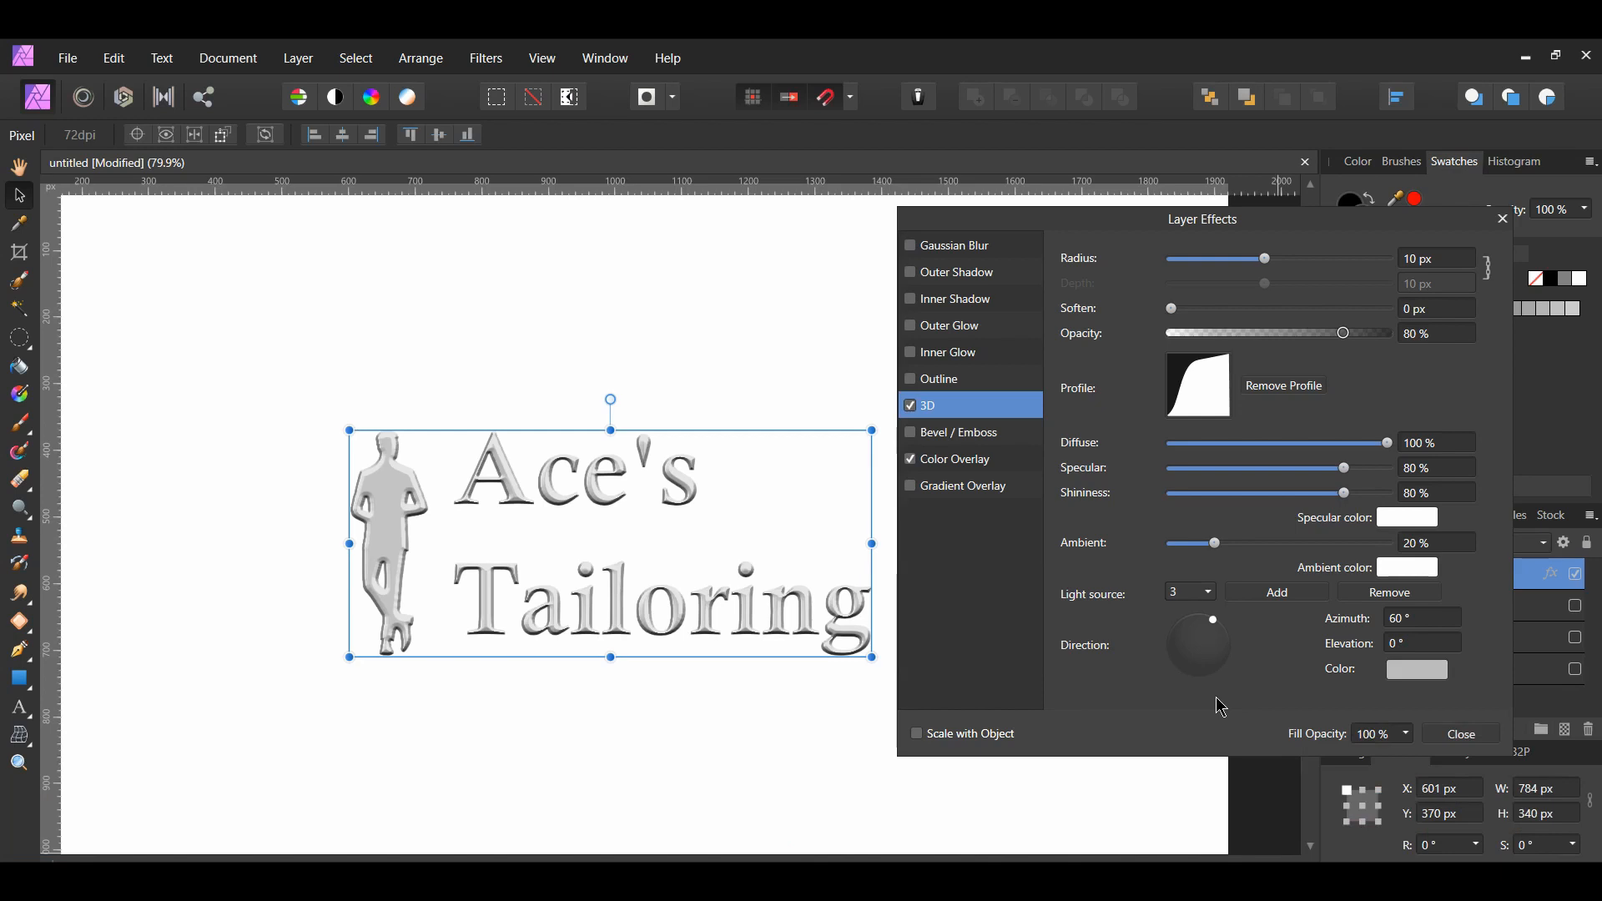
Enable Bevel / Emboss as an Inner bevel with a 5 px radius
click(910, 432)
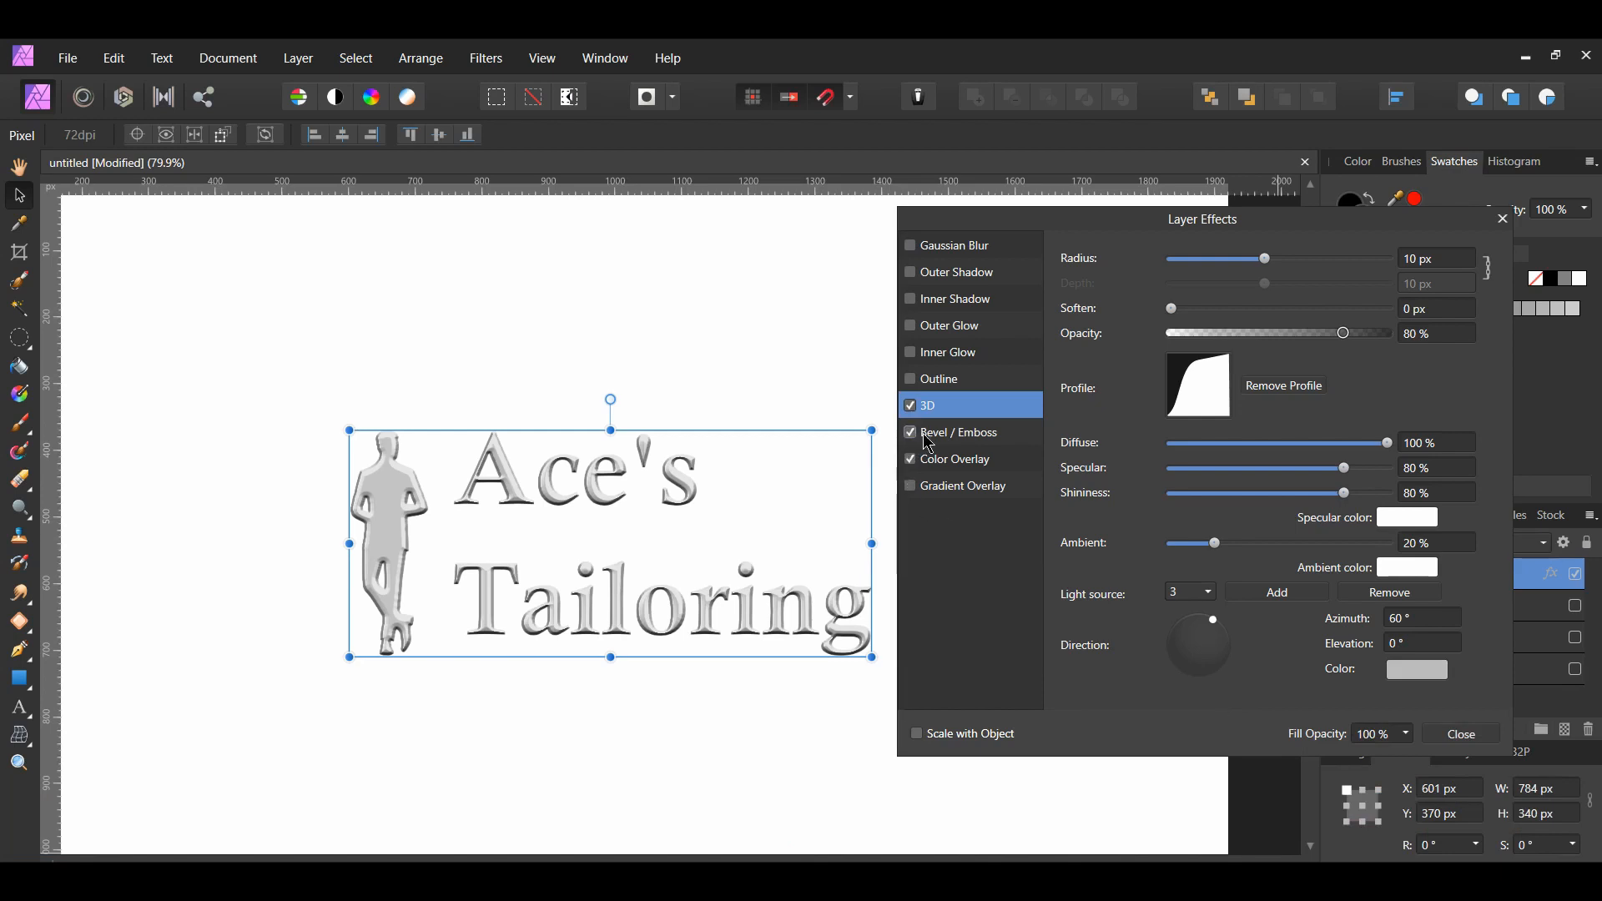
click(957, 432)
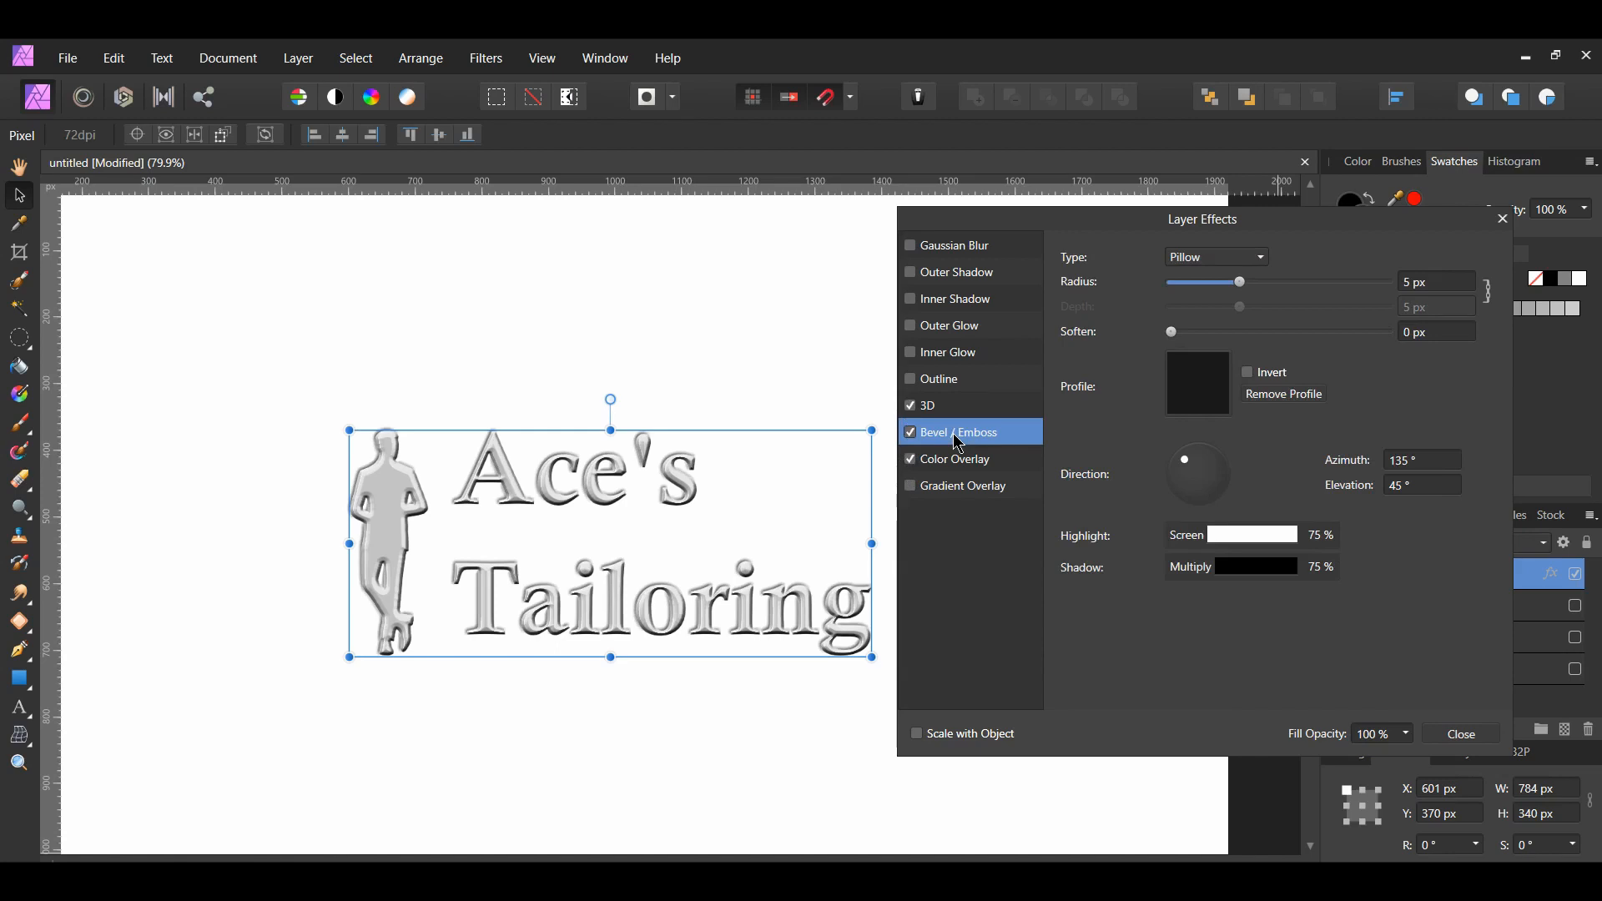
mouse_move(1093, 440)
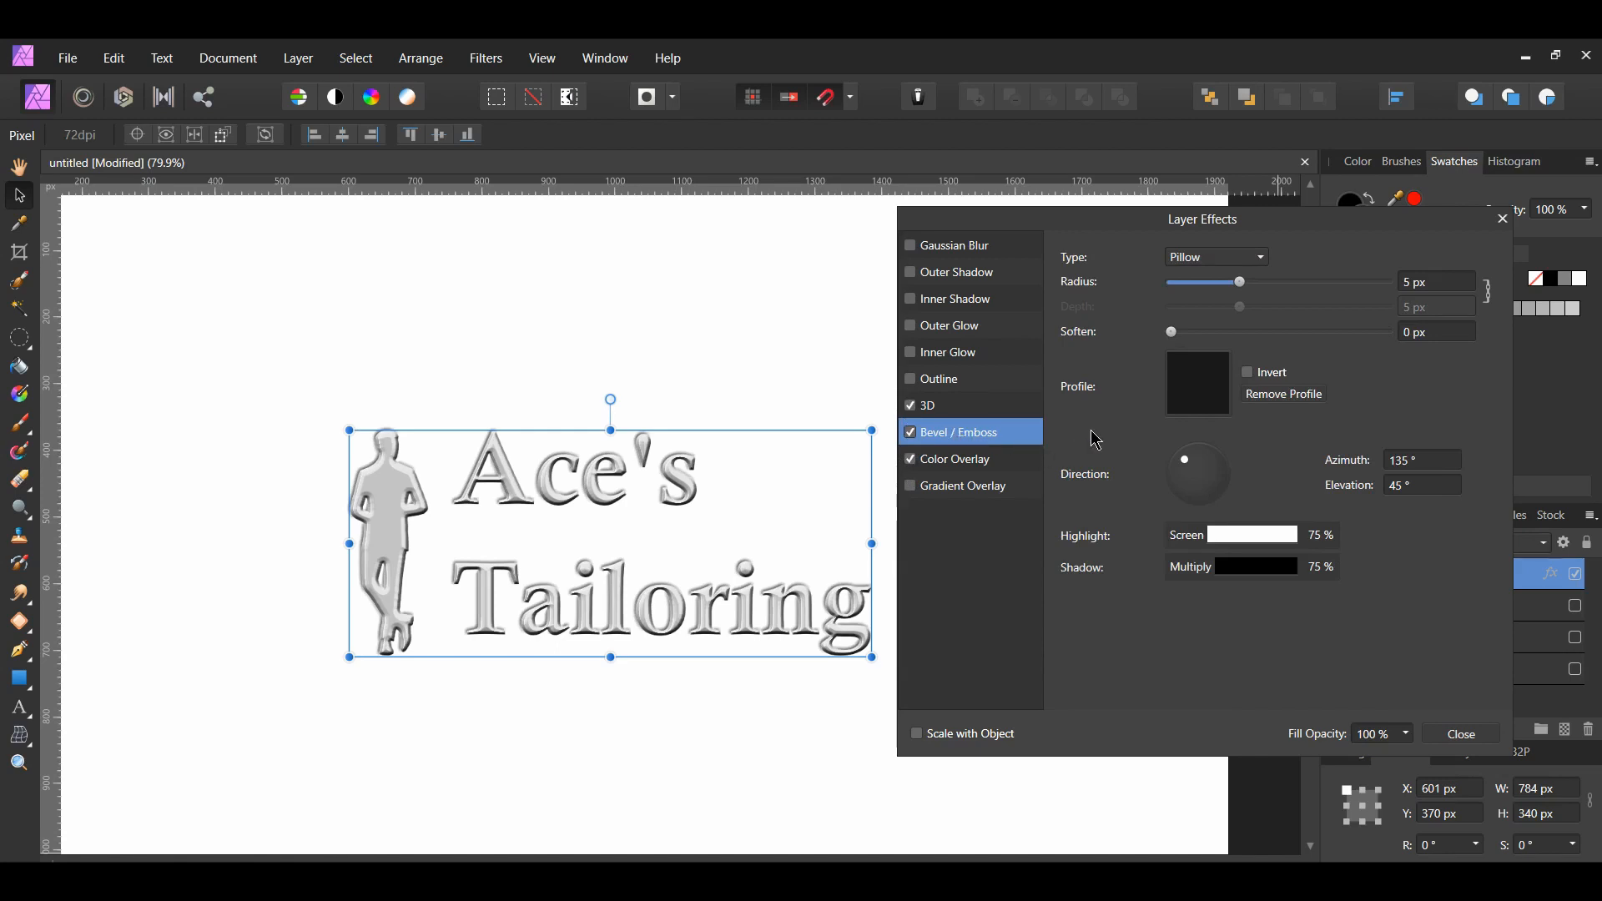
click(1259, 256)
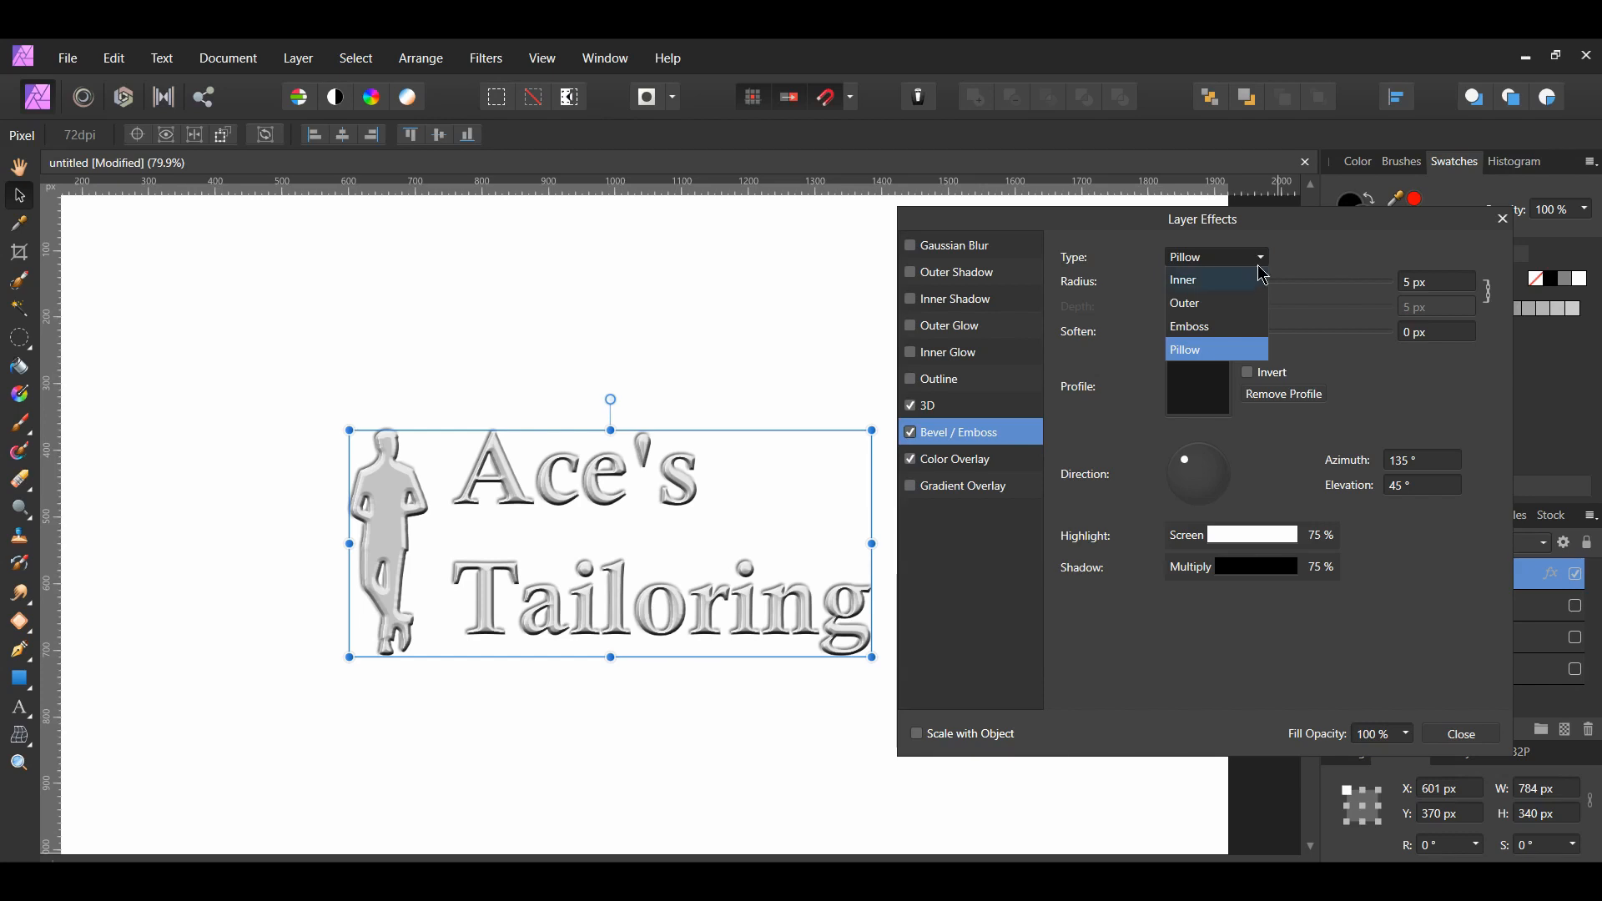
click(1184, 279)
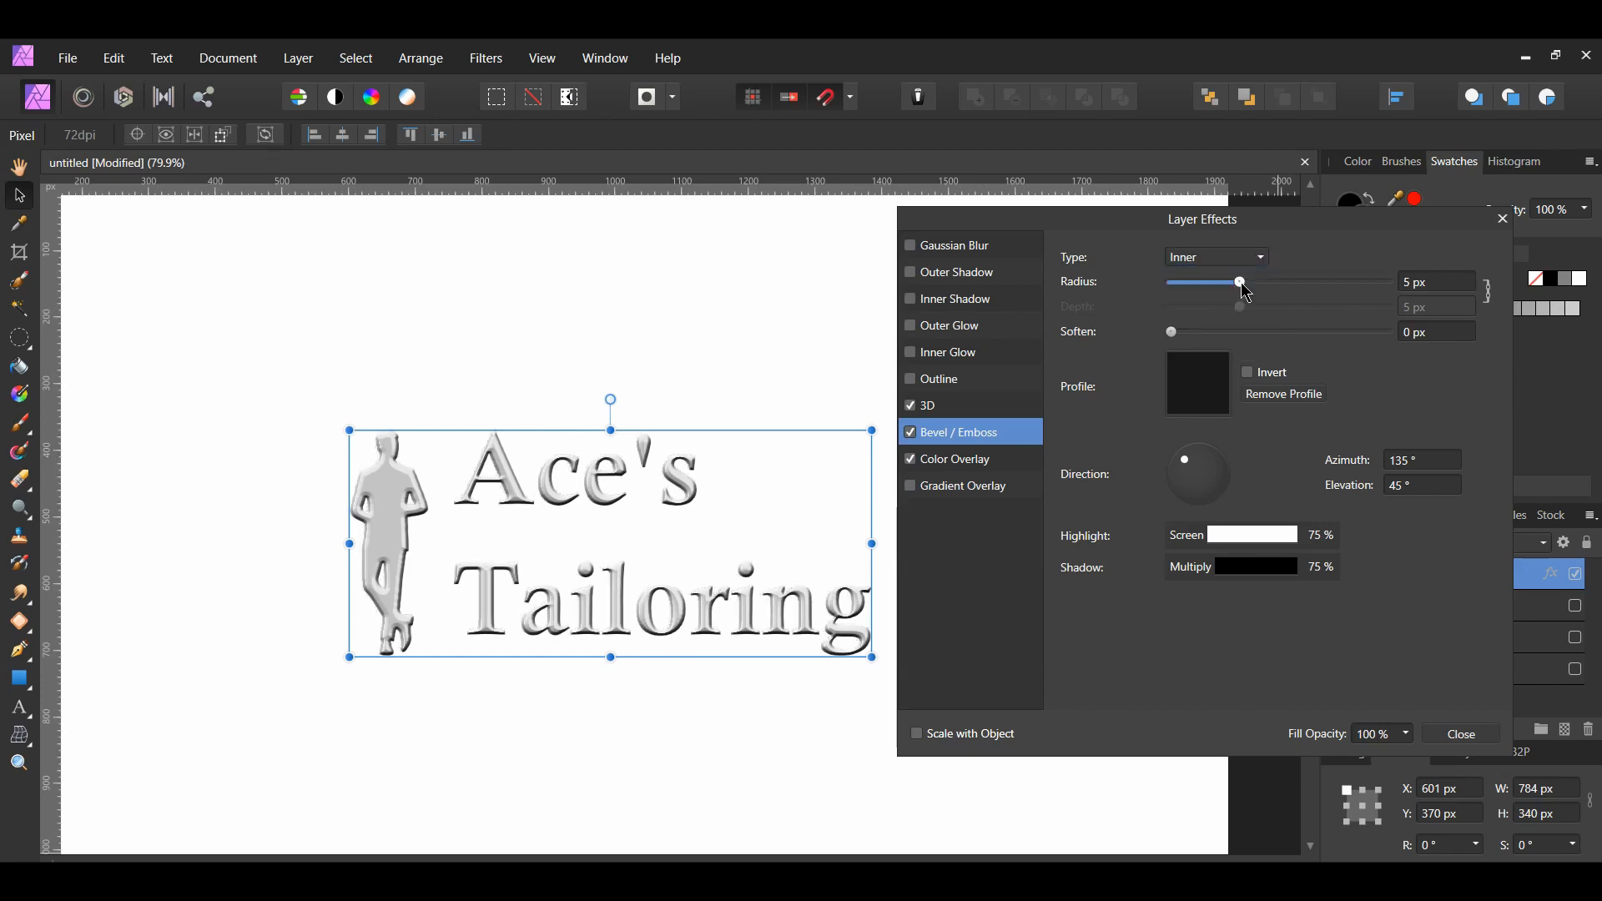
drag(1238, 282, 1211, 283)
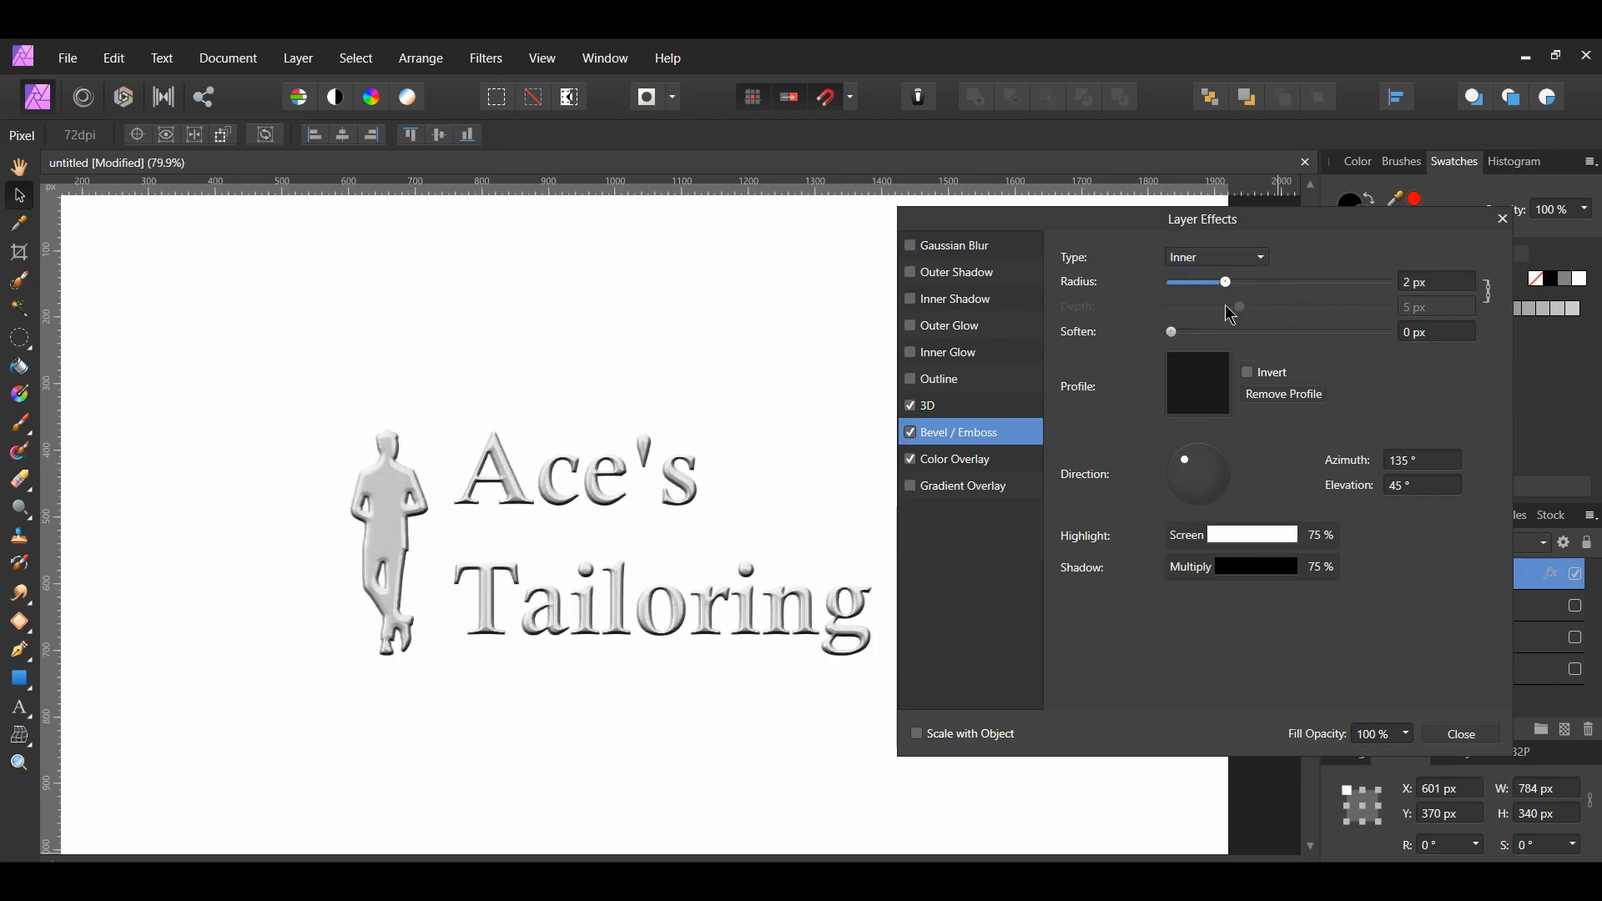
drag(1197, 282, 1237, 282)
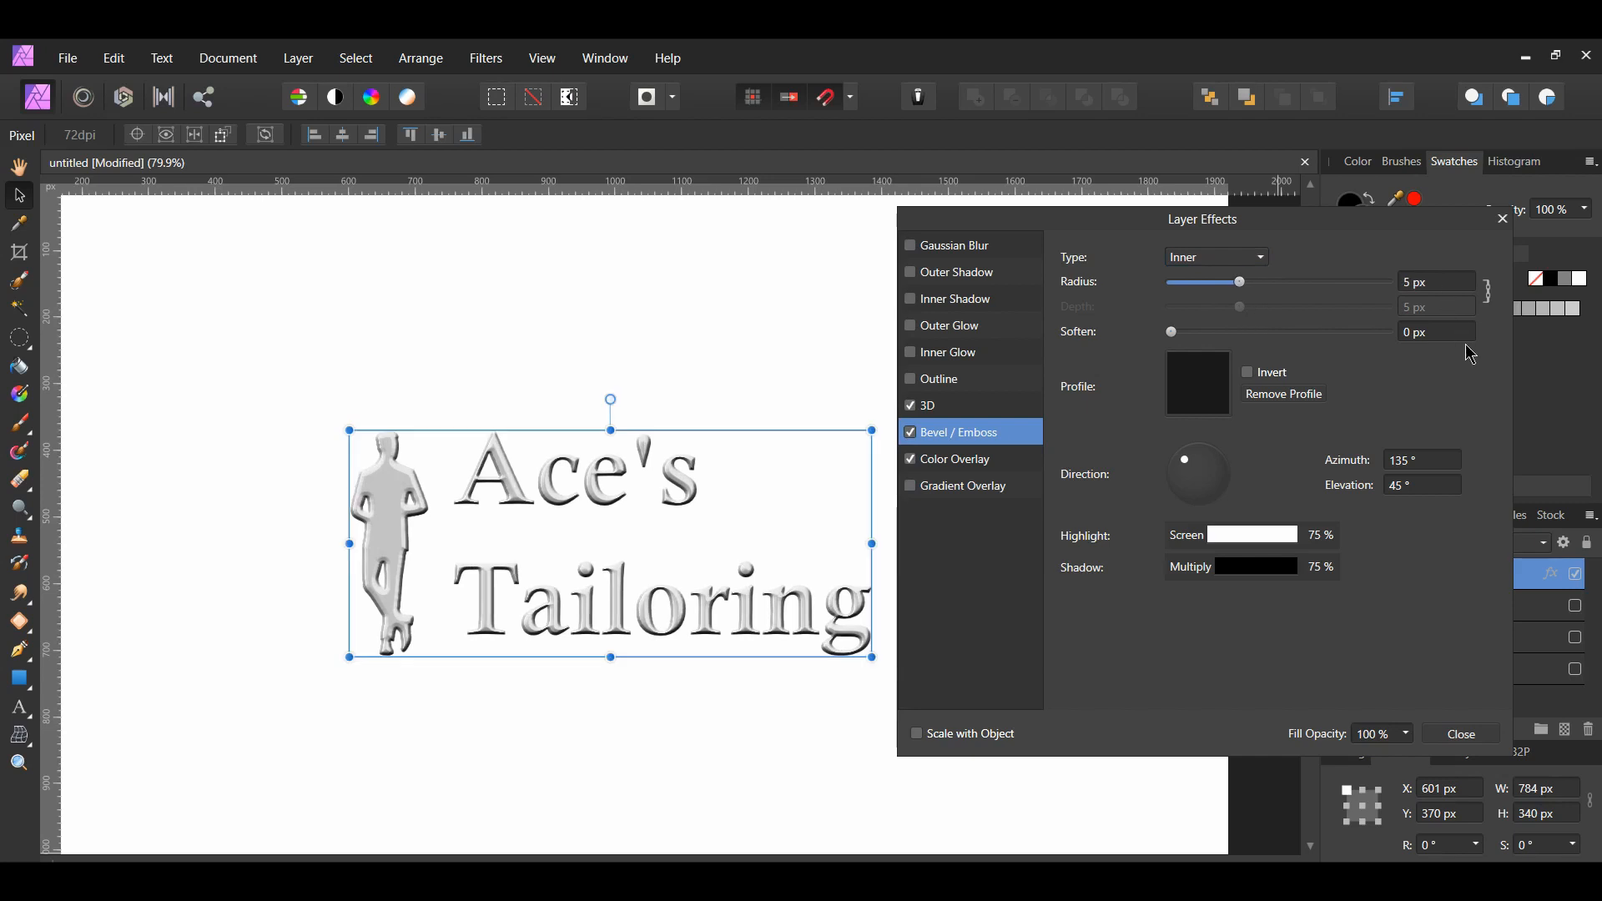
mouse_move(1463, 379)
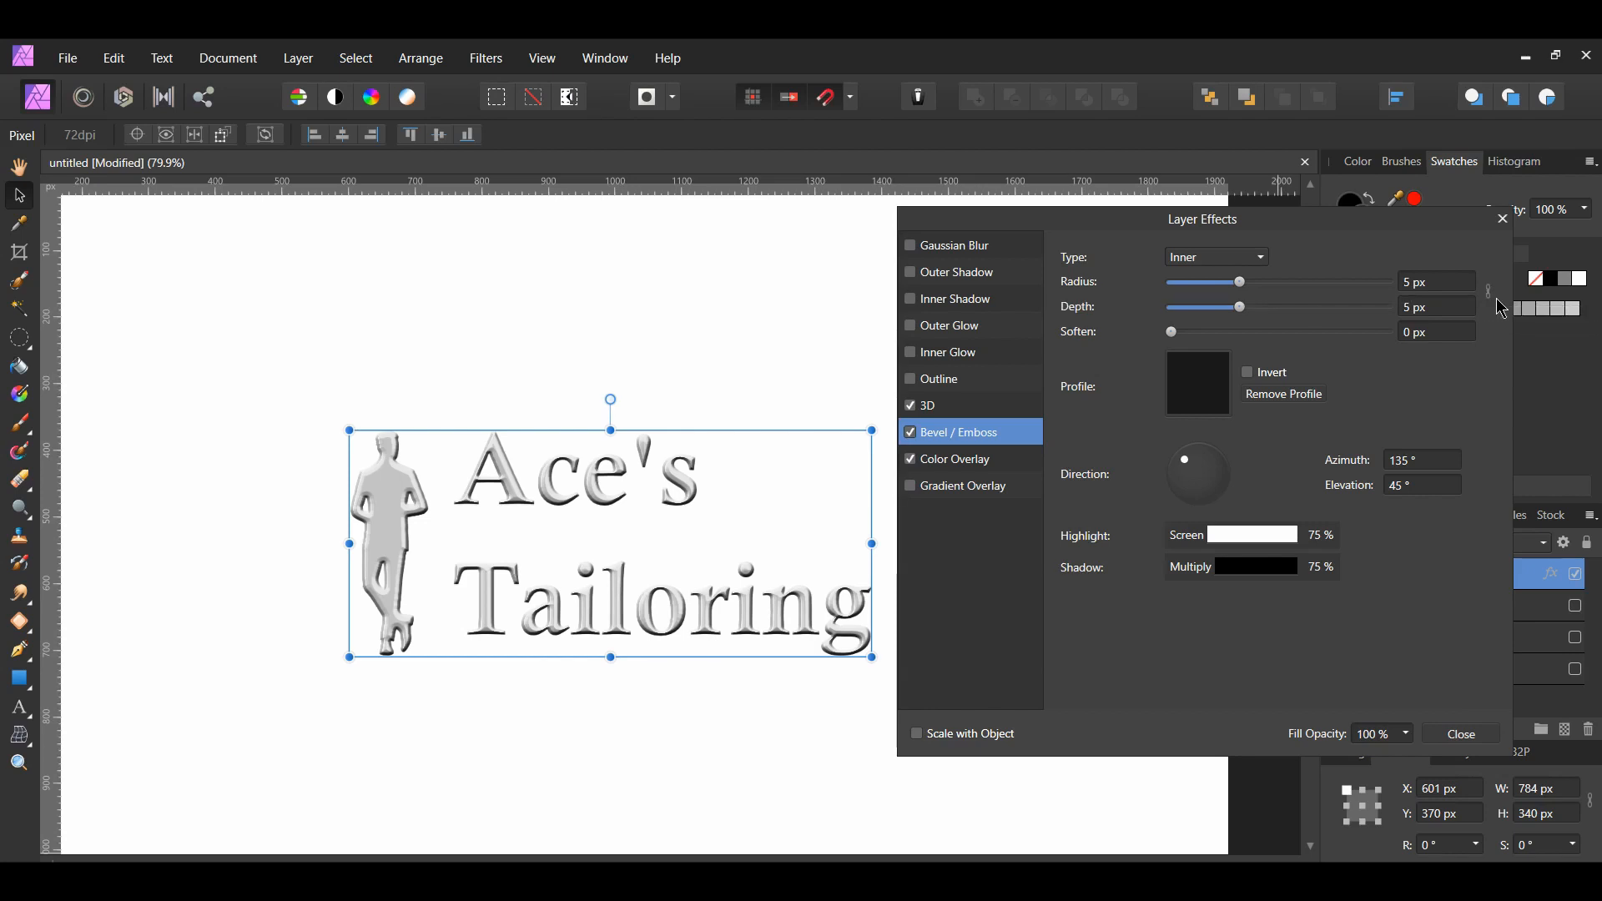
drag(1237, 306, 1284, 306)
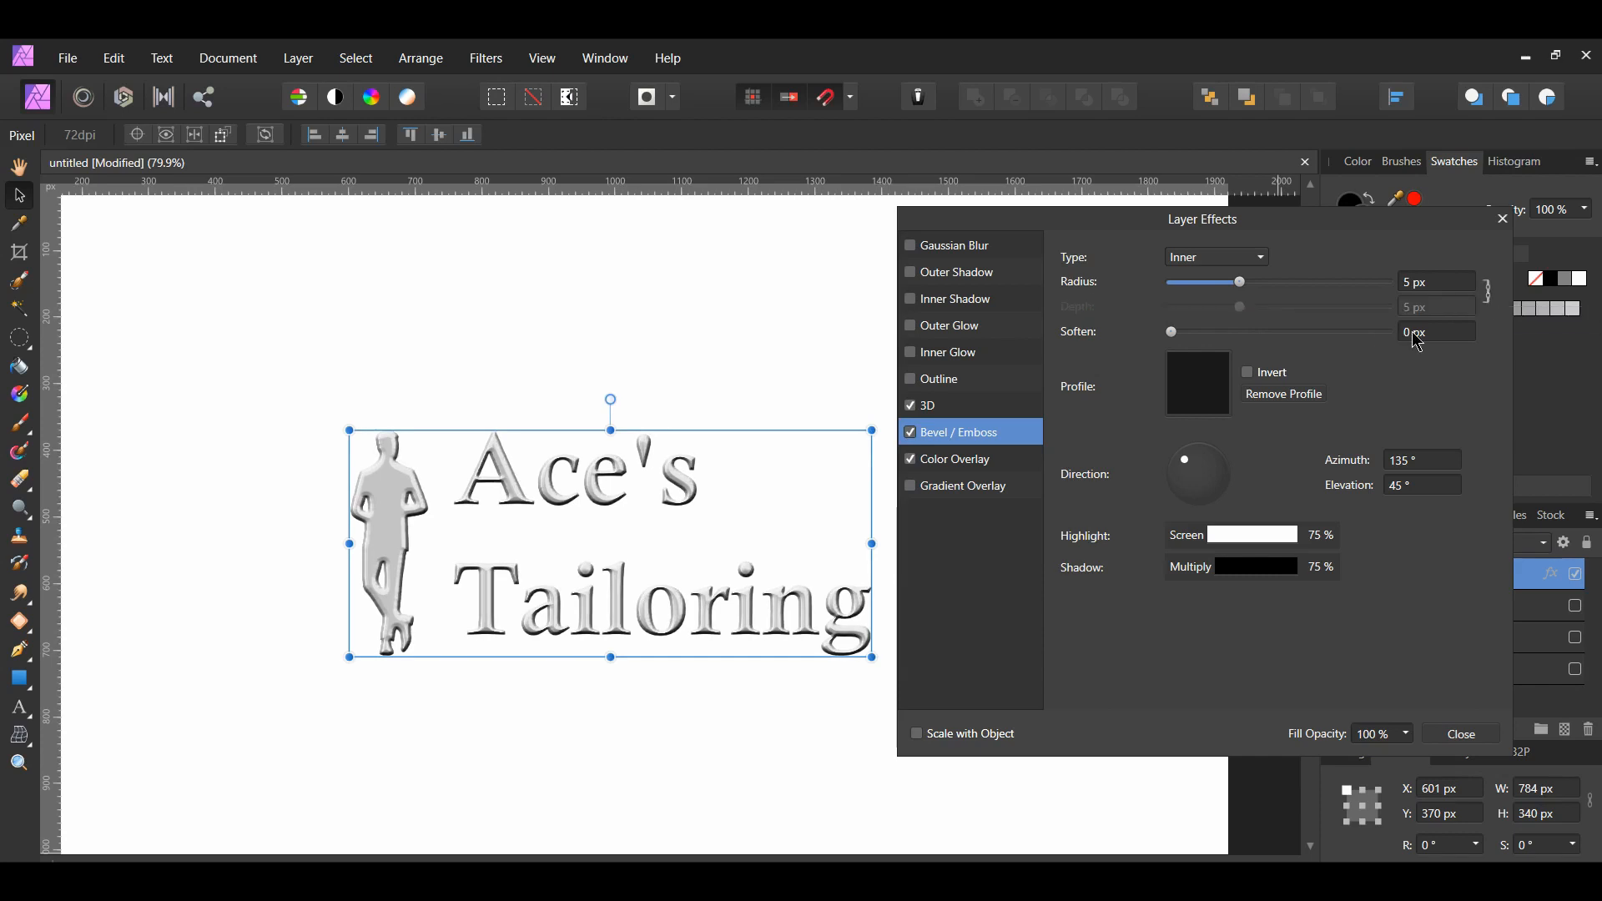
Soften the bevel by 3 px, apply a rounded profile with 158° azimuth and 75° elevation
click(1435, 331)
text(3)
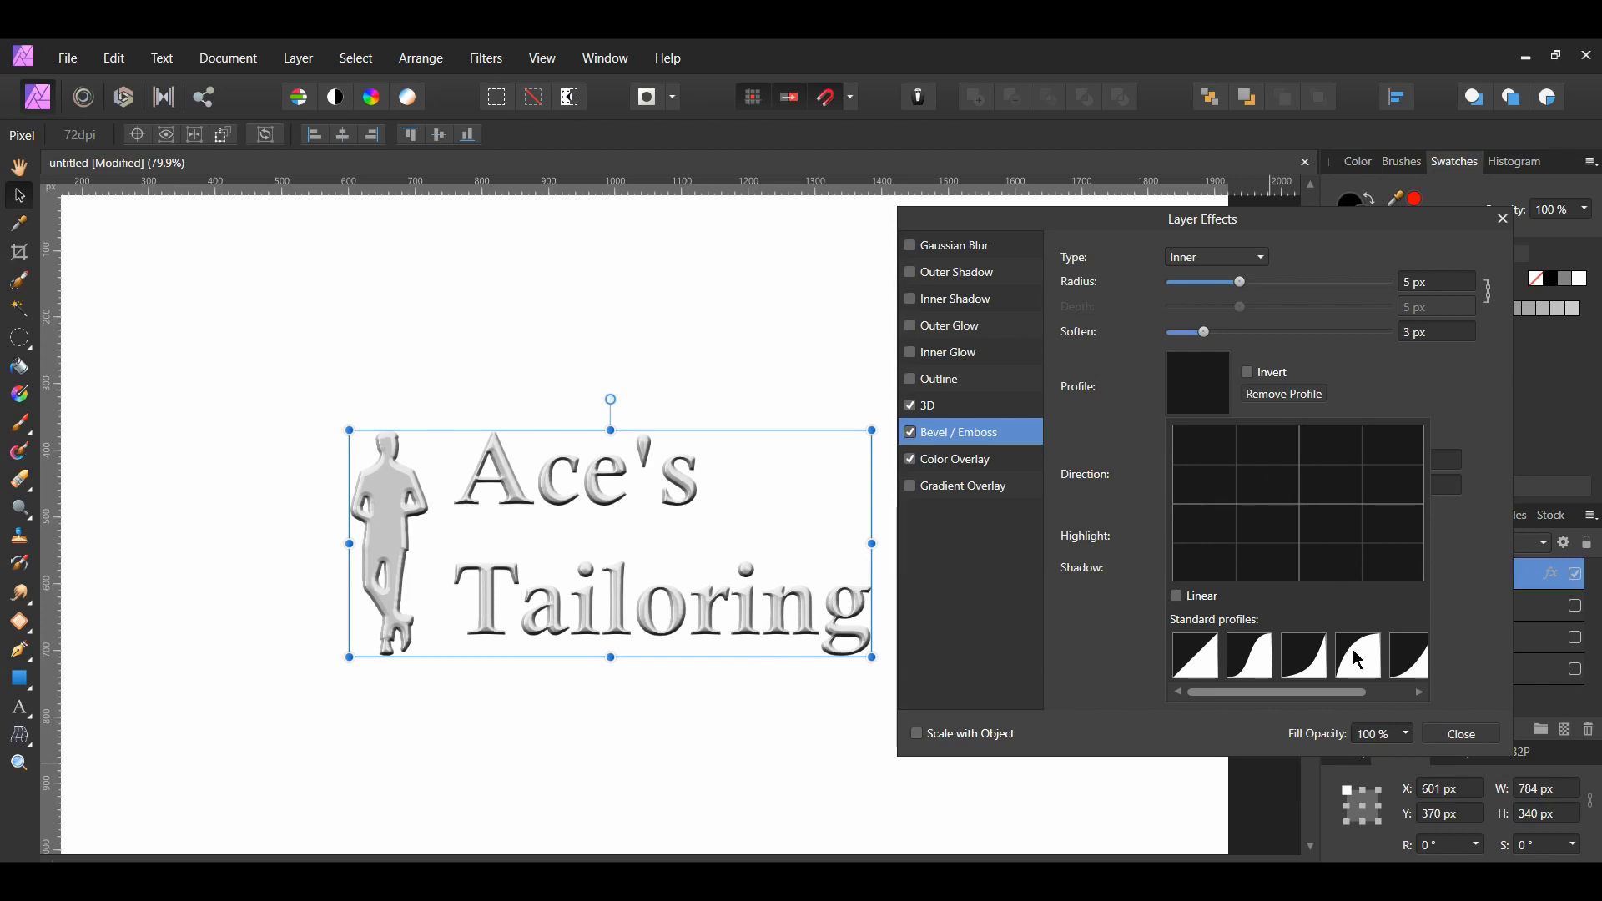
click(1358, 656)
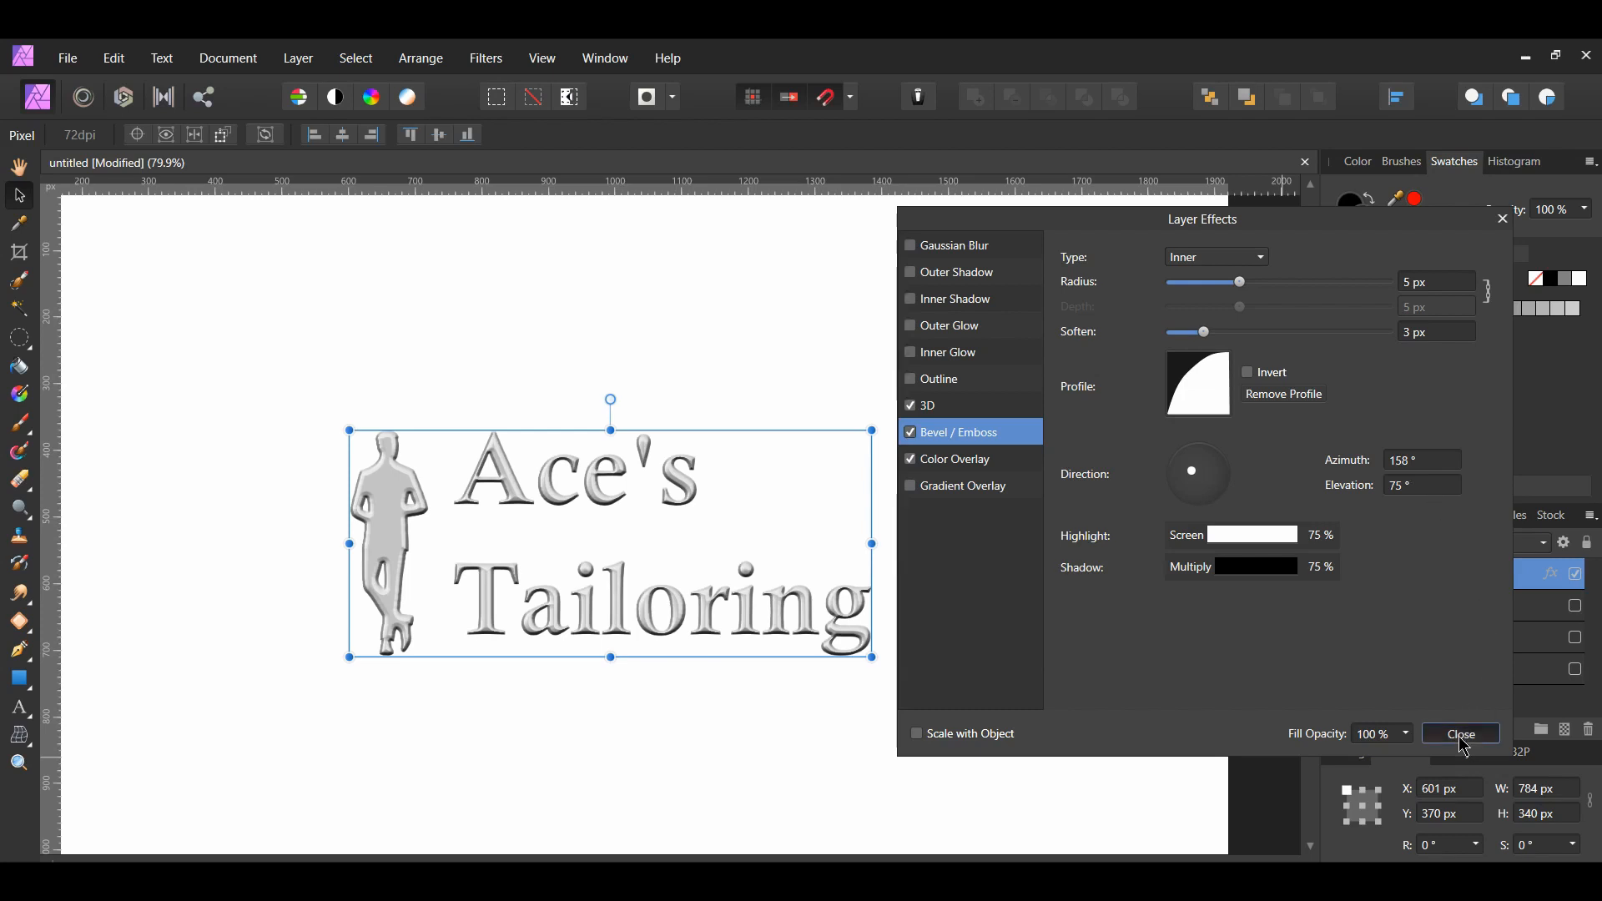
click(1460, 734)
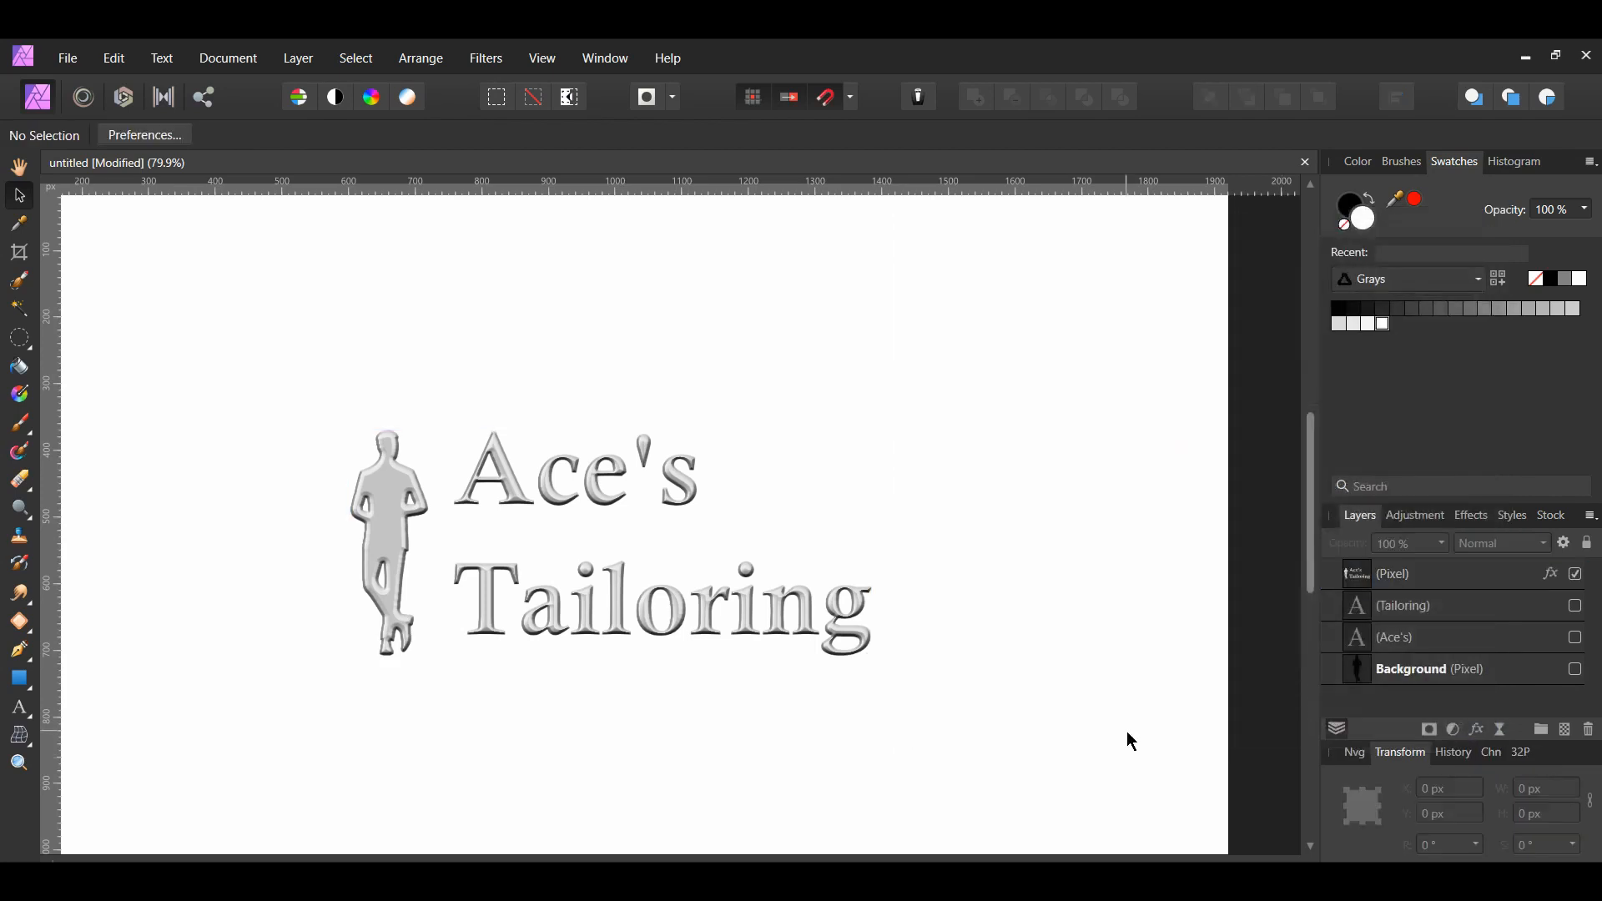